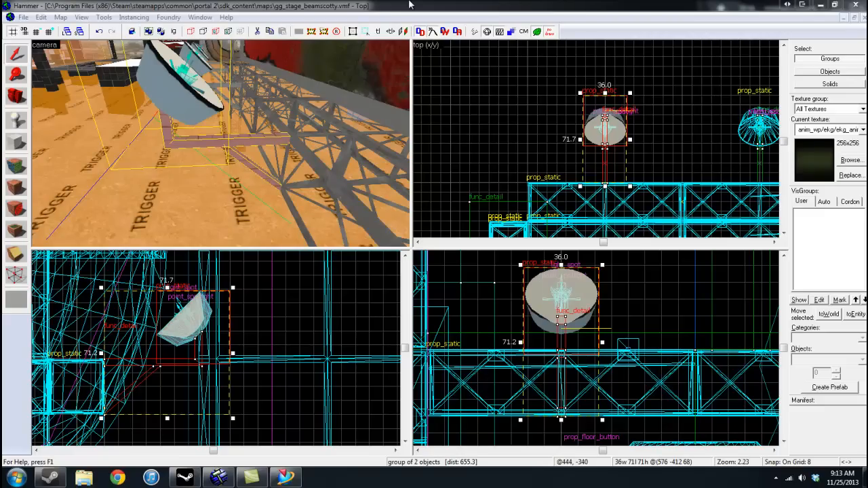
{"action": "mouse_move", "coordinate": [394, 6]}
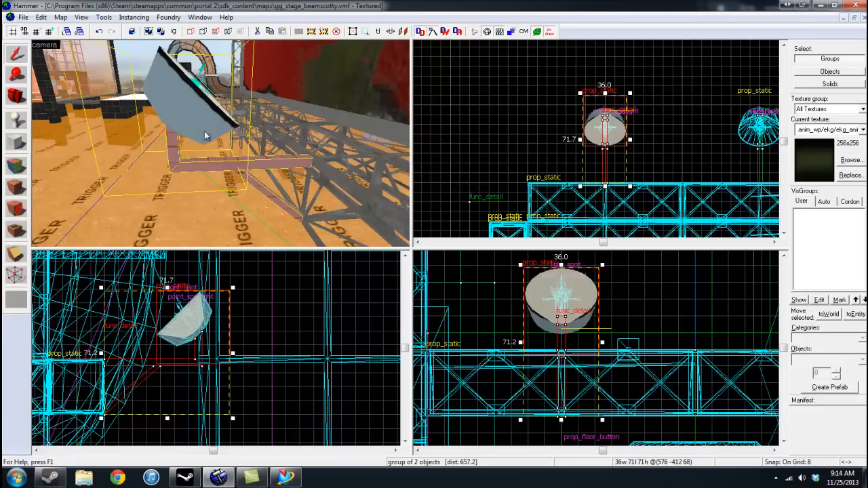
{"action": "mouse_move", "coordinate": [229, 202]}
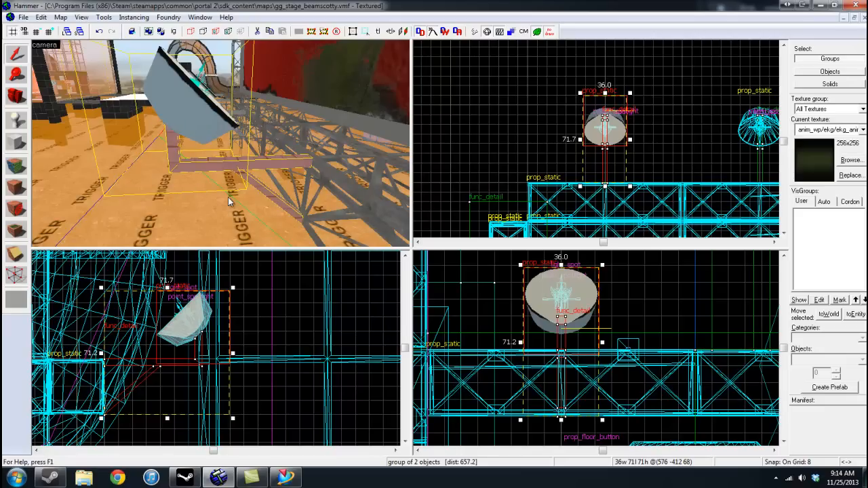
{"action": "mouse_move", "coordinate": [241, 142]}
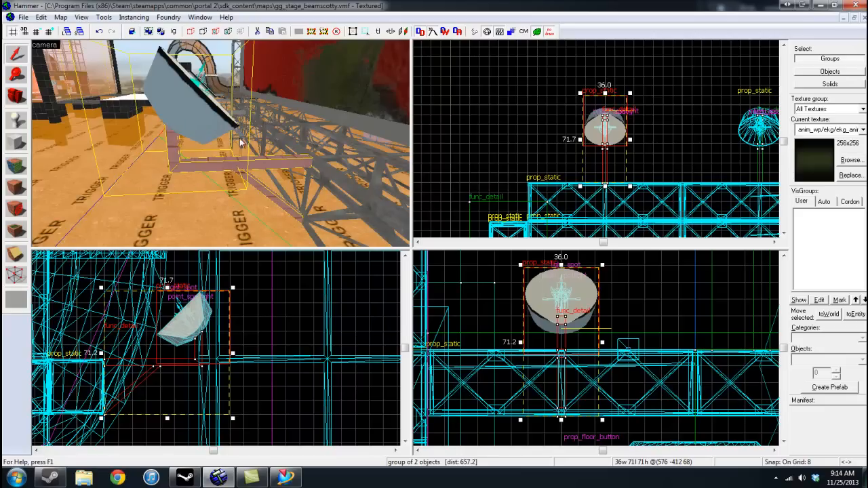
{"action": "mouse_move", "coordinate": [189, 168]}
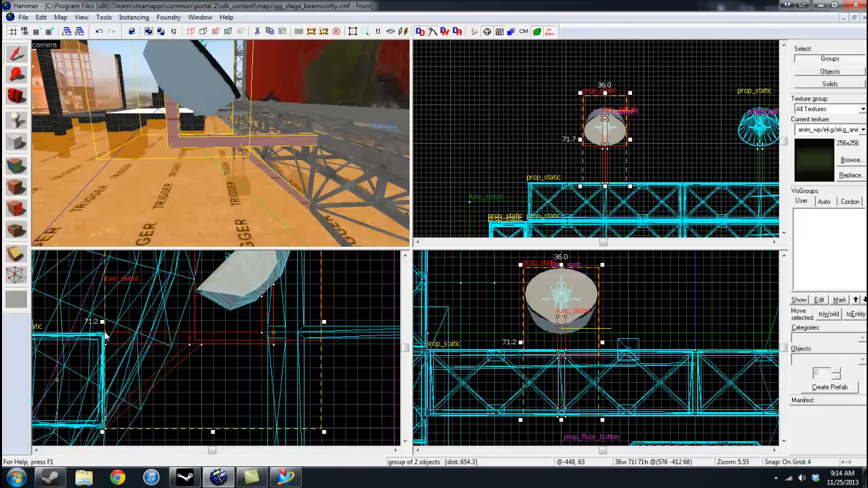
{"action": "mouse_move", "coordinate": [274, 307]}
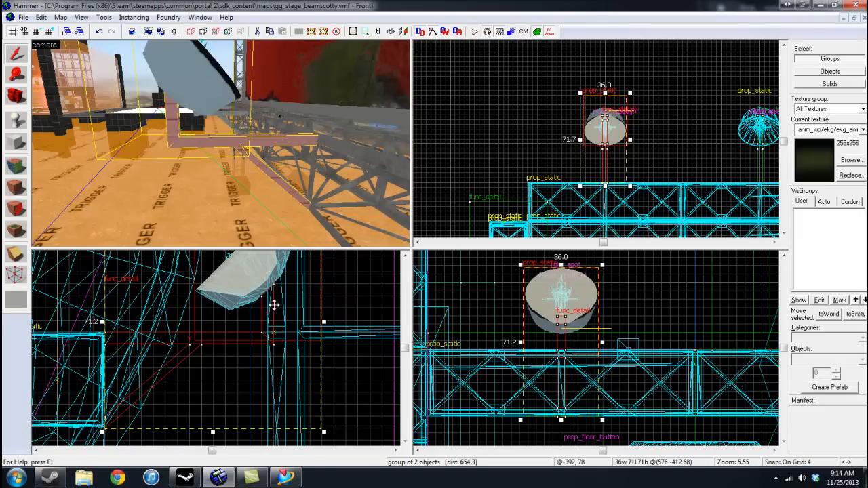
{"action": "mouse_move", "coordinate": [151, 339]}
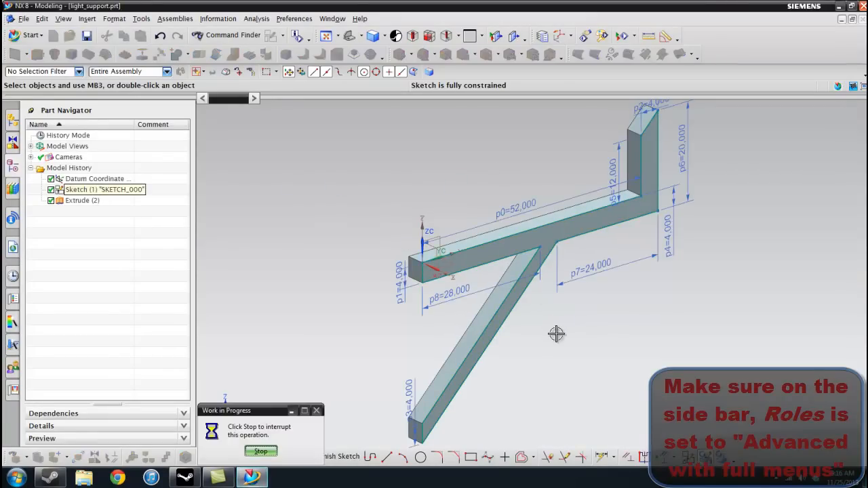
Orbit around the support sketch to inspect the beam, then return toward the original view.
{"action": "left_click_drag", "start_coordinate": [556, 334], "coordinate": [526, 339]}
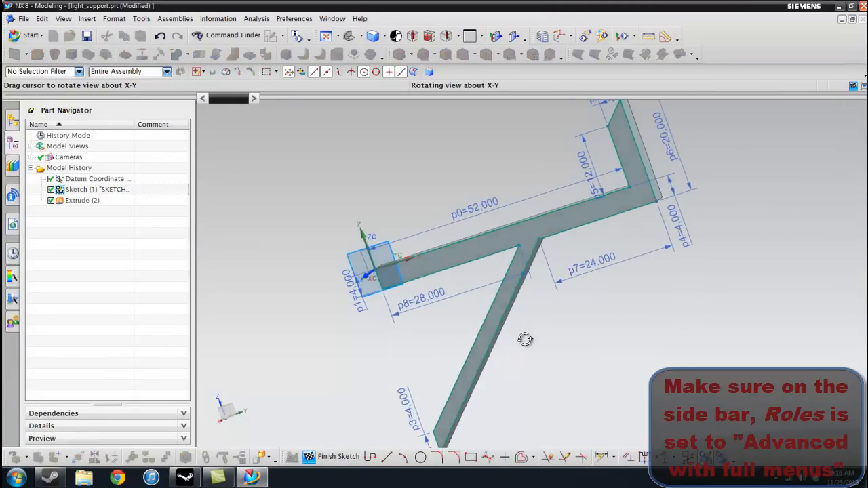
{"action": "left_click_drag", "start_coordinate": [526, 339], "coordinate": [448, 255]}
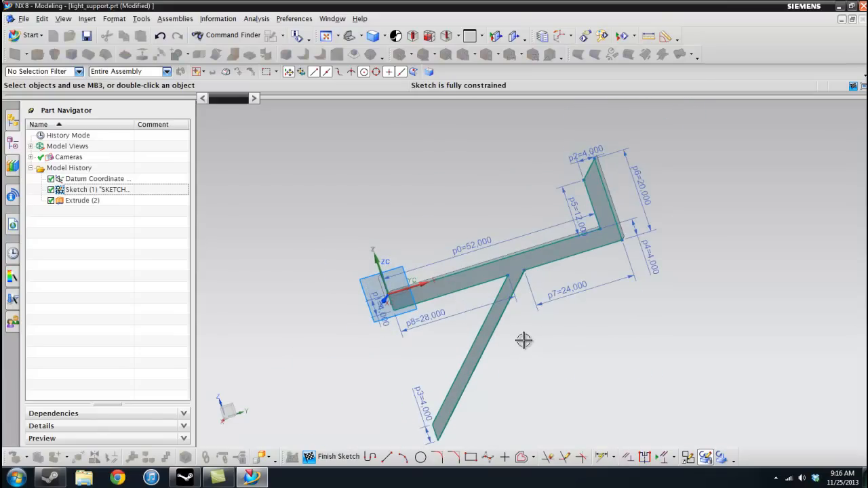
{"action": "left_click_drag", "start_coordinate": [524, 339], "coordinate": [475, 315]}
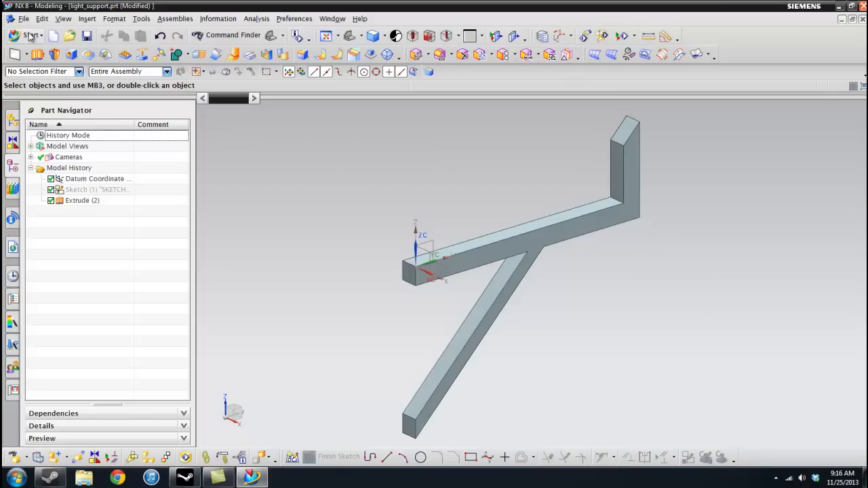
Enter Advanced Simulation for the light support and expand the Simulation File View.
{"action": "left_click", "coordinate": [34, 35]}
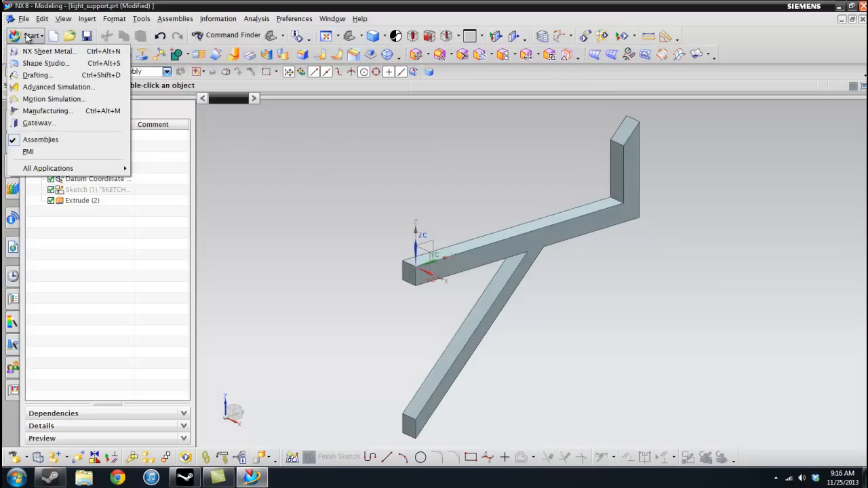
{"action": "mouse_move", "coordinate": [57, 87]}
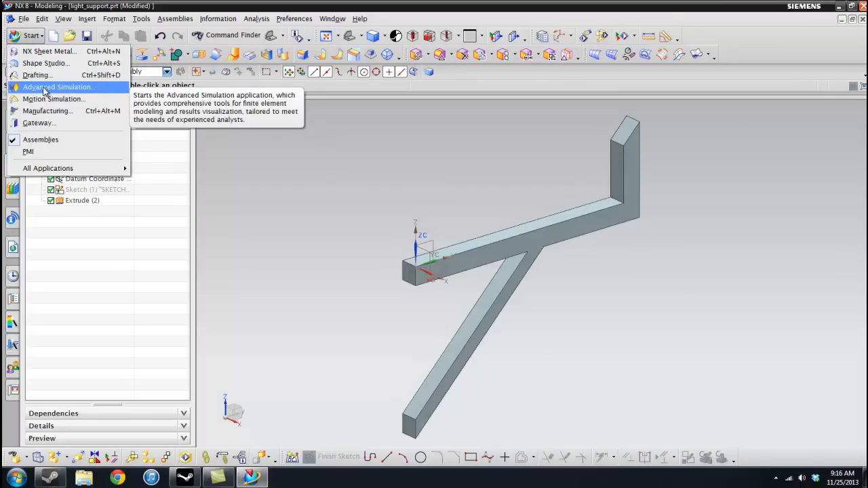
{"action": "left_click", "coordinate": [57, 87]}
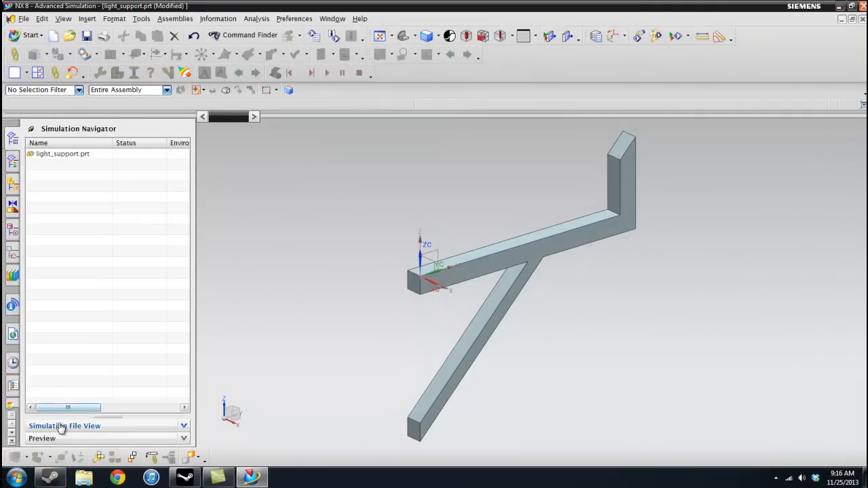
{"action": "left_click", "coordinate": [66, 425]}
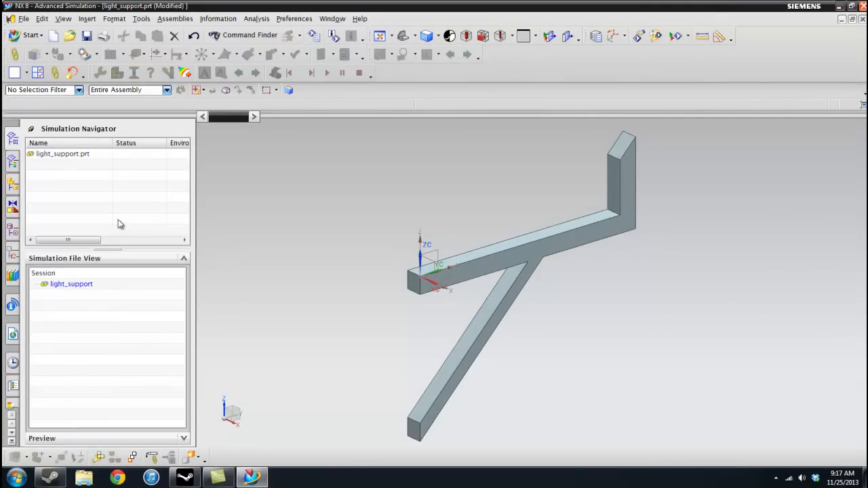
Start a new FEM and simulation from light_support.prt, keeping the Structural analysis type.
{"action": "right_click", "coordinate": [62, 153]}
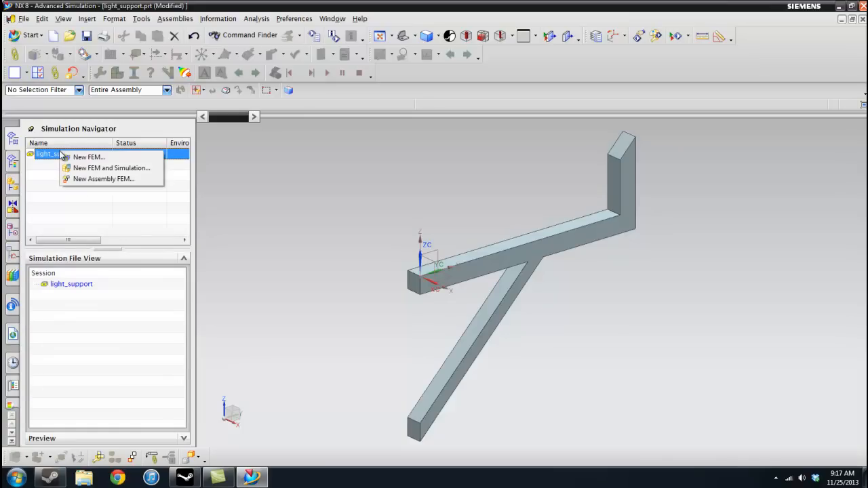
{"action": "mouse_move", "coordinate": [111, 169]}
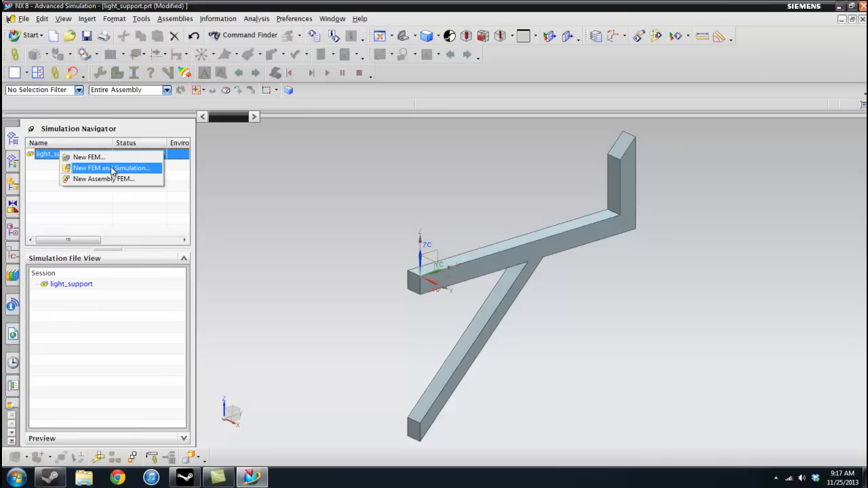
{"action": "left_click", "coordinate": [111, 168]}
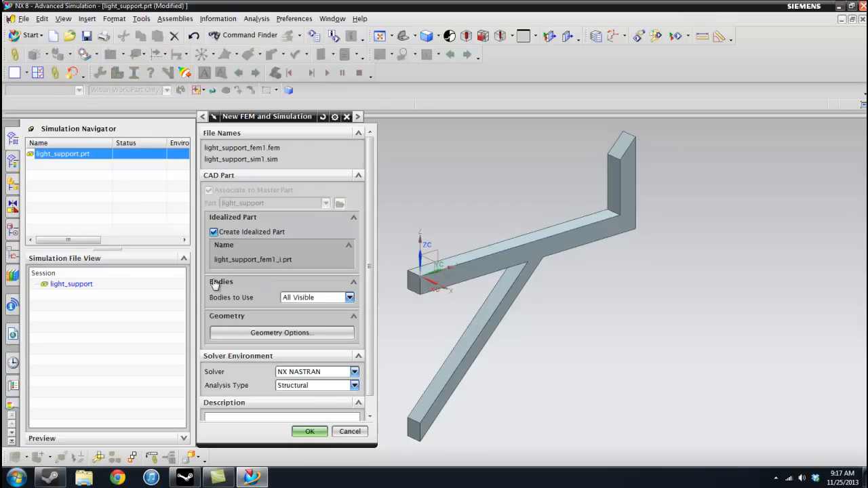
{"action": "left_click", "coordinate": [353, 371]}
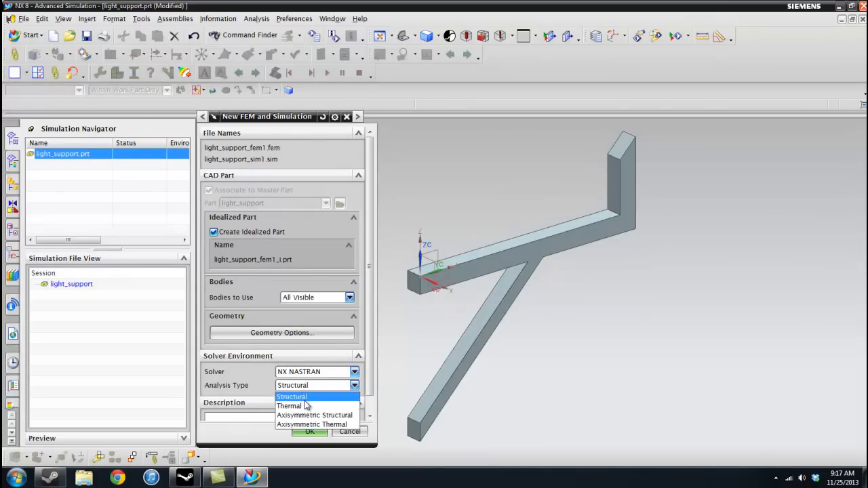
{"action": "mouse_move", "coordinate": [303, 406]}
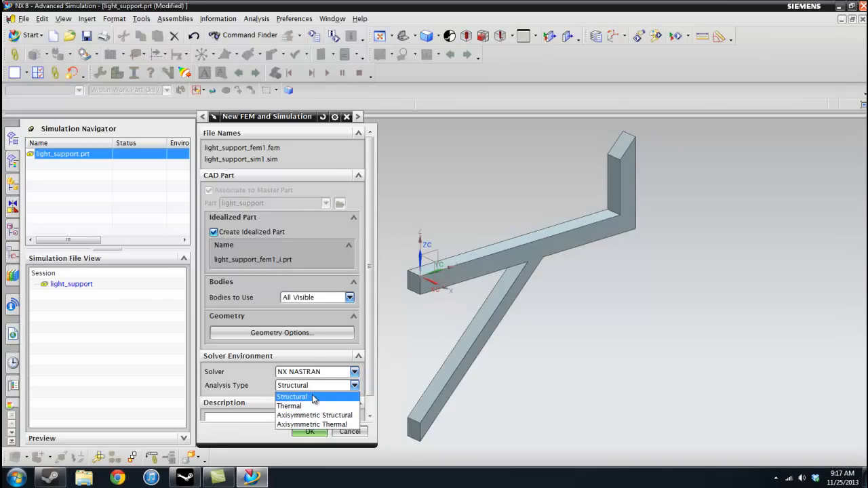
{"action": "left_click", "coordinate": [312, 396]}
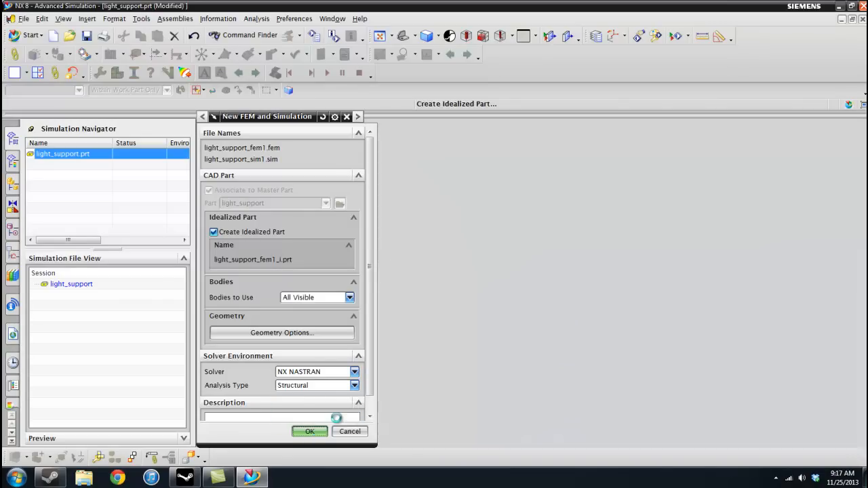
Create the FEM and simulation files and accept the default NX Nastran solution.
{"action": "left_click", "coordinate": [309, 432]}
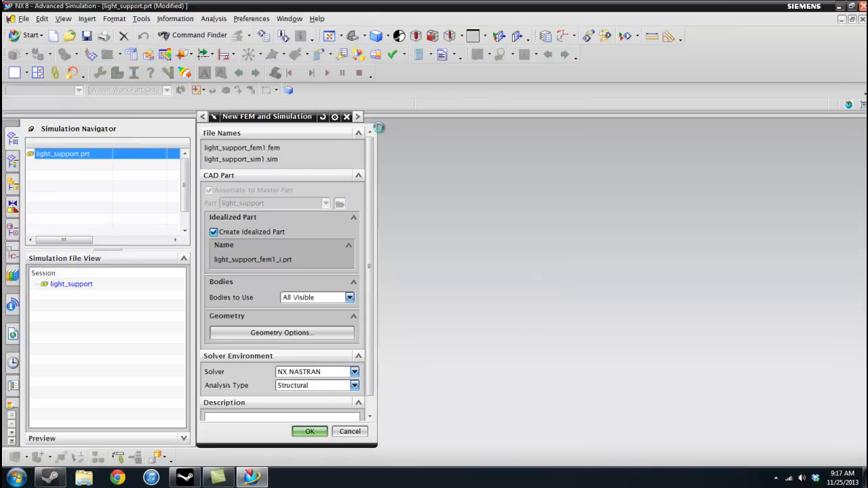
{"action": "left_click", "coordinate": [309, 432]}
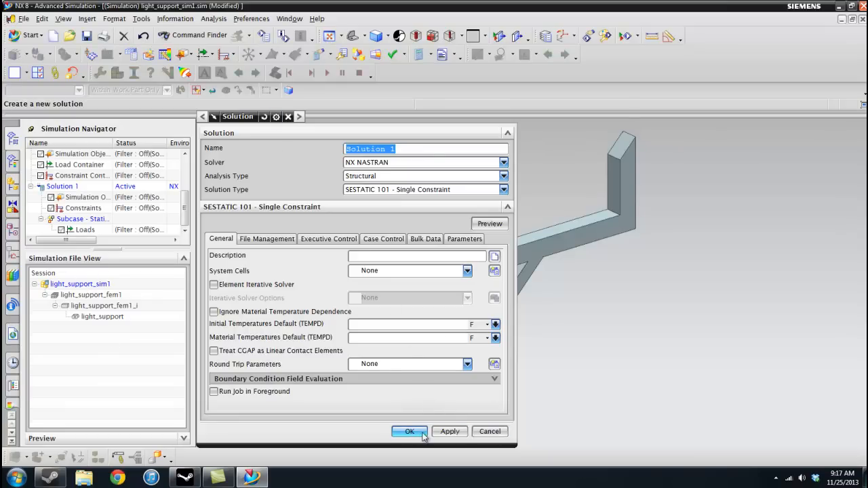
{"action": "left_click", "coordinate": [410, 431]}
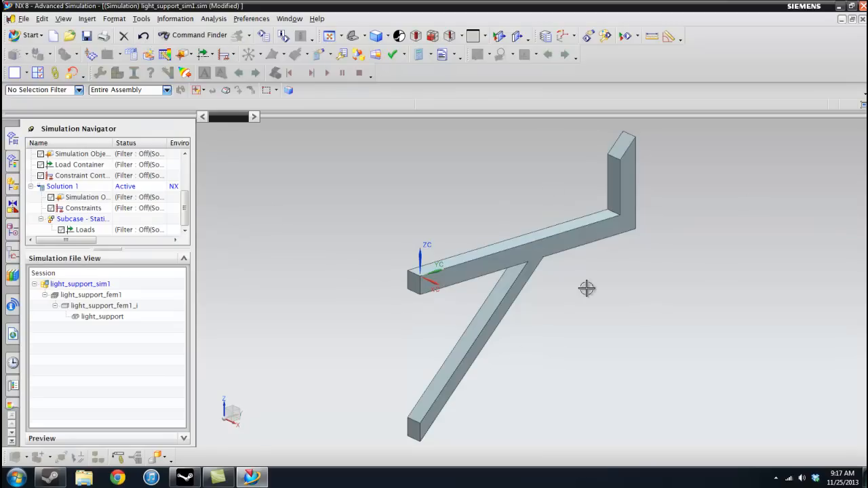
Make light_support_fem1 the displayed working part.
{"action": "left_click", "coordinate": [86, 294]}
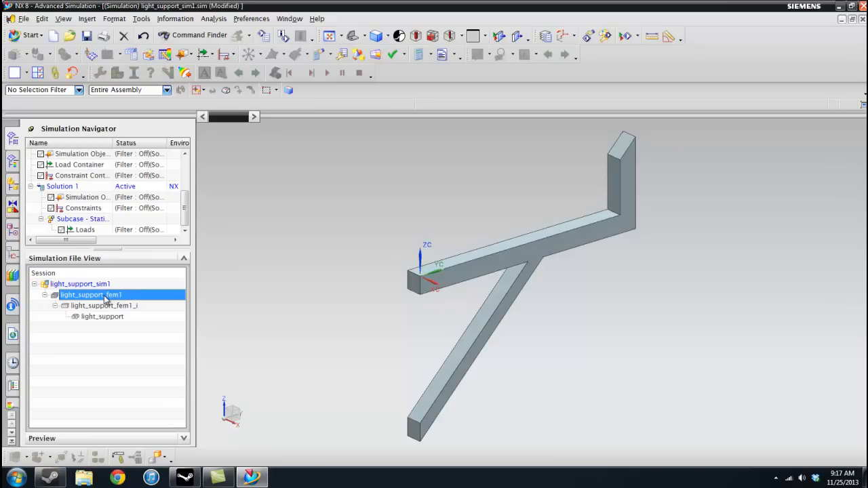
{"action": "mouse_move", "coordinate": [87, 301]}
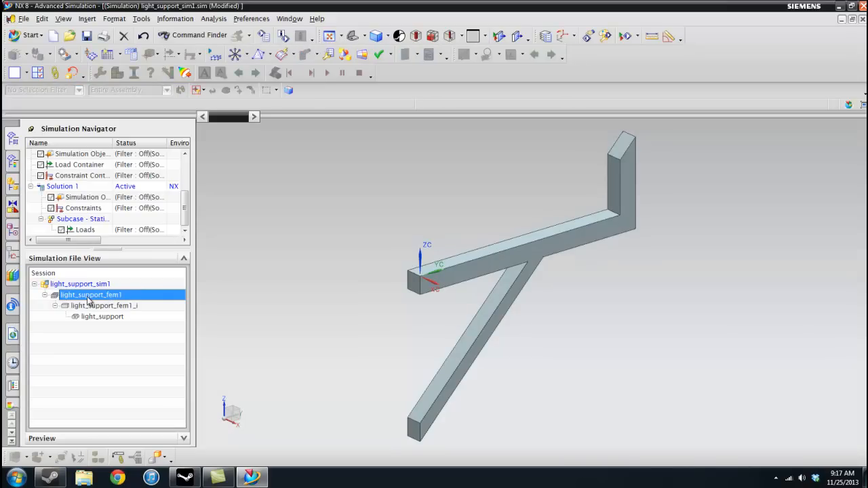
{"action": "double_click", "coordinate": [90, 294]}
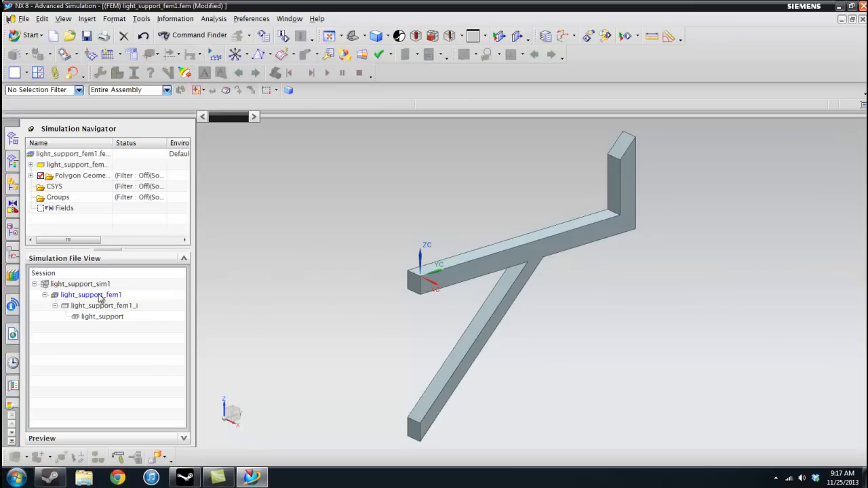
{"action": "mouse_move", "coordinate": [130, 300]}
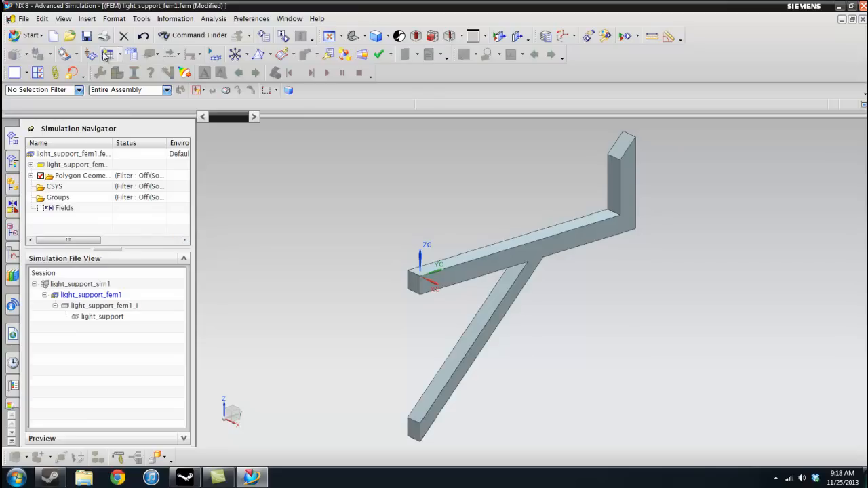
Start a 3D tetrahedral mesh and choose the support beam as the body to mesh.
{"action": "left_click", "coordinate": [273, 54]}
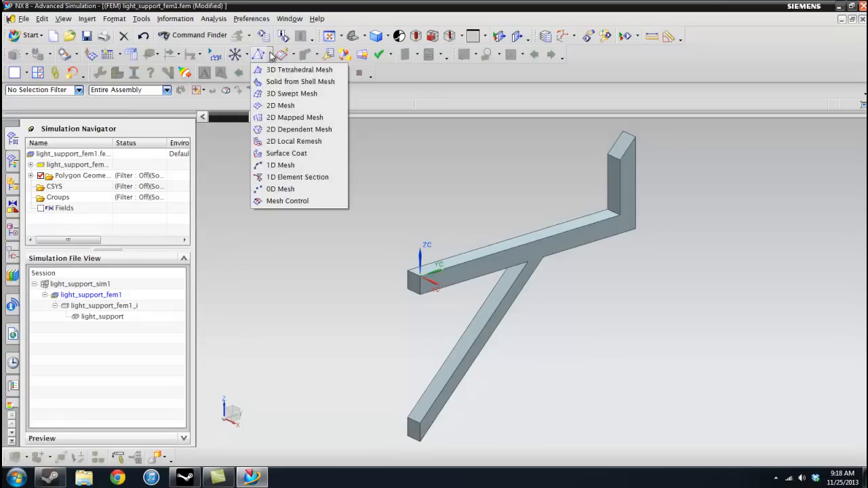
{"action": "mouse_move", "coordinate": [299, 69]}
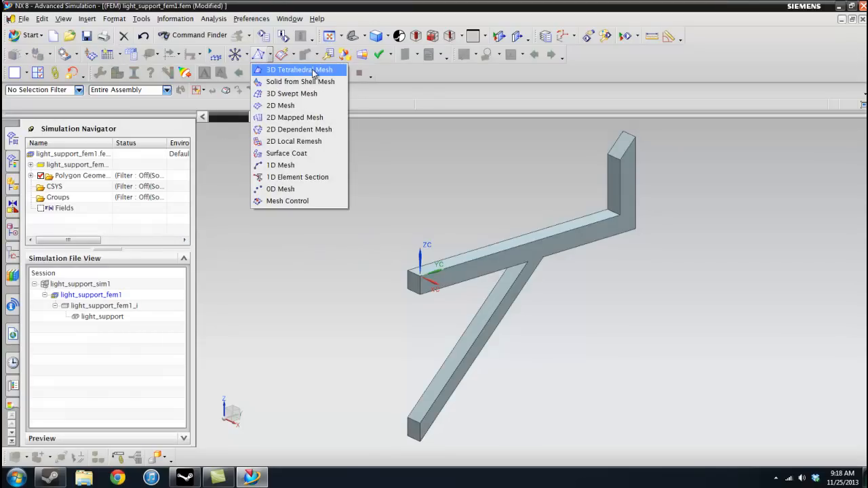
{"action": "left_click", "coordinate": [294, 69]}
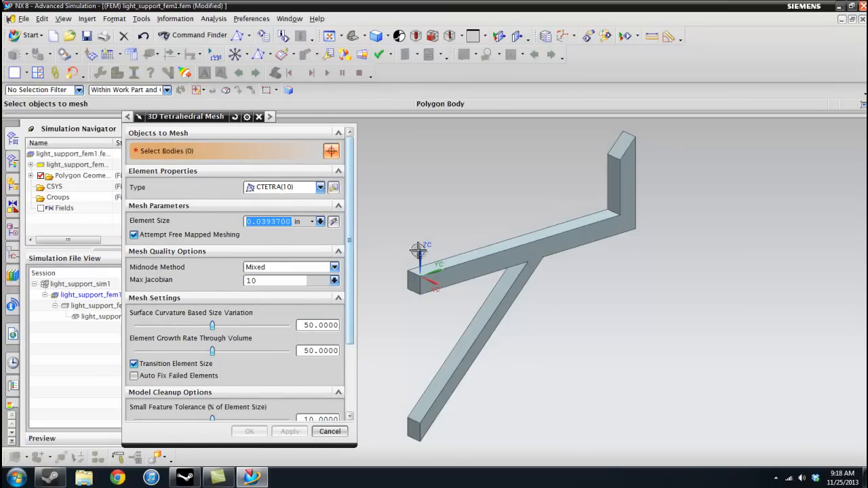
{"action": "left_click", "coordinate": [509, 237]}
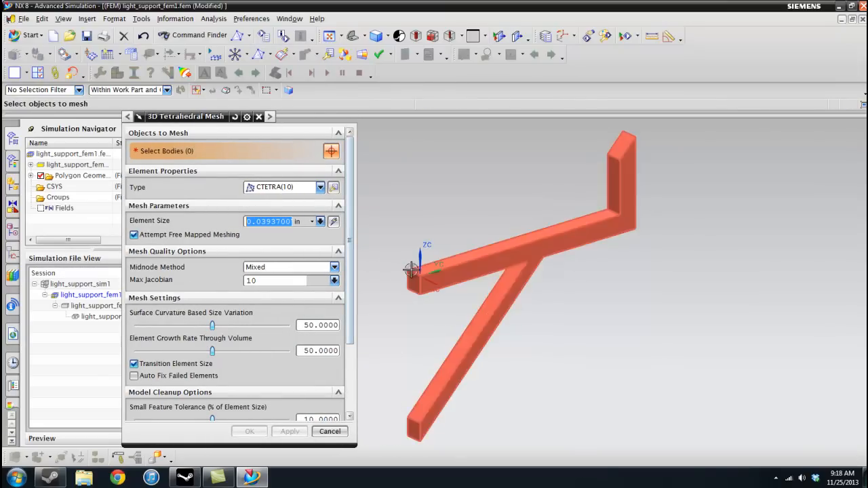
Set the element size unit to inches and begin entering the size value.
{"action": "left_click", "coordinate": [320, 221]}
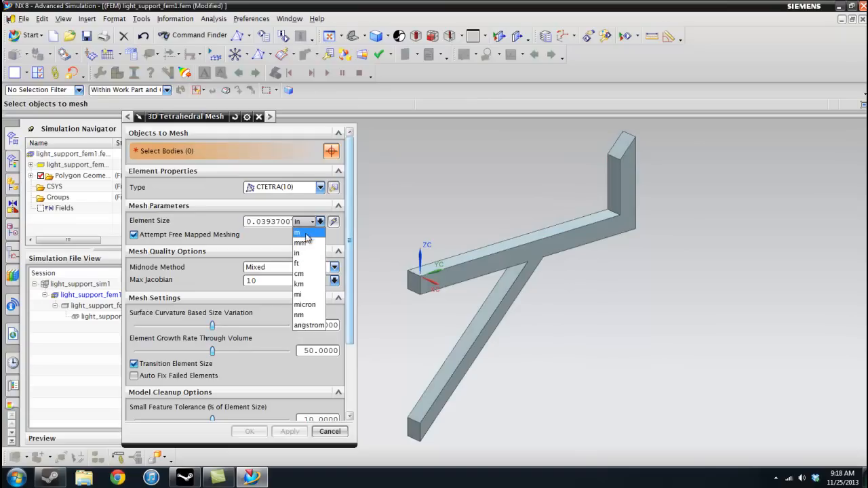
{"action": "mouse_move", "coordinate": [309, 326]}
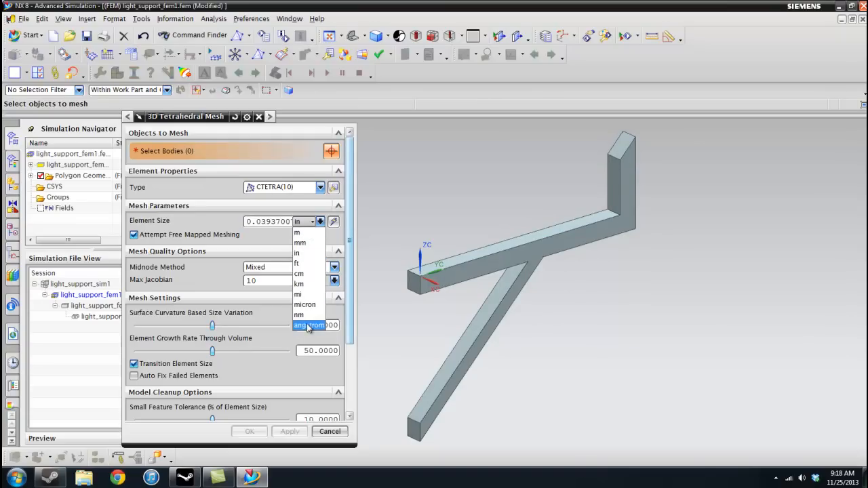
{"action": "left_click", "coordinate": [309, 326]}
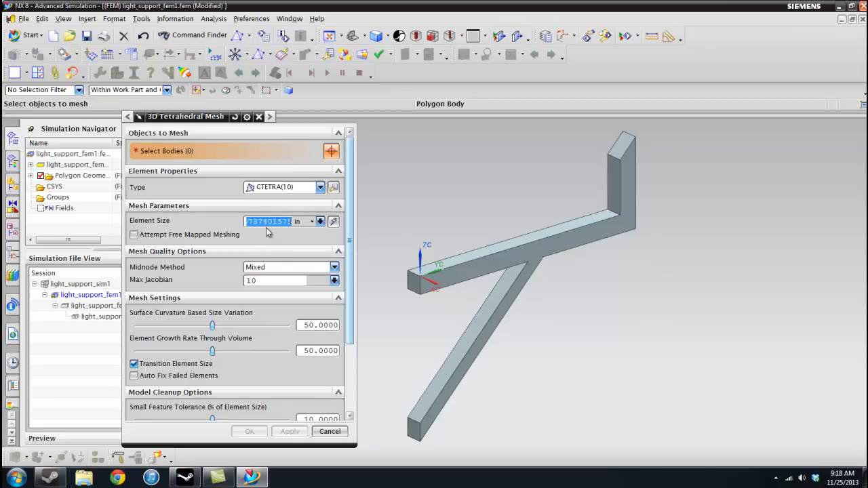
{"action": "type", "text": "0."}
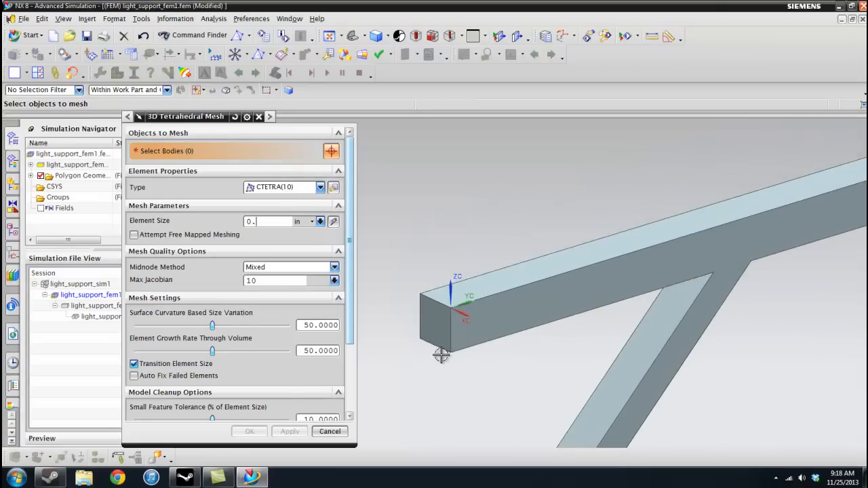
{"action": "left_click_drag", "start_coordinate": [441, 355], "coordinate": [717, 170]}
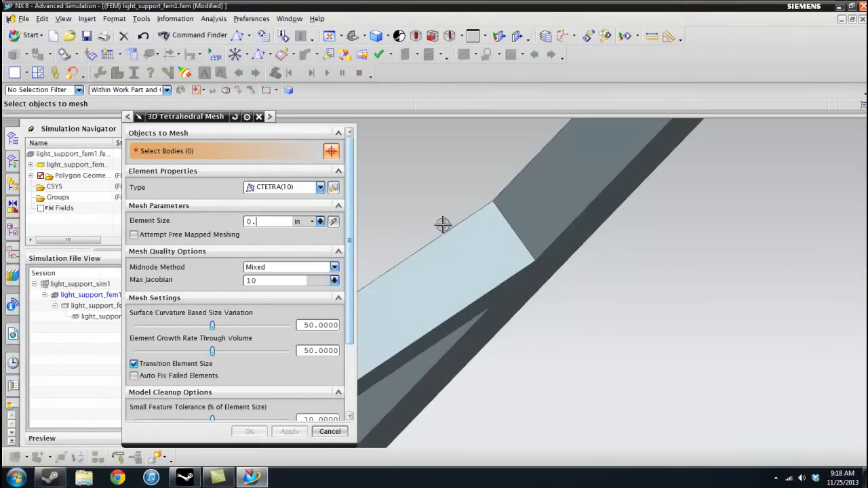
{"action": "mouse_move", "coordinate": [572, 142]}
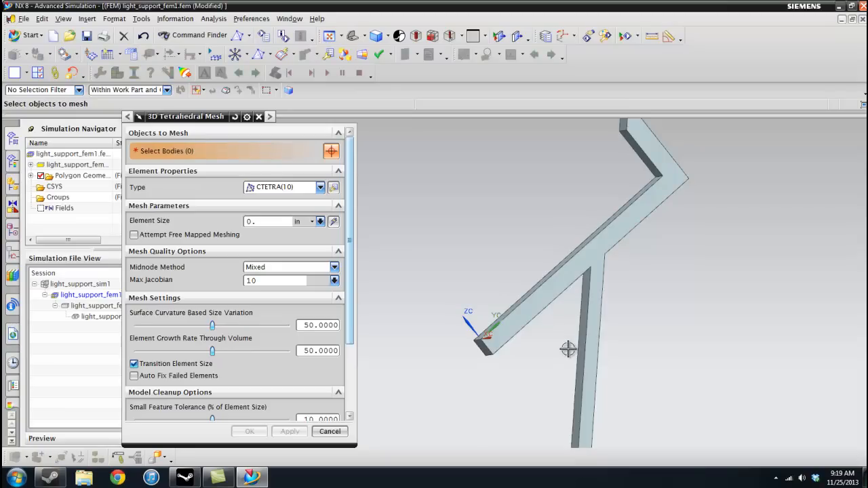
{"action": "left_click_drag", "start_coordinate": [569, 350], "coordinate": [563, 344]}
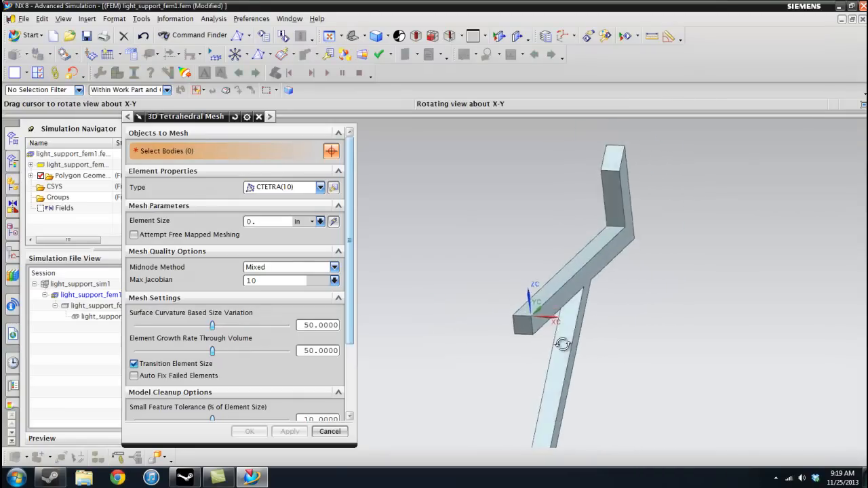
{"action": "left_click_drag", "start_coordinate": [563, 344], "coordinate": [522, 314]}
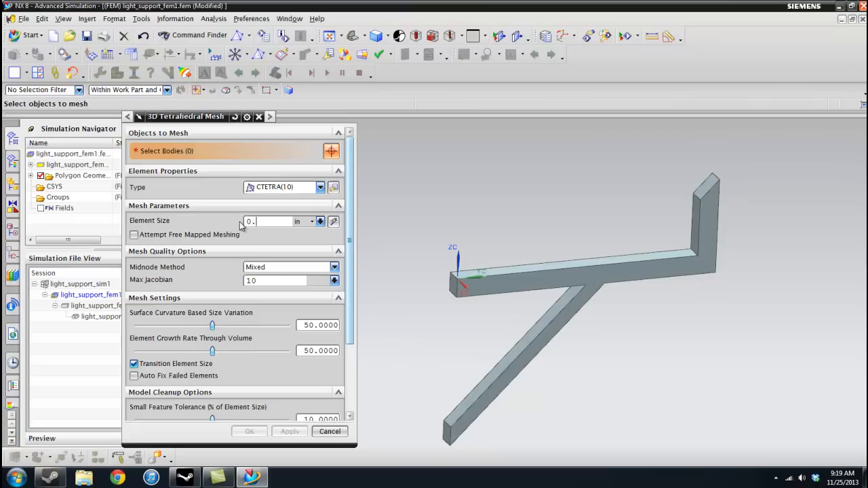
Mesh the beam with 0.65 in tetrahedral elements and inspect the result at the beam end.
{"action": "type", "text": "0.65"}
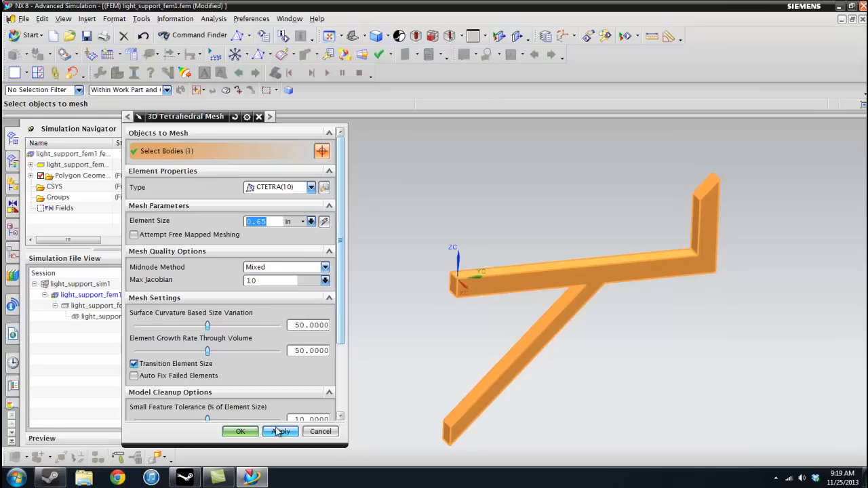
{"action": "left_click", "coordinate": [279, 431]}
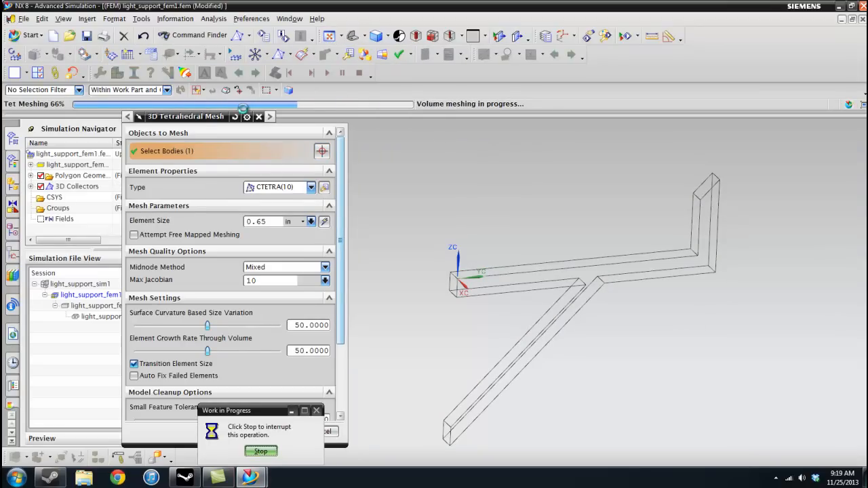
{"action": "mouse_move", "coordinate": [301, 245]}
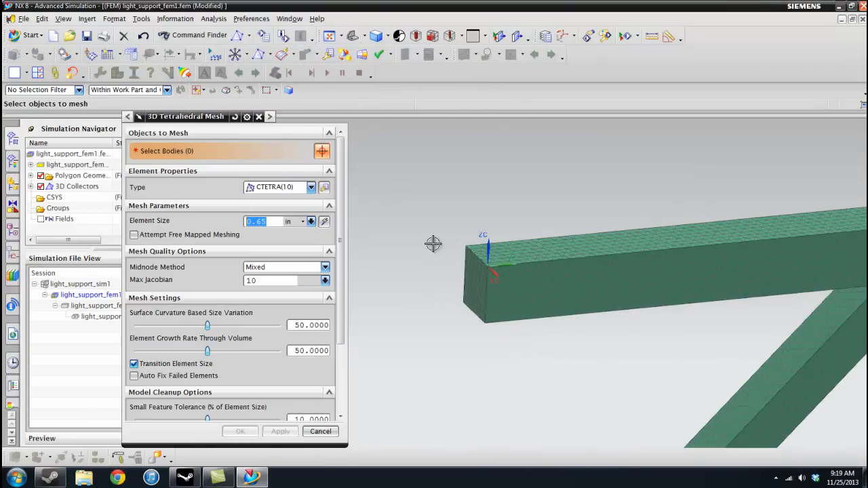
{"action": "left_click_drag", "start_coordinate": [434, 245], "coordinate": [515, 279]}
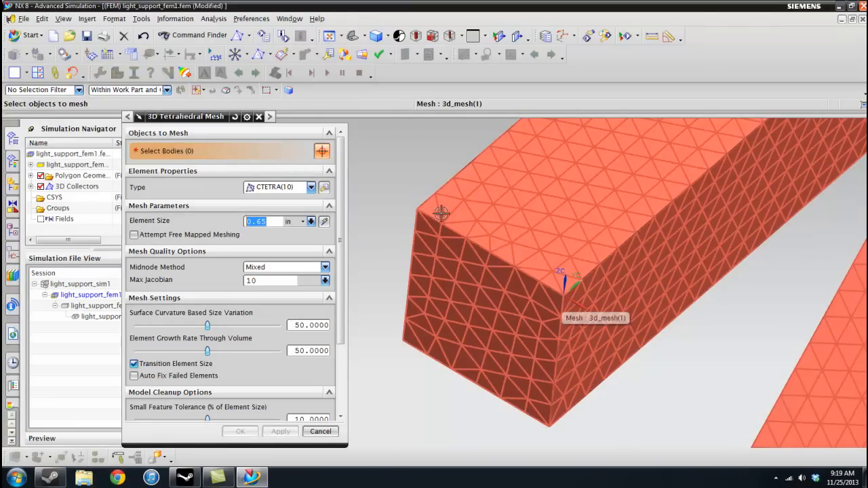
{"action": "mouse_move", "coordinate": [433, 212]}
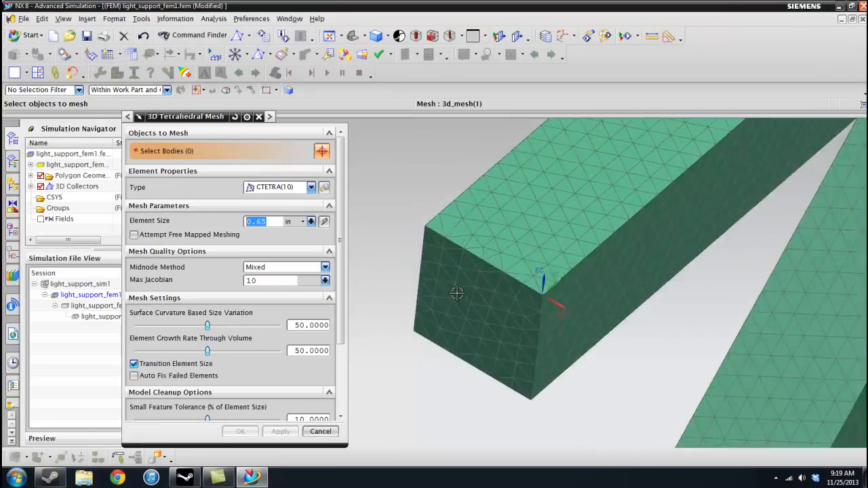
{"action": "left_click_drag", "start_coordinate": [458, 293], "coordinate": [539, 317]}
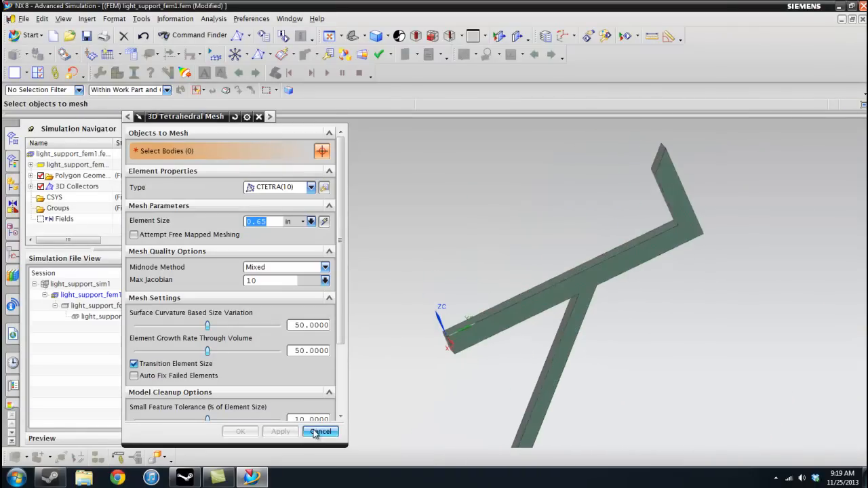
Close the 3D Tetrahedral Mesh dialog to finish the meshing step.
{"action": "left_click", "coordinate": [320, 431]}
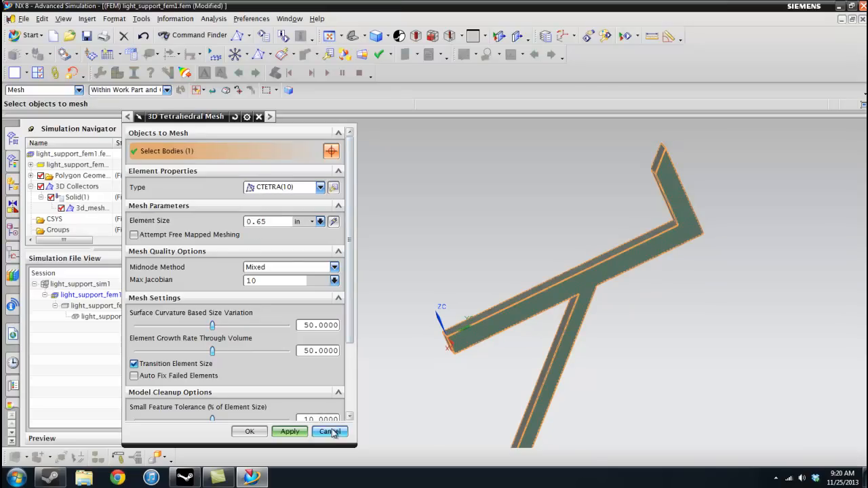
{"action": "left_click", "coordinate": [328, 432]}
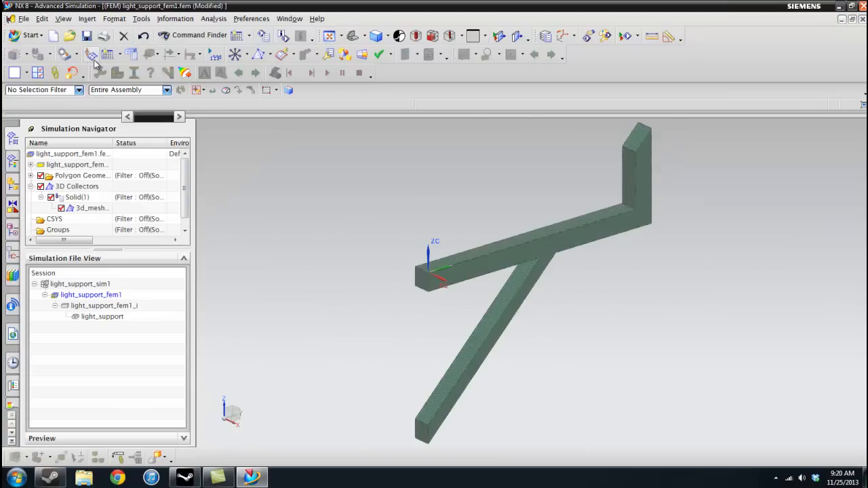
{"action": "mouse_move", "coordinate": [97, 61]}
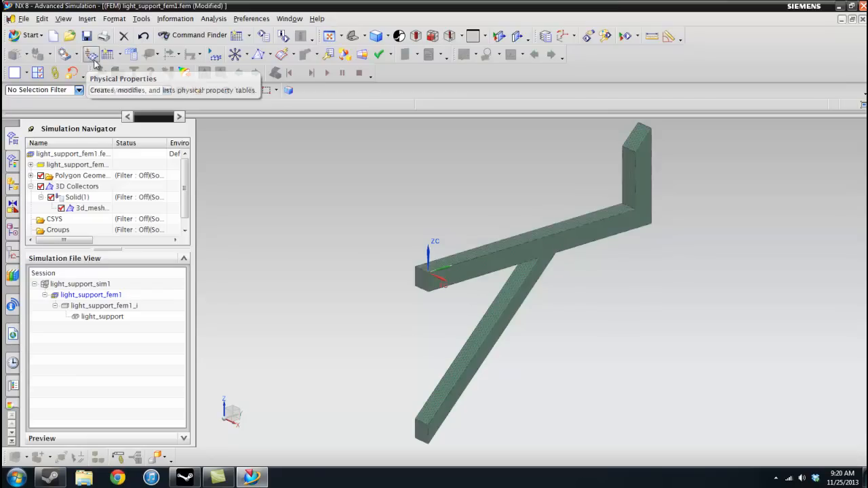
In Physical Properties, edit PSOLID1 and choose AISI_Steel_1005 from the material library.
{"action": "left_click", "coordinate": [92, 53]}
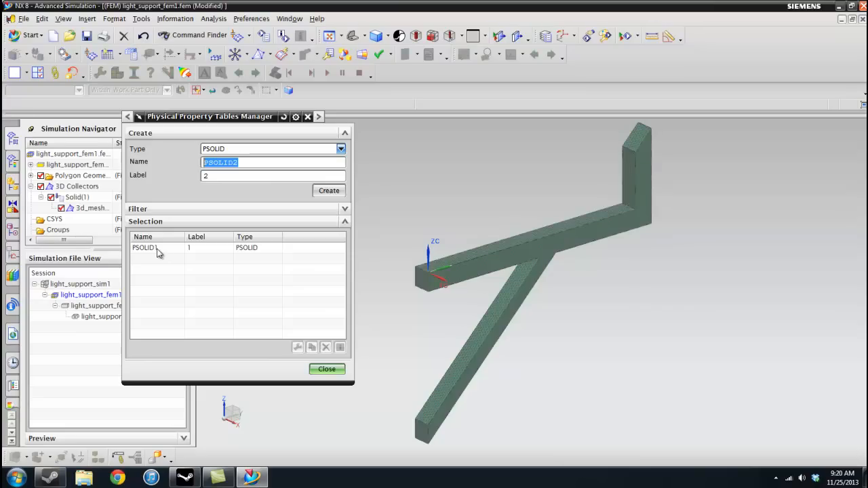
{"action": "mouse_move", "coordinate": [155, 252]}
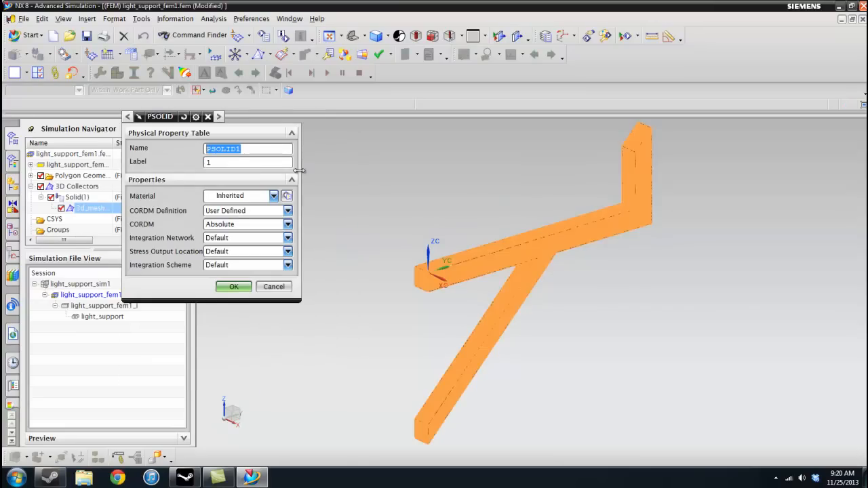
{"action": "mouse_move", "coordinate": [258, 198]}
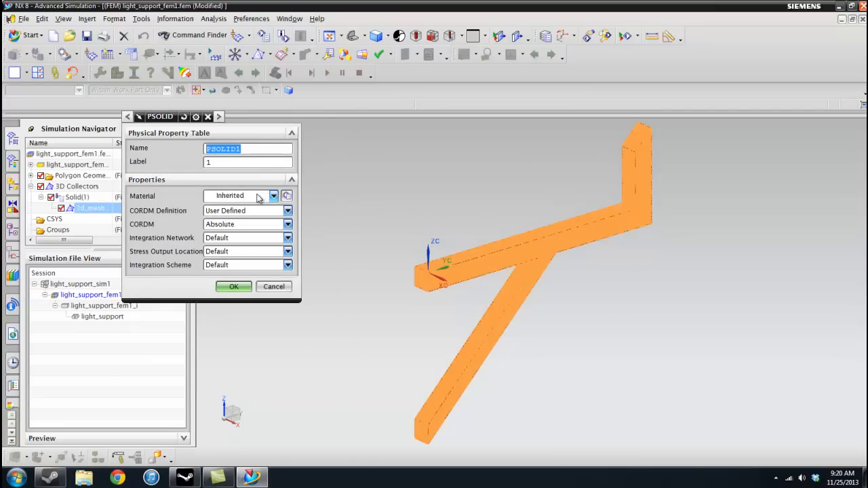
{"action": "mouse_move", "coordinate": [288, 195]}
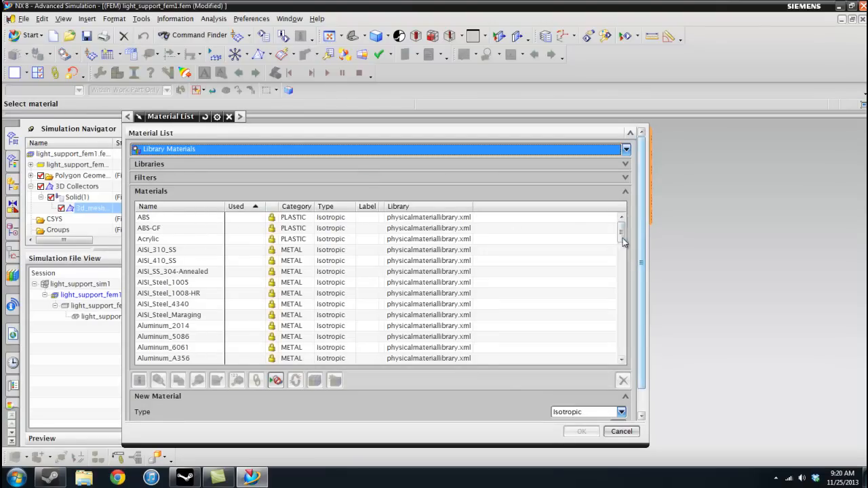
{"action": "scroll", "scroll_direction": "down", "scroll_amount": 3}
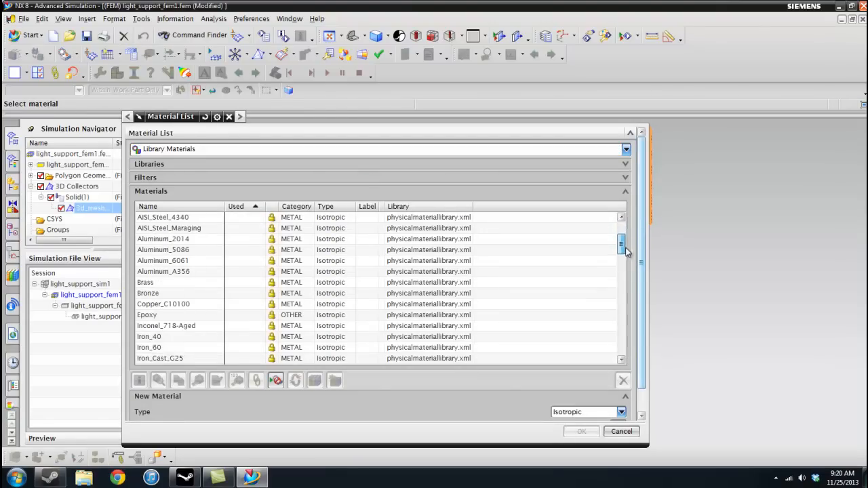
{"action": "scroll", "scroll_direction": "down", "scroll_amount": 3}
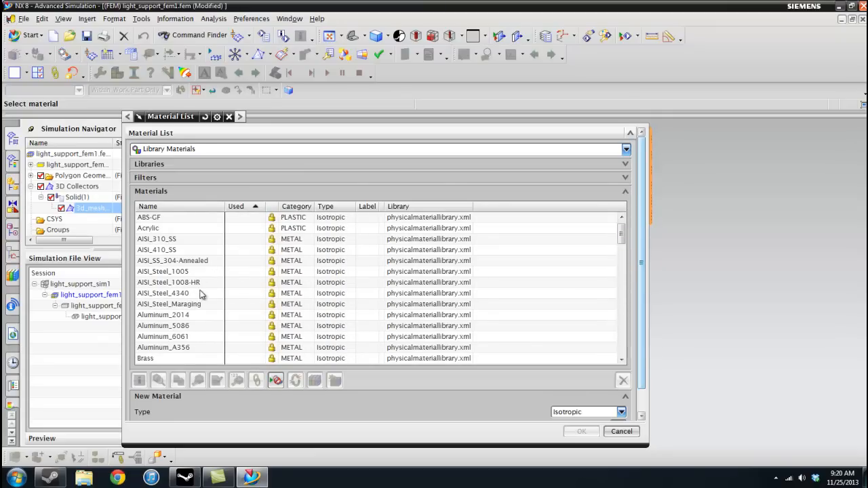
{"action": "left_click", "coordinate": [172, 260]}
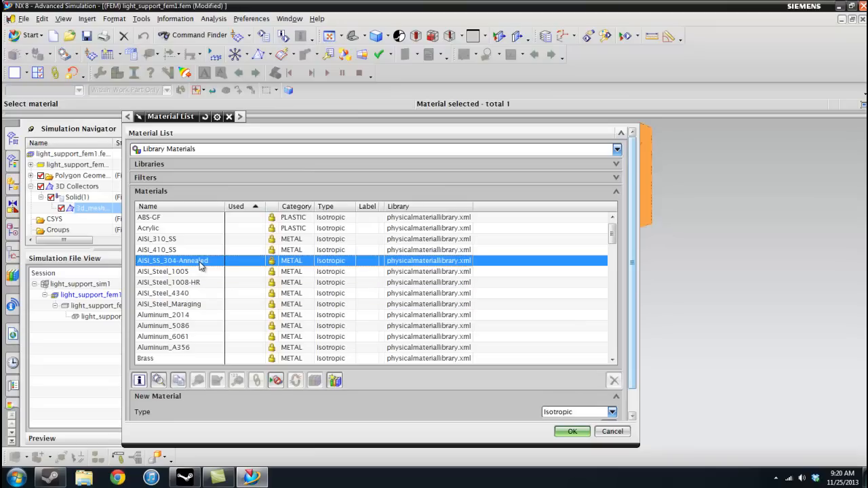
{"action": "left_click", "coordinate": [163, 271]}
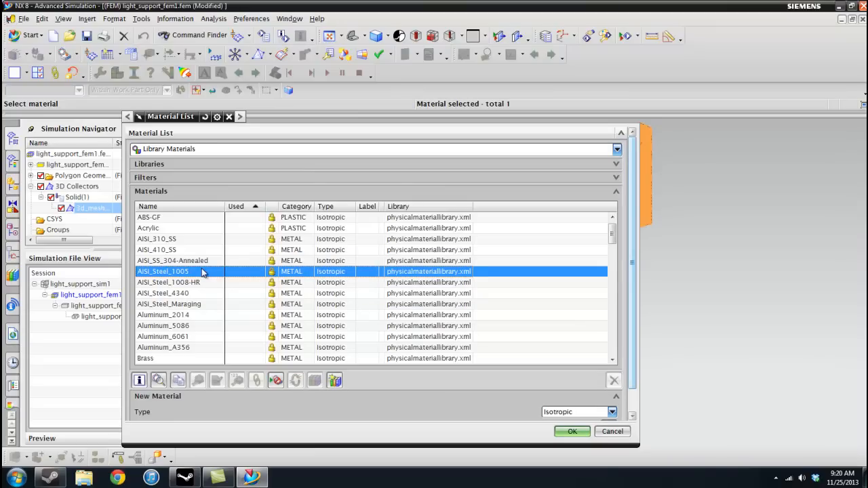
{"action": "mouse_move", "coordinate": [198, 274]}
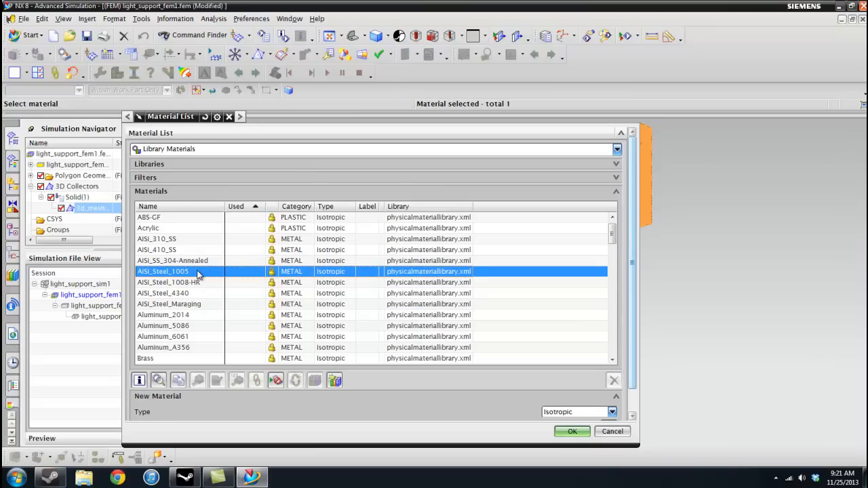
Confirm AISI_Steel_1005 on PSOLID1 and close the physical property tables manager.
{"action": "left_click", "coordinate": [573, 431]}
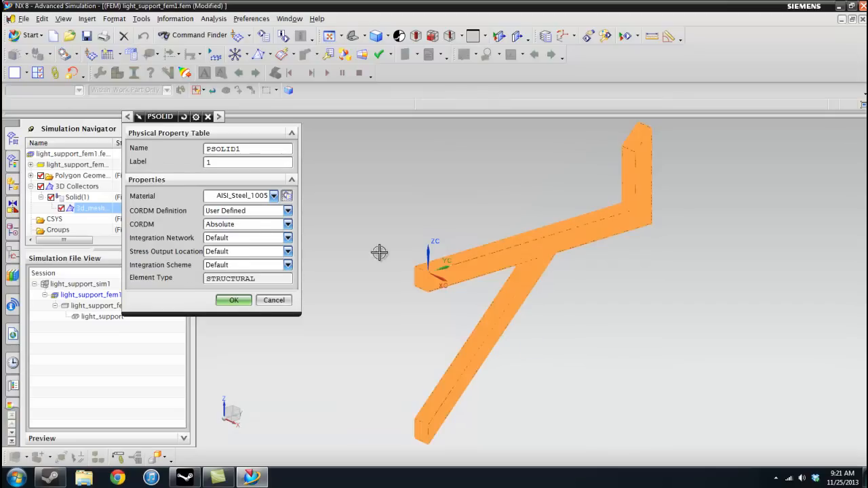
{"action": "left_click", "coordinate": [233, 301]}
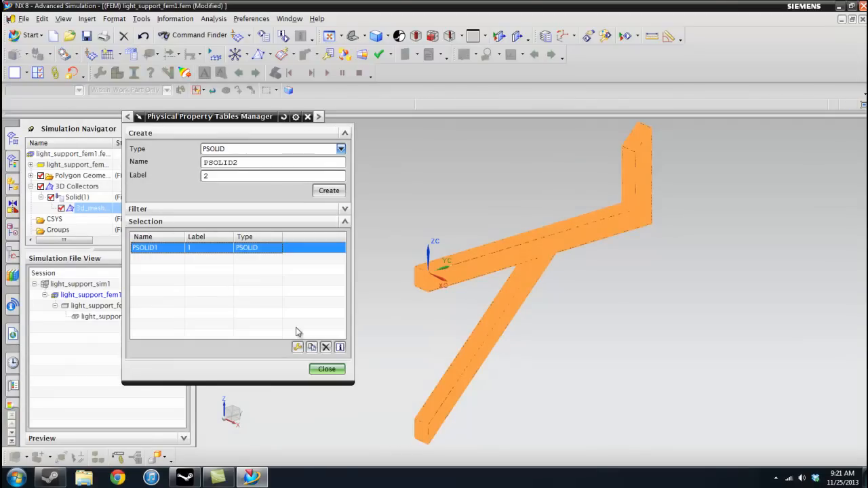
{"action": "left_click", "coordinate": [326, 369]}
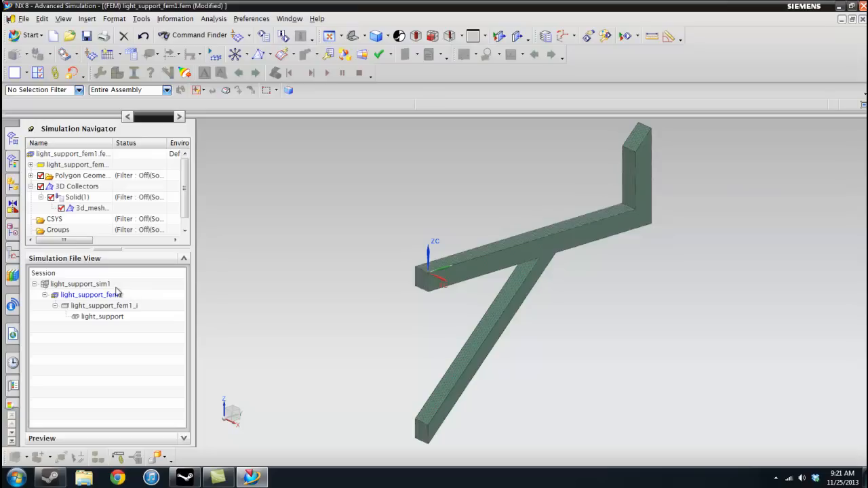
{"action": "mouse_move", "coordinate": [100, 283]}
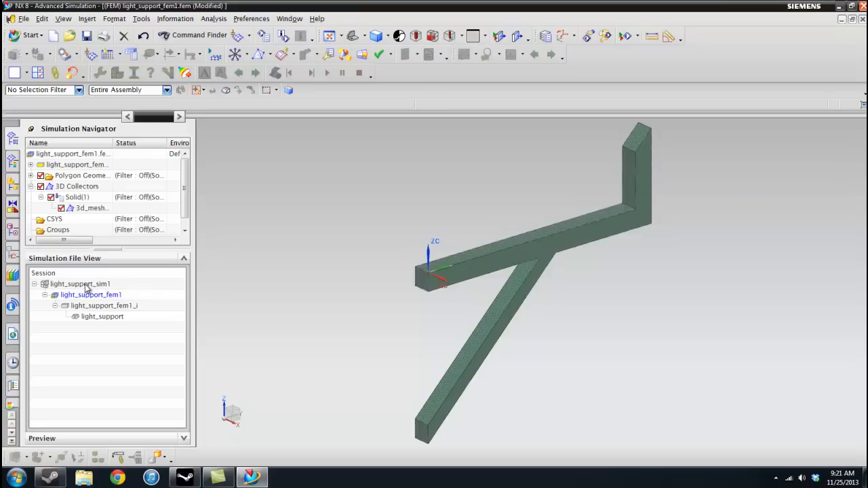
Switch to light_support_sim1 and start a fixed constraint on the model.
{"action": "double_click", "coordinate": [80, 284]}
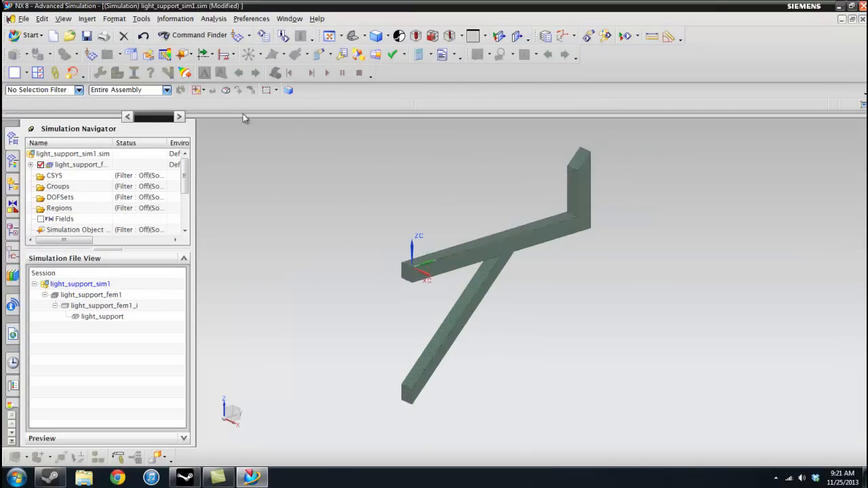
{"action": "left_click", "coordinate": [222, 54]}
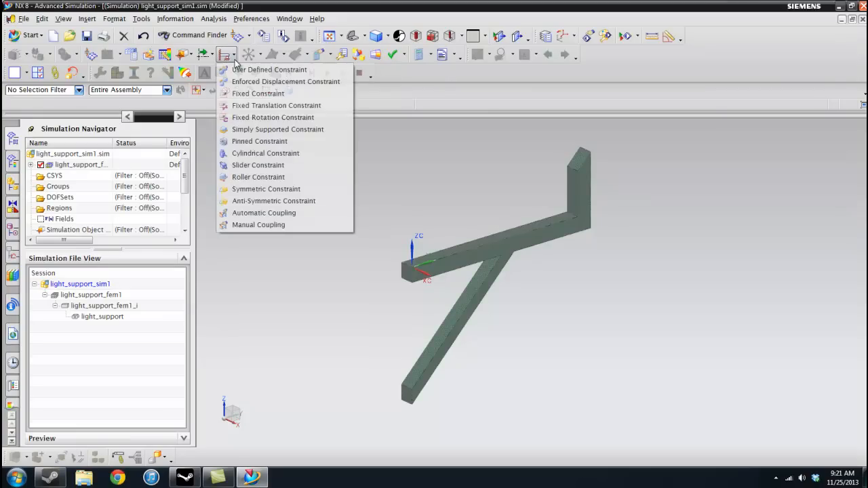
{"action": "mouse_move", "coordinate": [258, 92]}
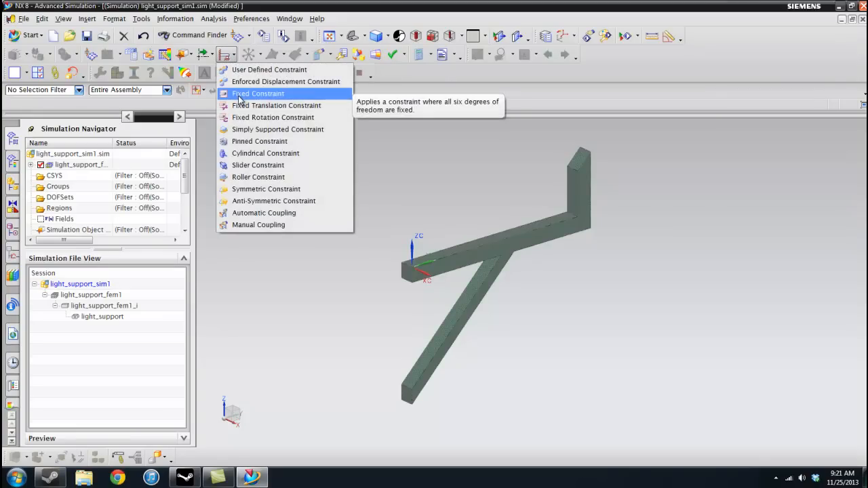
{"action": "left_click", "coordinate": [258, 93]}
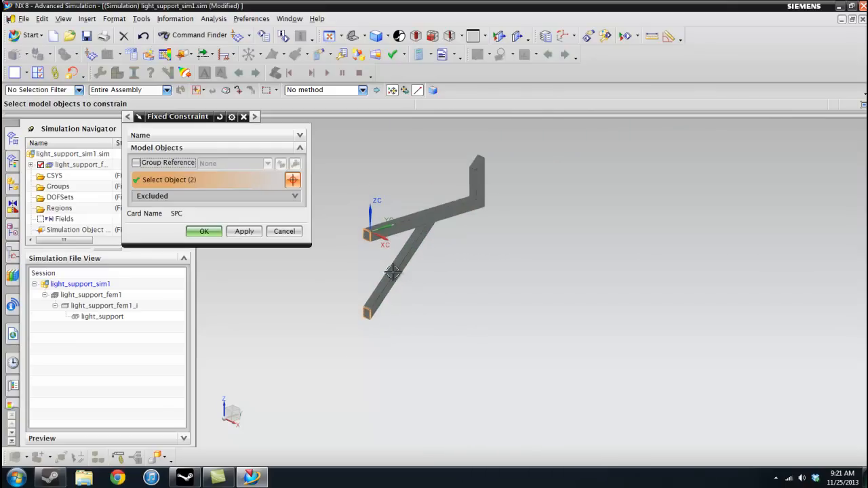
Check both selected end faces while orbiting and confirm the fixed constraint on them.
{"action": "left_click_drag", "start_coordinate": [393, 271], "coordinate": [469, 270]}
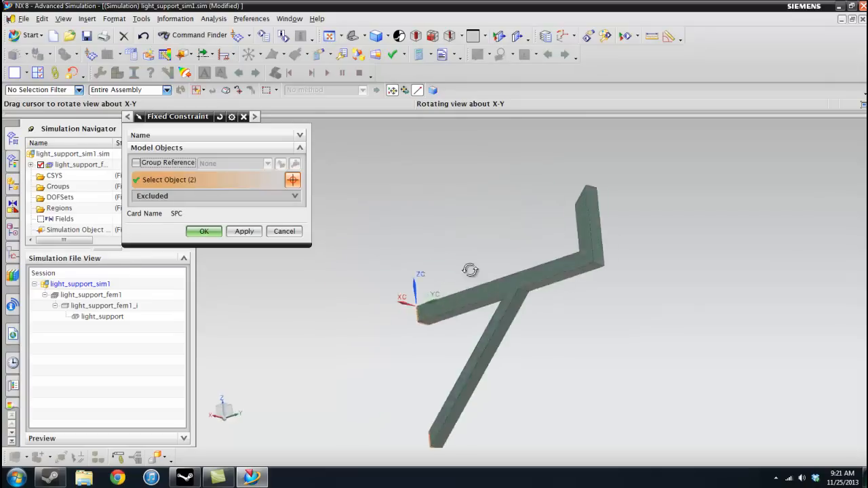
{"action": "left_click_drag", "start_coordinate": [469, 270], "coordinate": [499, 291]}
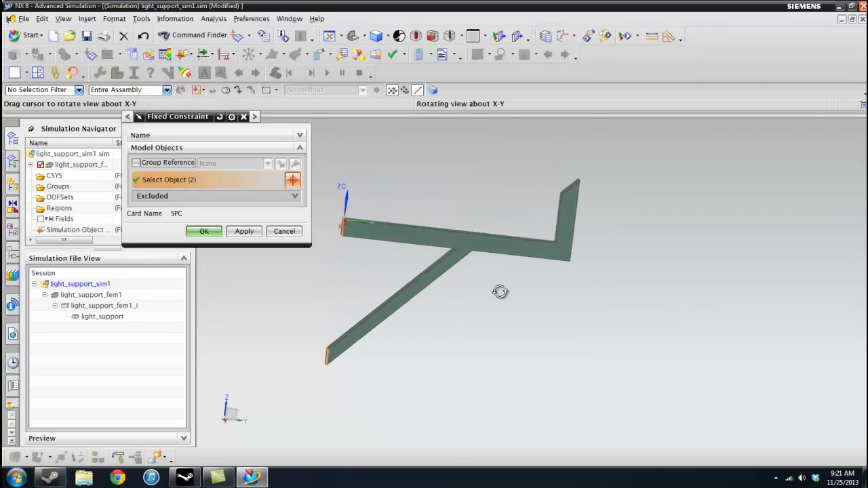
{"action": "left_click_drag", "start_coordinate": [499, 291], "coordinate": [494, 287]}
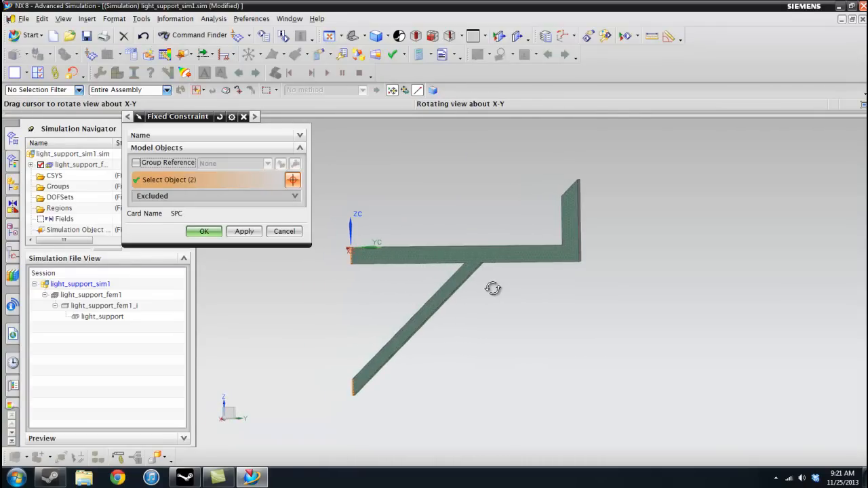
{"action": "left_click_drag", "start_coordinate": [494, 287], "coordinate": [358, 286]}
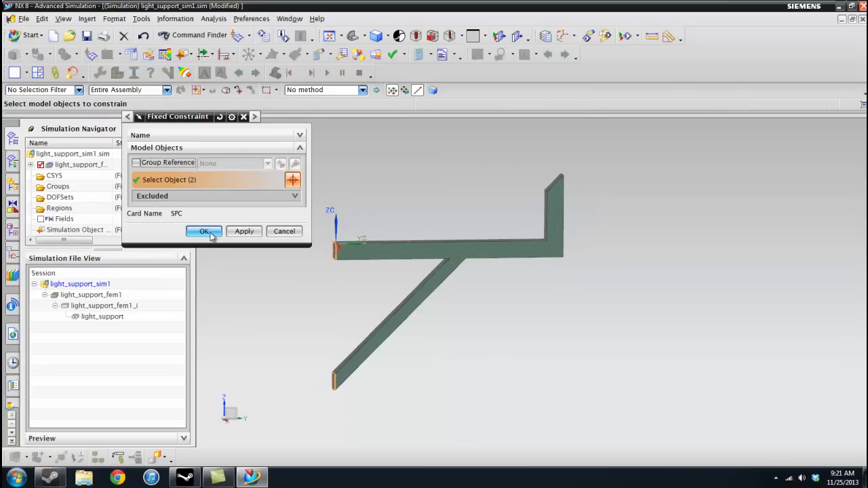
{"action": "left_click", "coordinate": [203, 231]}
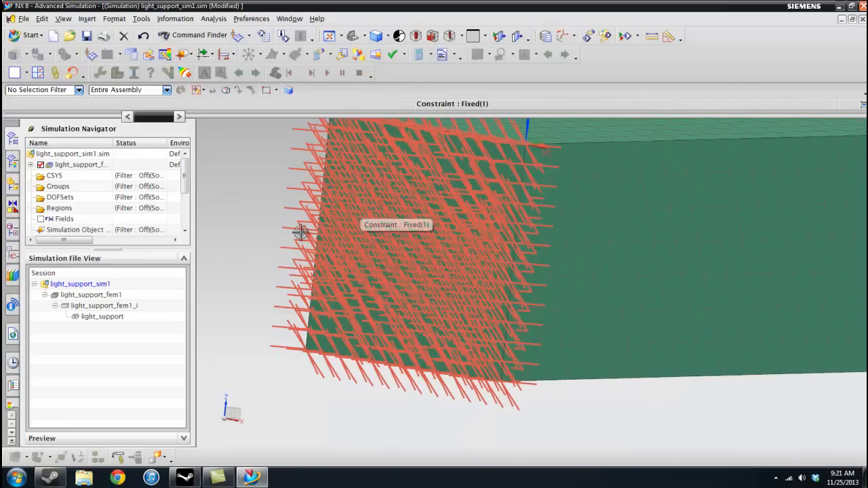
{"action": "mouse_move", "coordinate": [605, 402]}
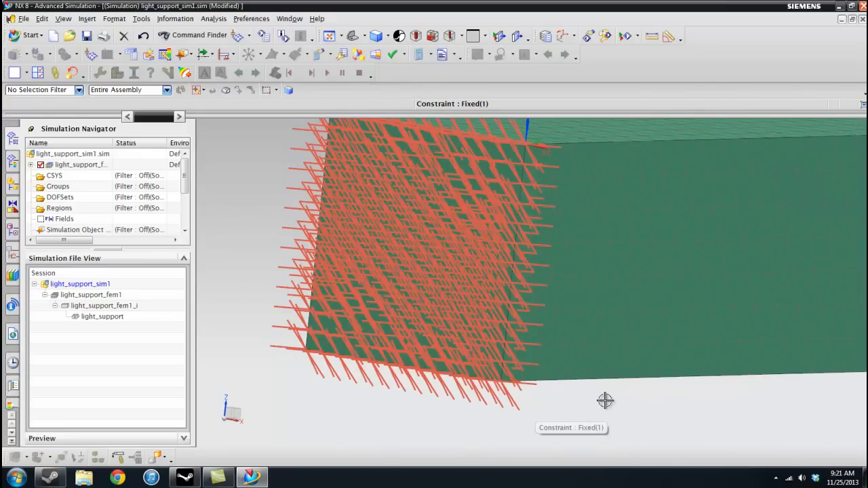
Expand Solution 1's constraints and open Edit Display for the Fixed(1) constraint.
{"action": "left_click_drag", "start_coordinate": [605, 400], "coordinate": [579, 412]}
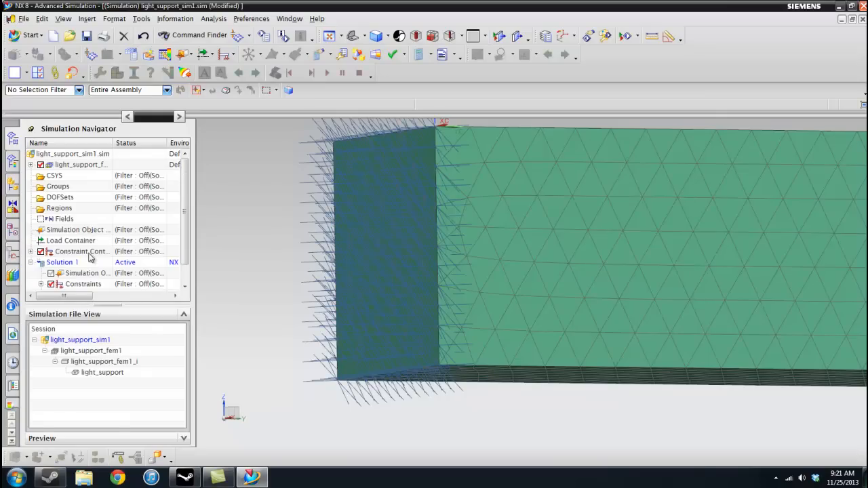
{"action": "left_click", "coordinate": [41, 285]}
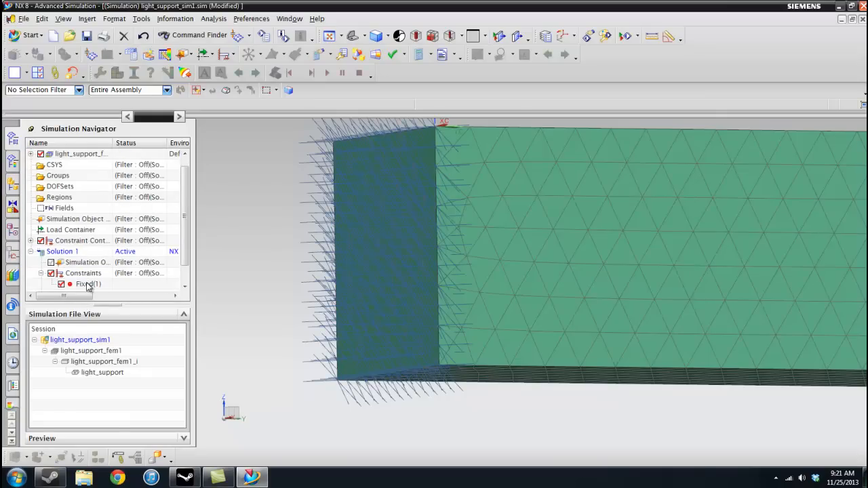
{"action": "left_click", "coordinate": [87, 285]}
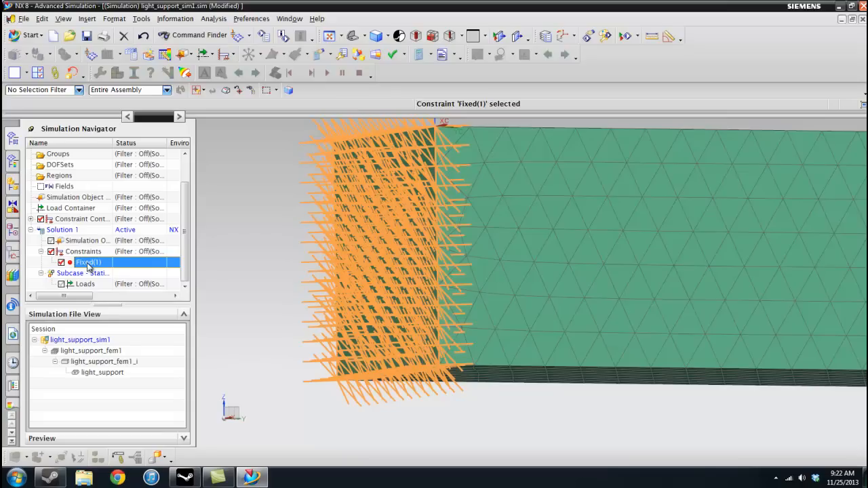
{"action": "mouse_move", "coordinate": [114, 263]}
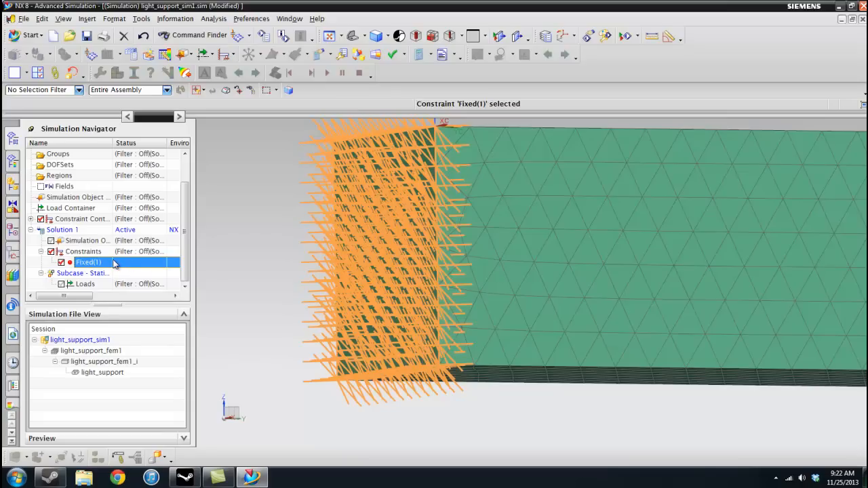
{"action": "right_click", "coordinate": [88, 264]}
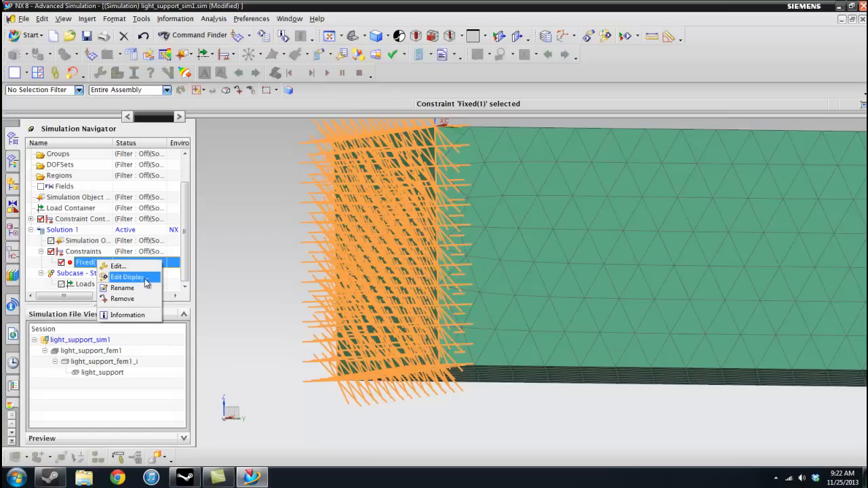
{"action": "left_click", "coordinate": [128, 277]}
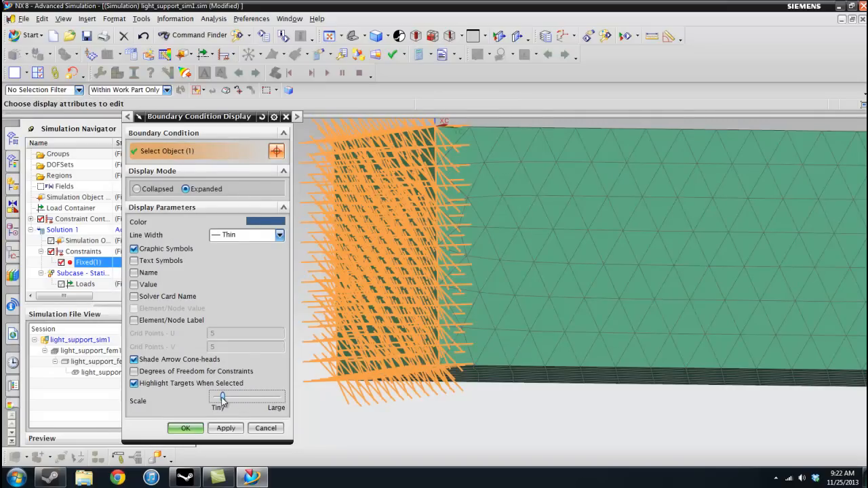
Scale the constraint symbols toward Tiny, apply it, and close keeping thin line width.
{"action": "left_click_drag", "start_coordinate": [224, 396], "coordinate": [217, 396]}
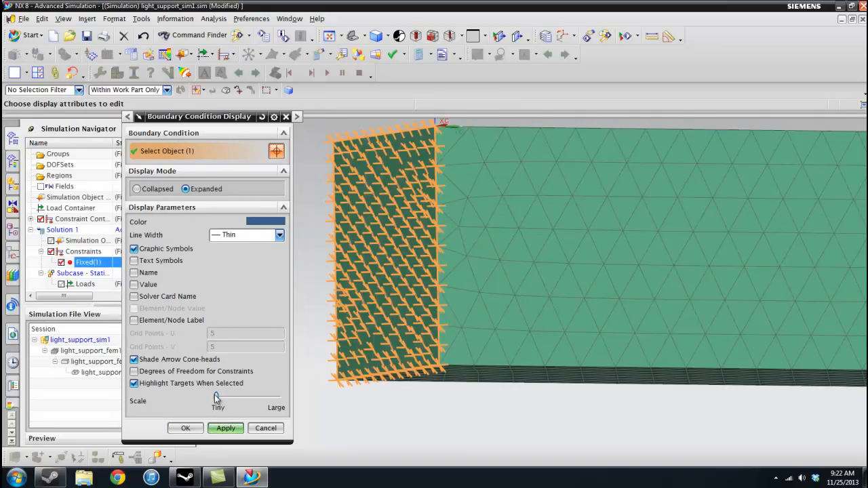
{"action": "left_click_drag", "start_coordinate": [217, 396], "coordinate": [236, 396]}
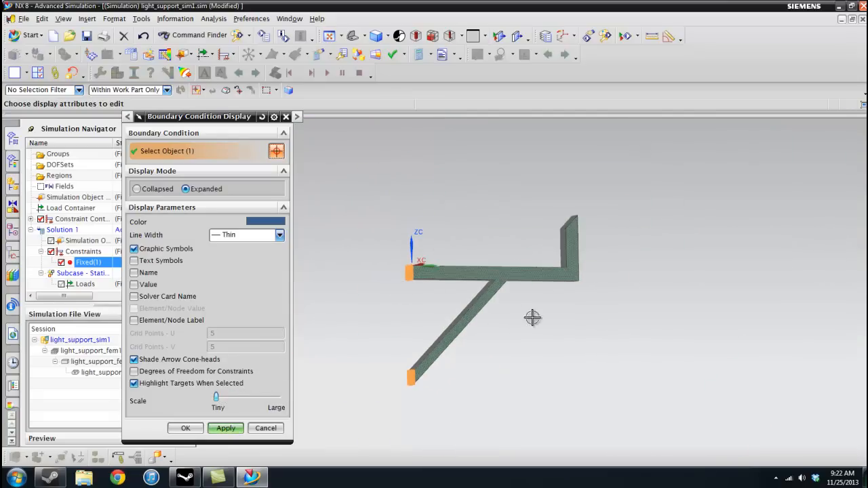
{"action": "left_click", "coordinate": [184, 429]}
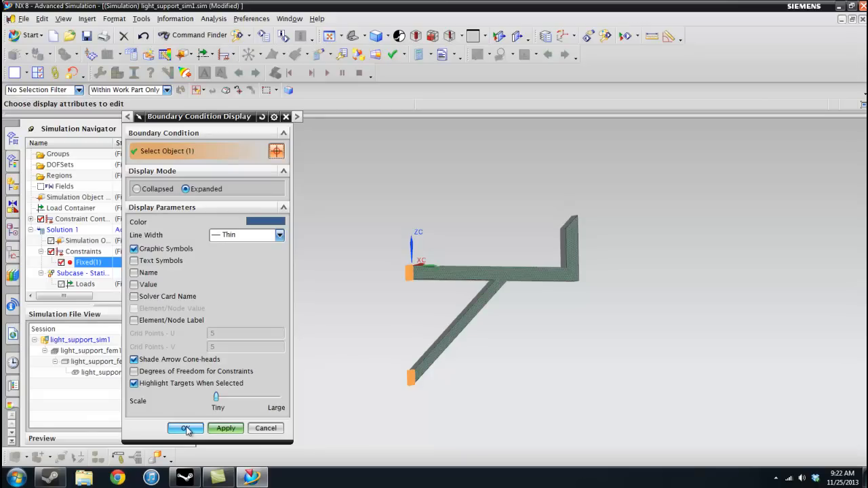
{"action": "left_click", "coordinate": [278, 234]}
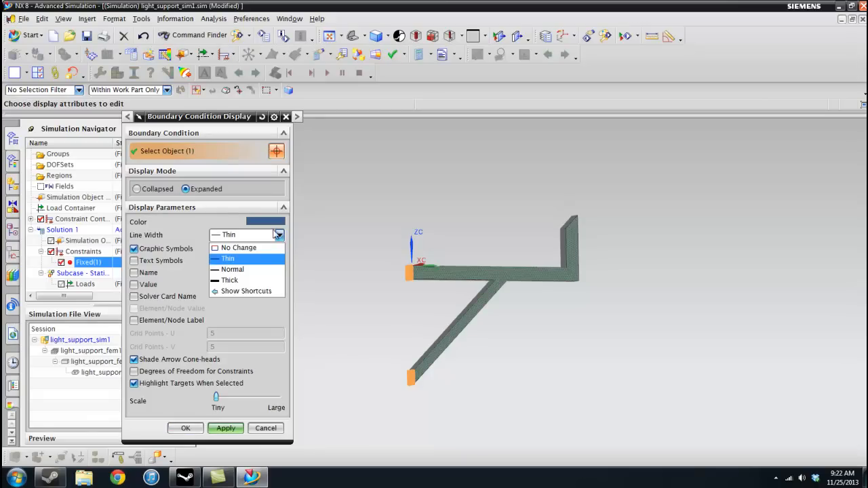
{"action": "left_click", "coordinate": [244, 279]}
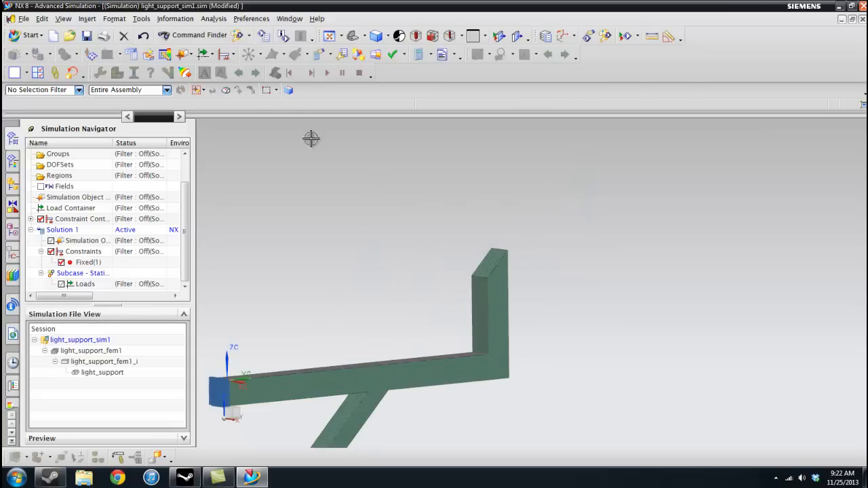
Add a Gravity load from the load types list.
{"action": "left_click", "coordinate": [212, 52]}
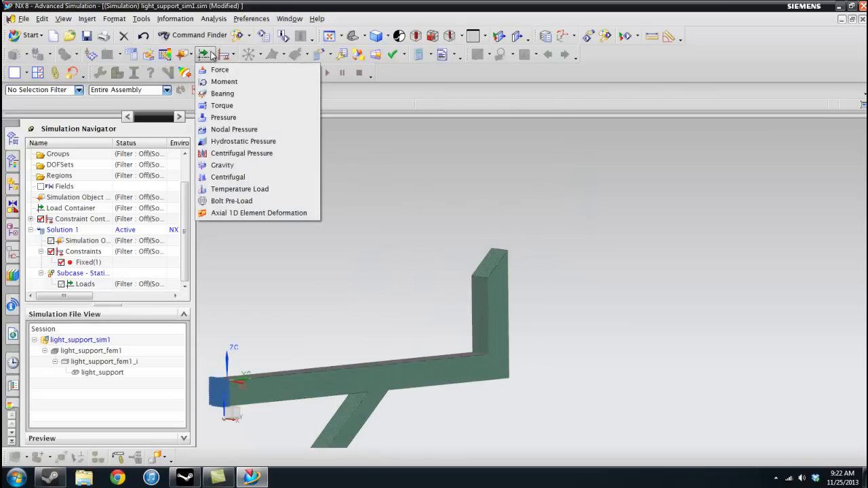
{"action": "mouse_move", "coordinate": [222, 165]}
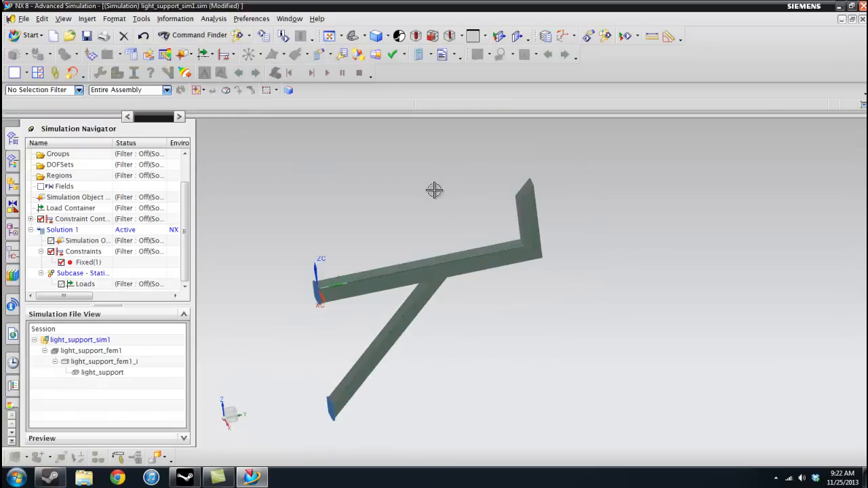
{"action": "left_click", "coordinate": [228, 52]}
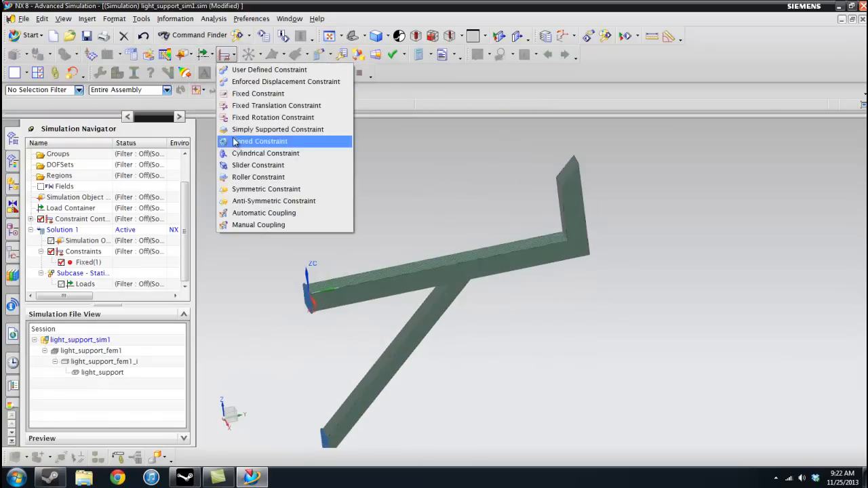
{"action": "left_click", "coordinate": [202, 55]}
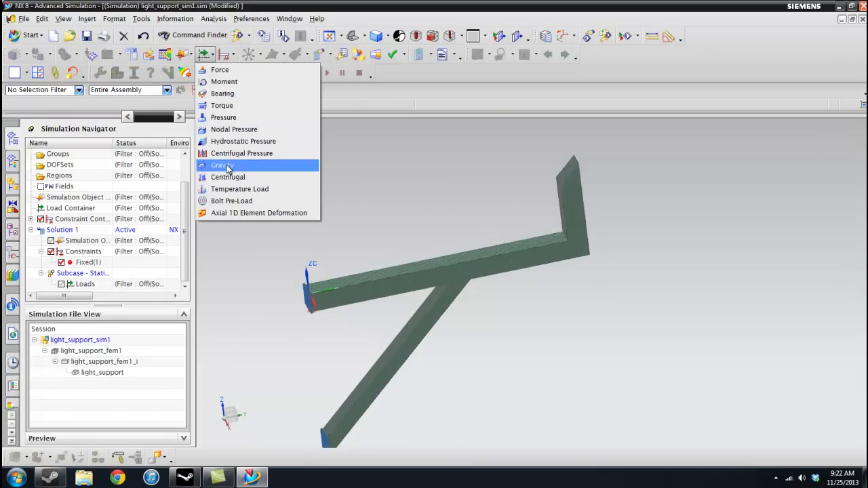
{"action": "left_click", "coordinate": [221, 165]}
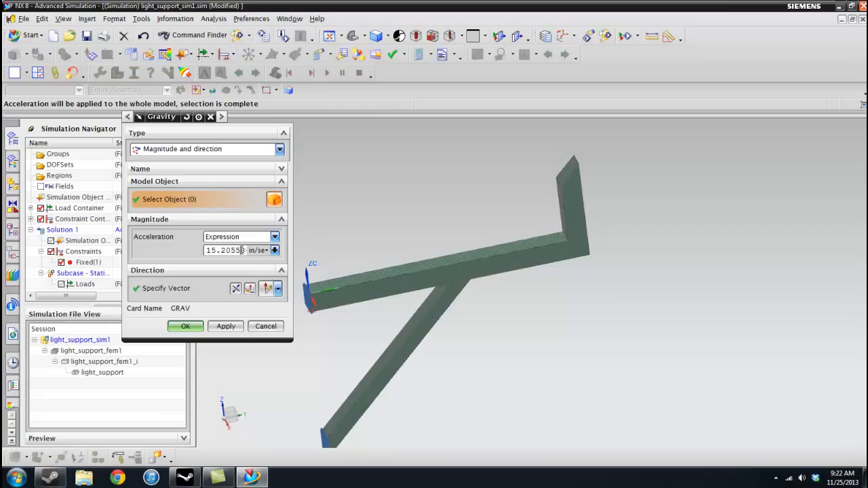
{"action": "mouse_move", "coordinate": [258, 250]}
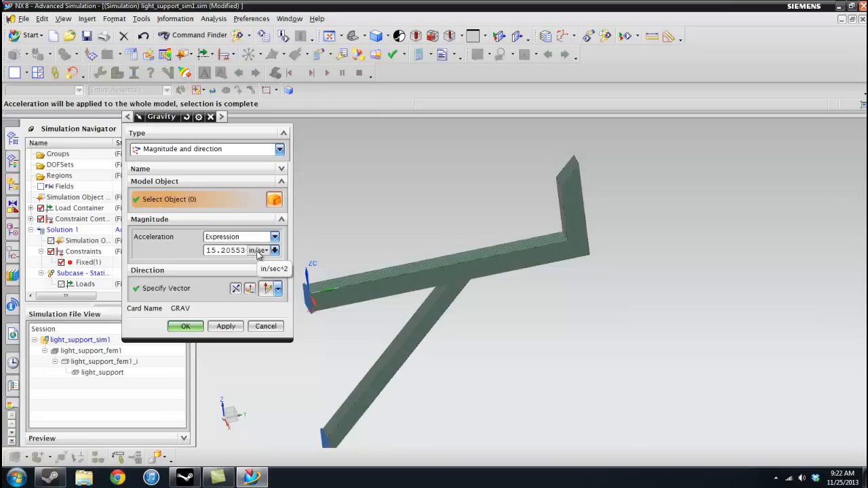
Set the acceleration to 9.81 m/sec^2 and start defining the downward direction.
{"action": "left_click", "coordinate": [274, 250]}
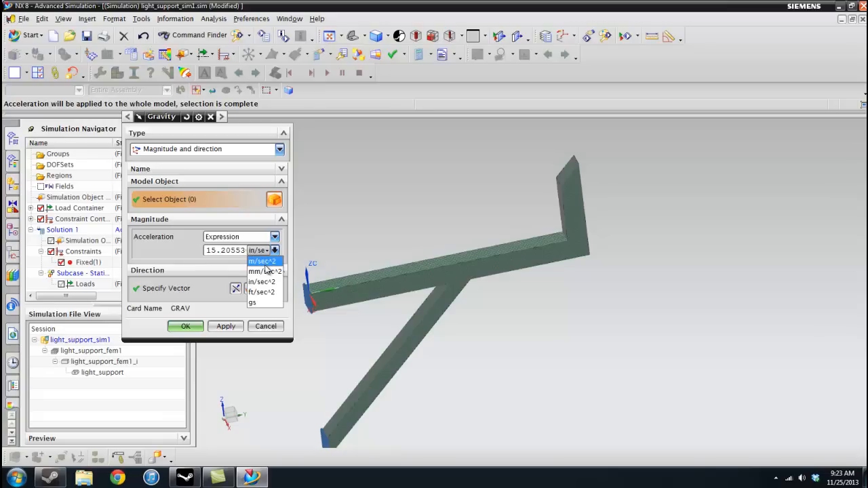
{"action": "left_click", "coordinate": [263, 261]}
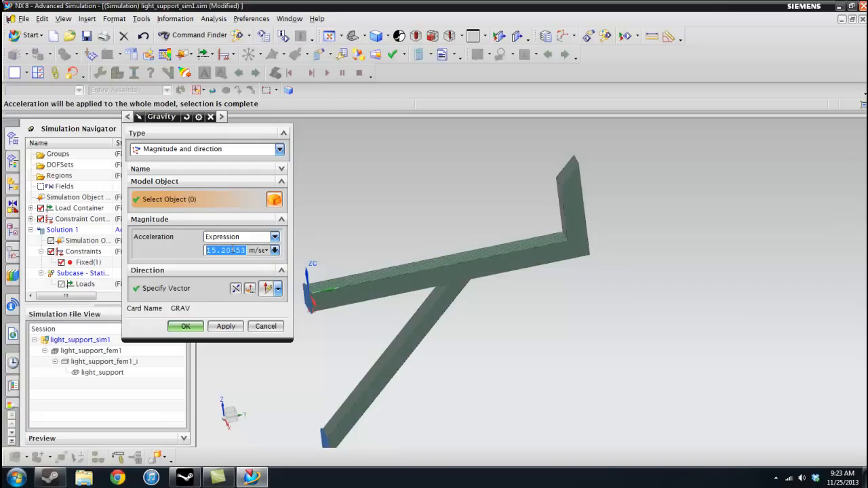
{"action": "type", "text": "9.81"}
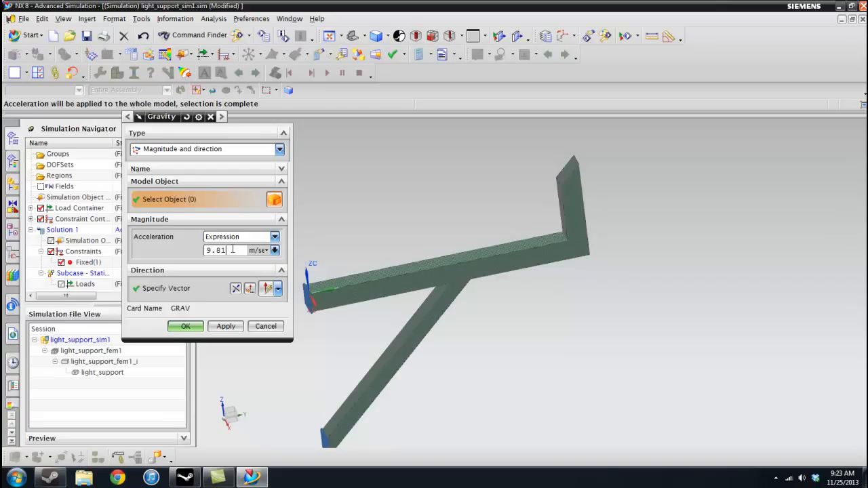
{"action": "left_click", "coordinate": [166, 288]}
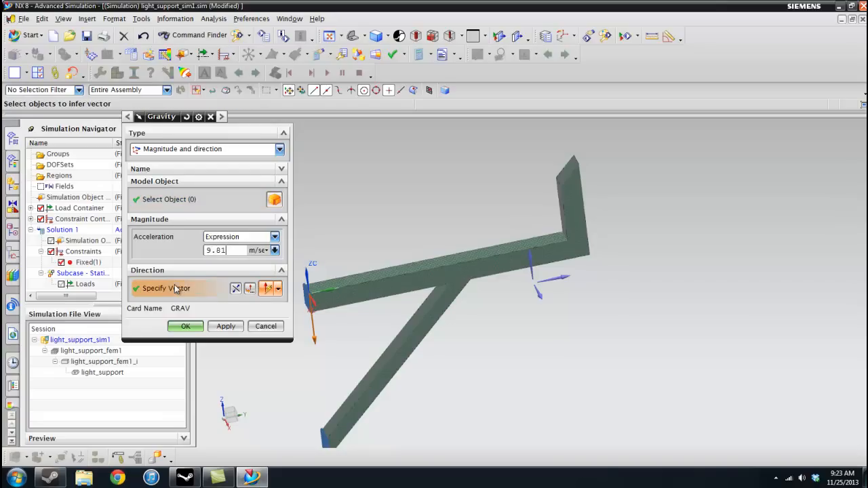
{"action": "mouse_move", "coordinate": [283, 315]}
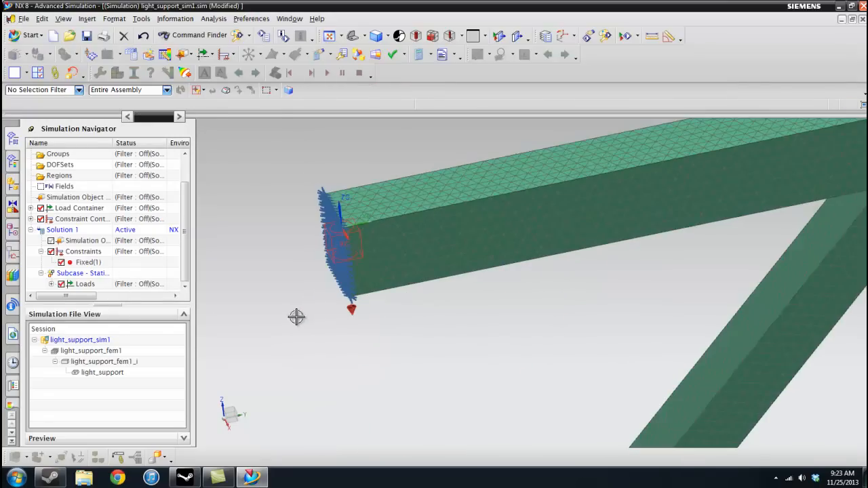
{"action": "mouse_move", "coordinate": [354, 268]}
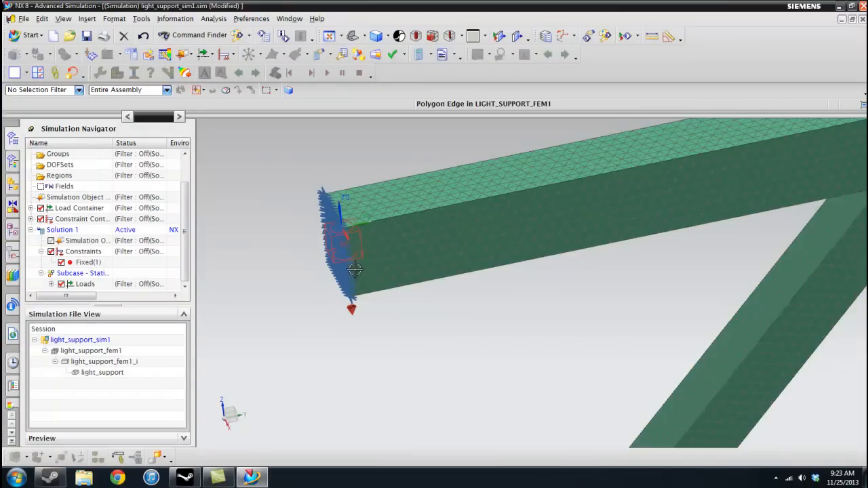
{"action": "mouse_move", "coordinate": [207, 274]}
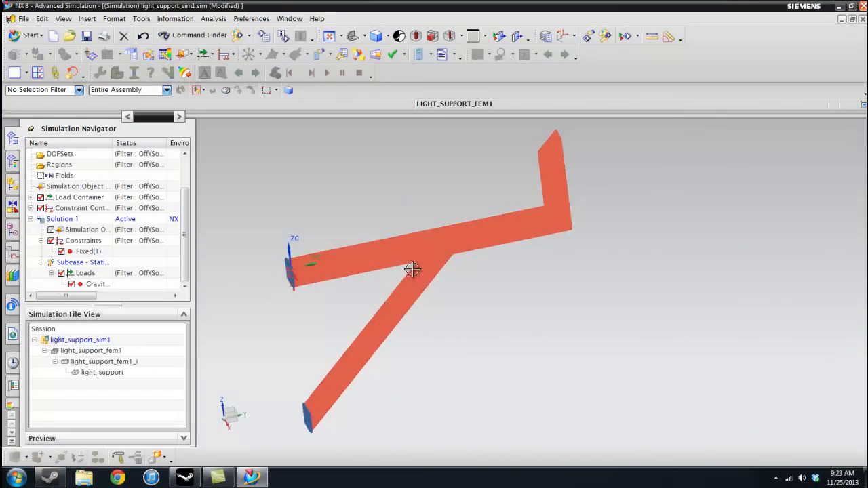
{"action": "mouse_move", "coordinate": [450, 243]}
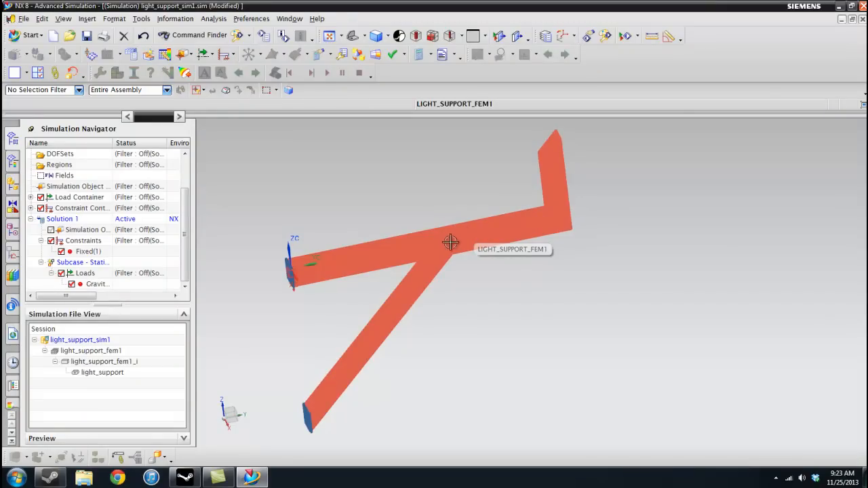
{"action": "mouse_move", "coordinate": [428, 239]}
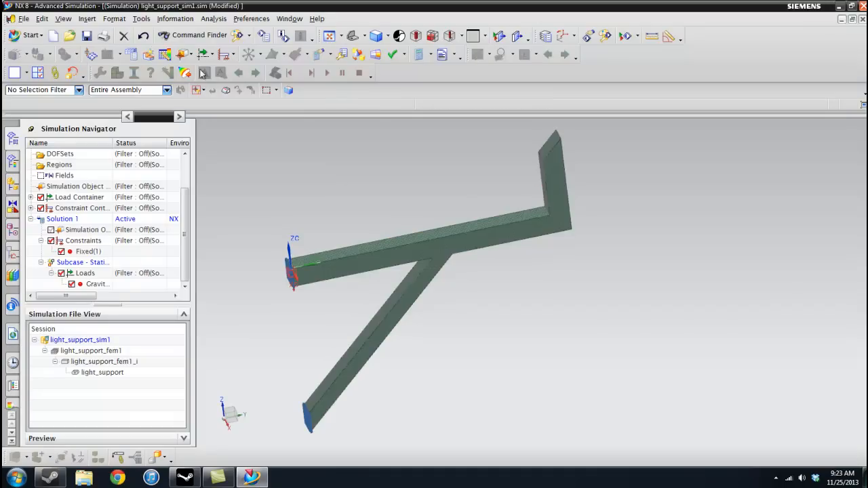
Show the list of available constraint types on the Advanced Simulation toolbar.
{"action": "left_click", "coordinate": [227, 54]}
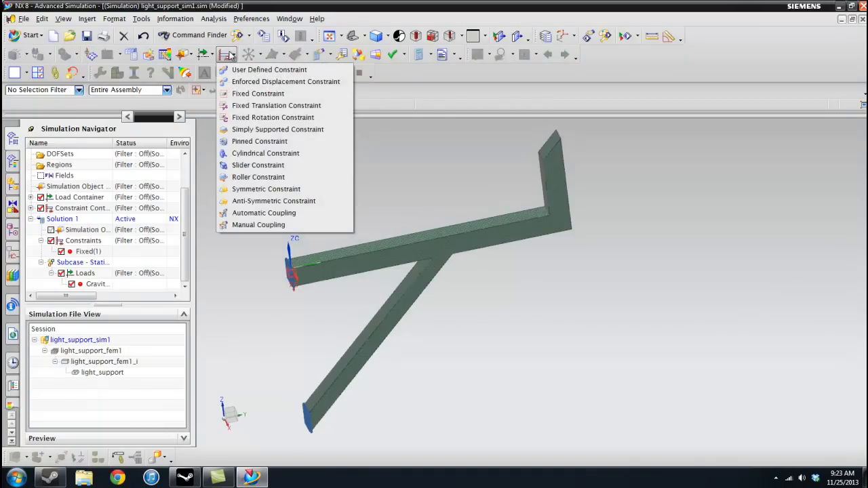
Choose Force from the load types to start a new force load.
{"action": "left_click", "coordinate": [204, 54]}
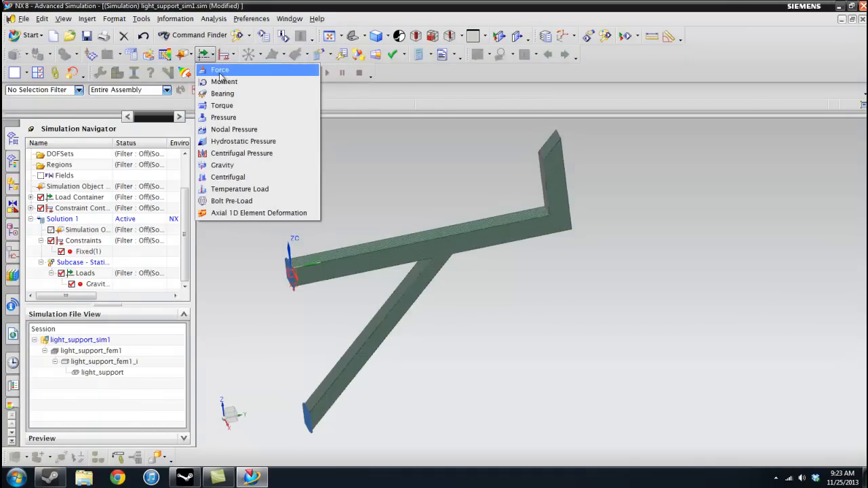
{"action": "mouse_move", "coordinate": [221, 71]}
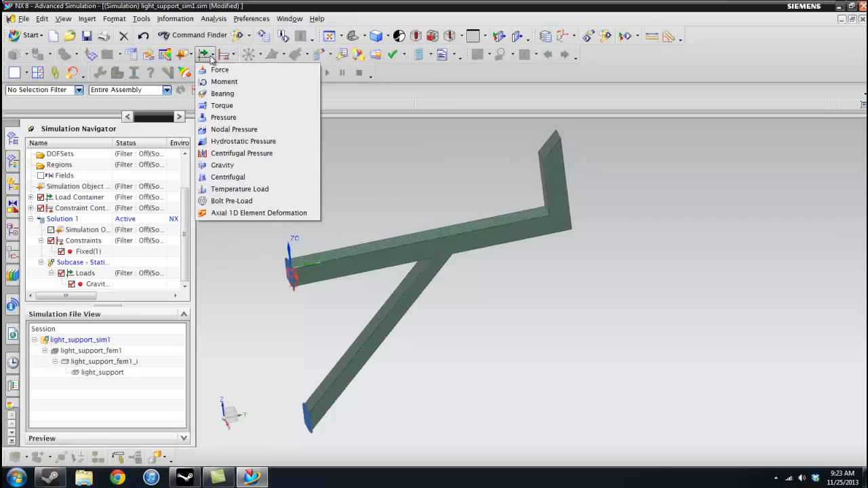
{"action": "mouse_move", "coordinate": [233, 71]}
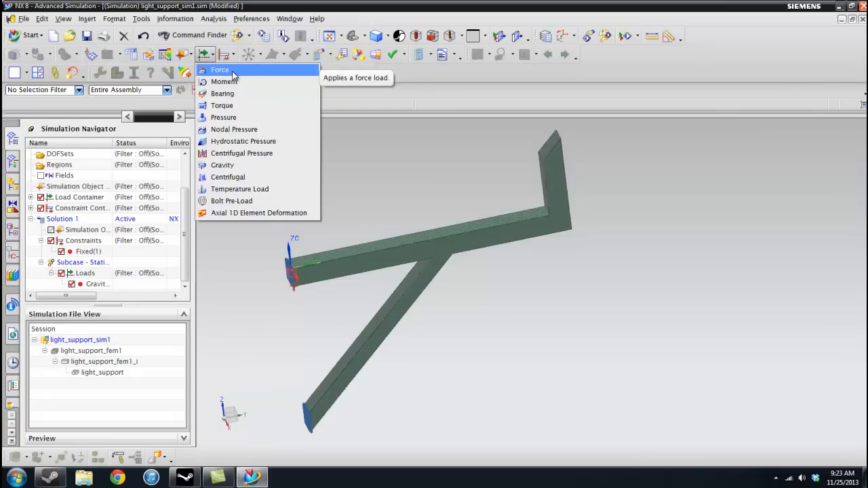
{"action": "left_click", "coordinate": [220, 69]}
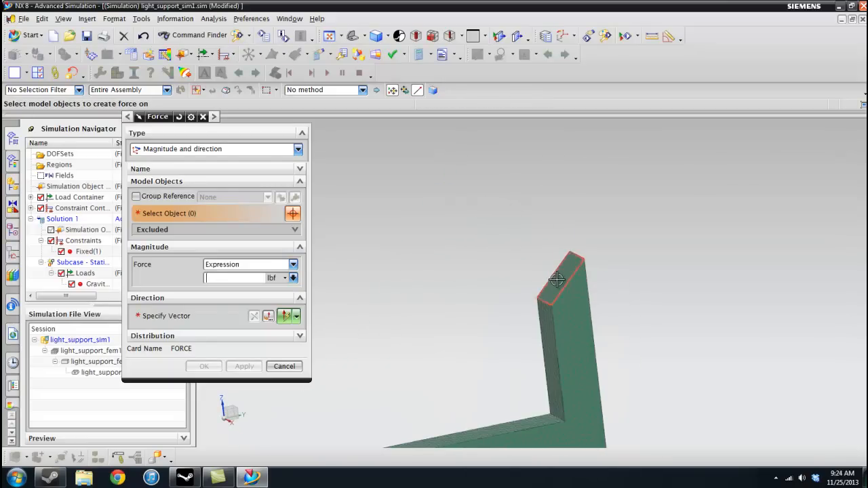
{"action": "mouse_move", "coordinate": [558, 281]}
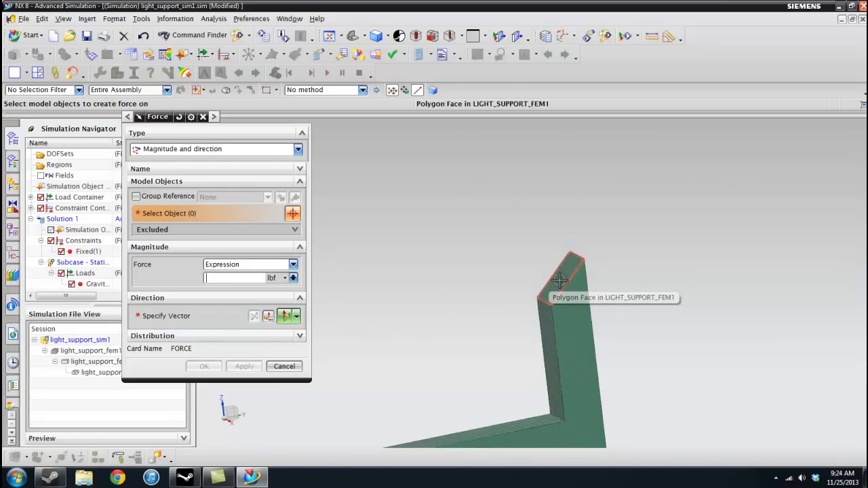
Create a 30 N force along Z on the arm's top end polygon face.
{"action": "left_click", "coordinate": [558, 280]}
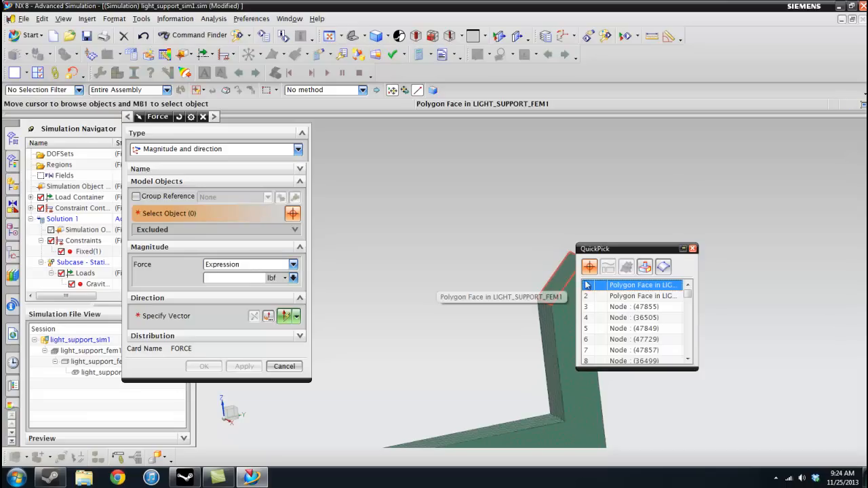
{"action": "left_click", "coordinate": [643, 285]}
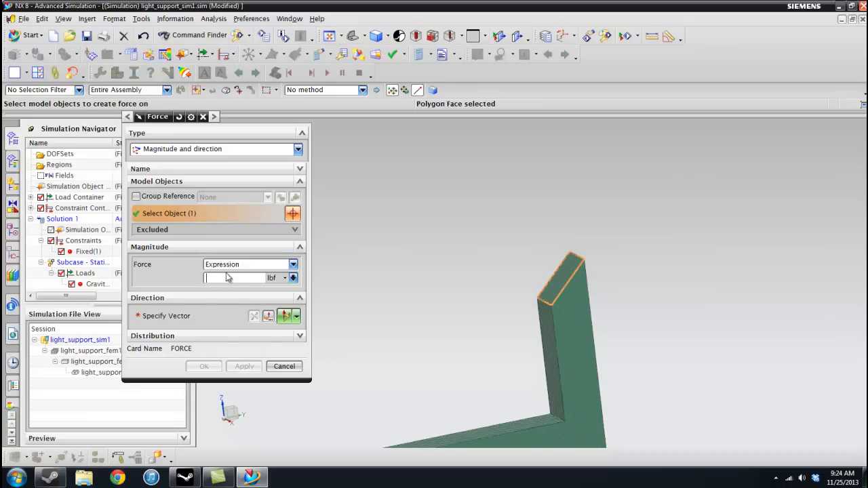
{"action": "left_click", "coordinate": [284, 278]}
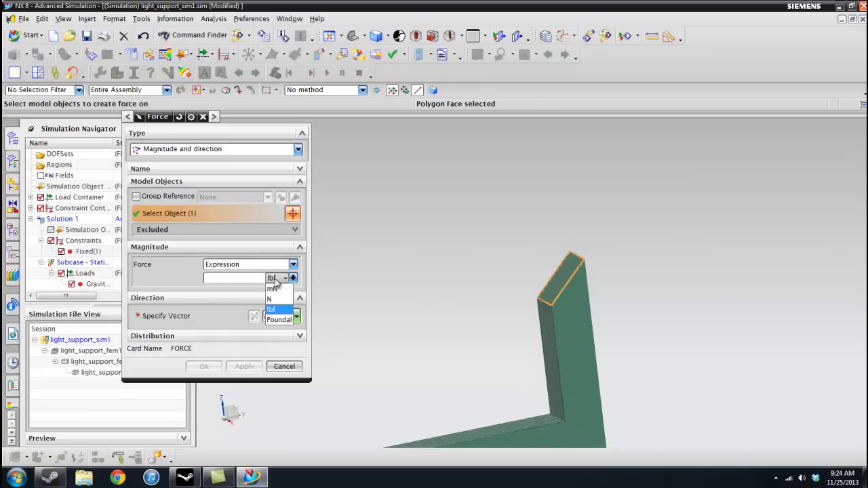
{"action": "left_click", "coordinate": [268, 299]}
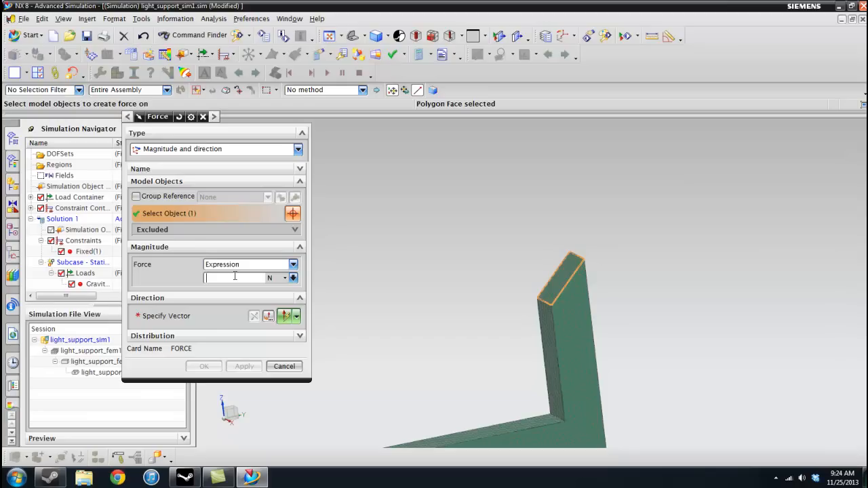
{"action": "type", "text": "30"}
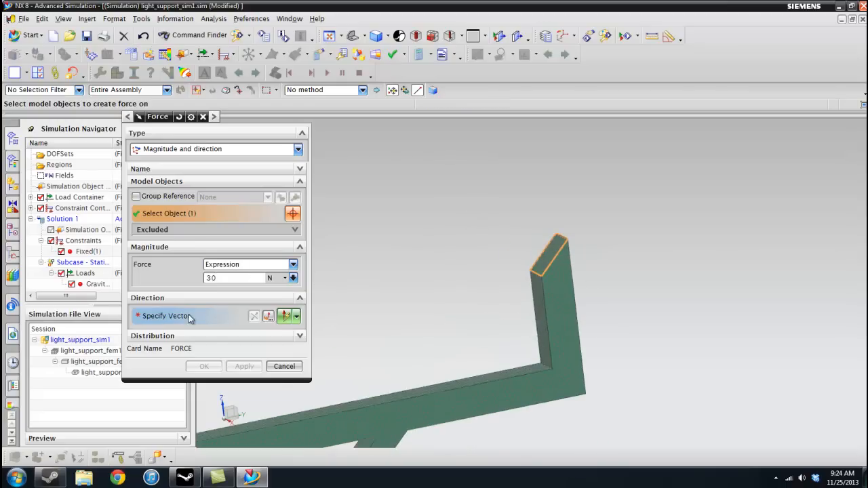
{"action": "left_click", "coordinate": [166, 316]}
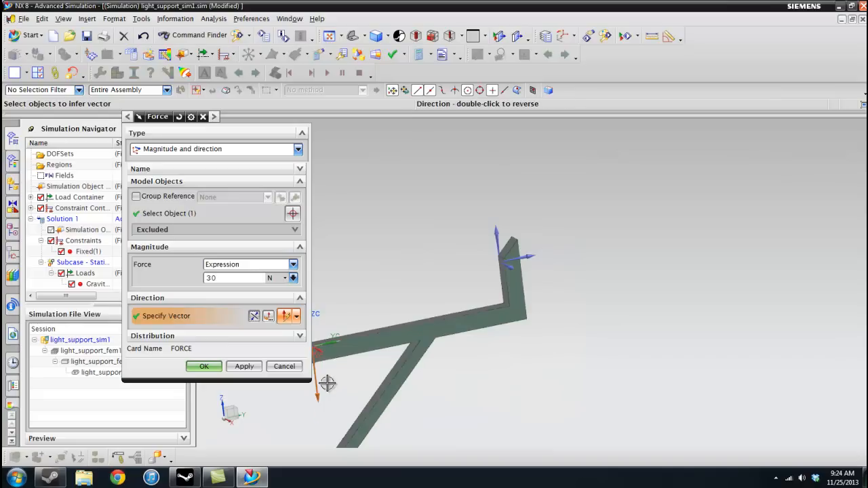
{"action": "mouse_move", "coordinate": [473, 149]}
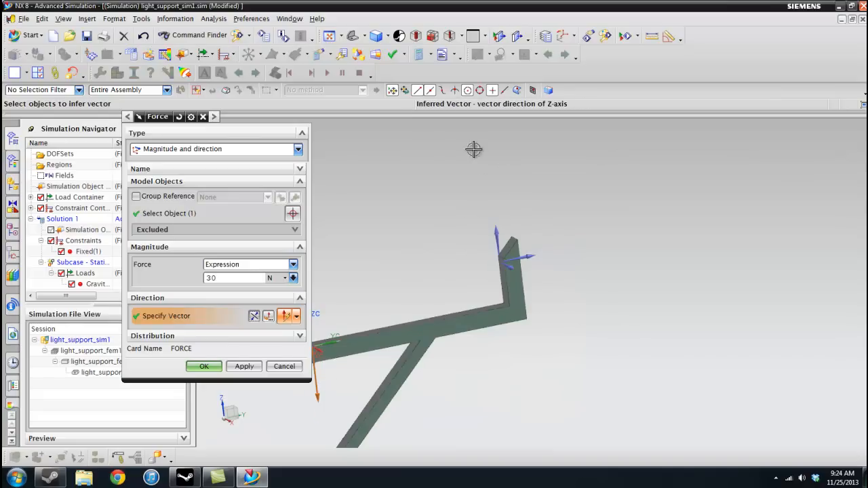
{"action": "mouse_move", "coordinate": [529, 264]}
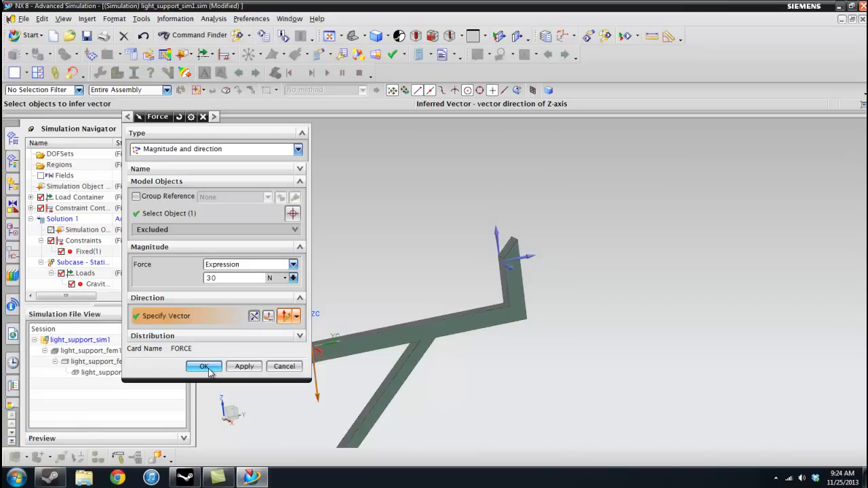
{"action": "left_click", "coordinate": [204, 366]}
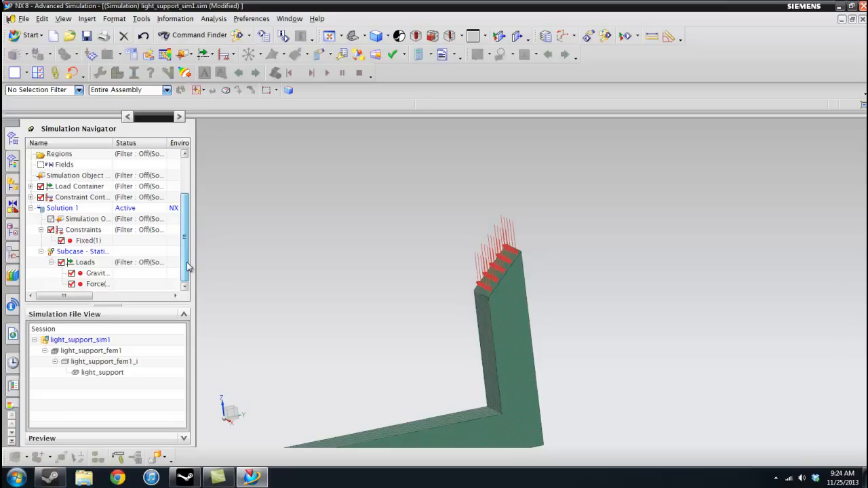
{"action": "right_click", "coordinate": [98, 284]}
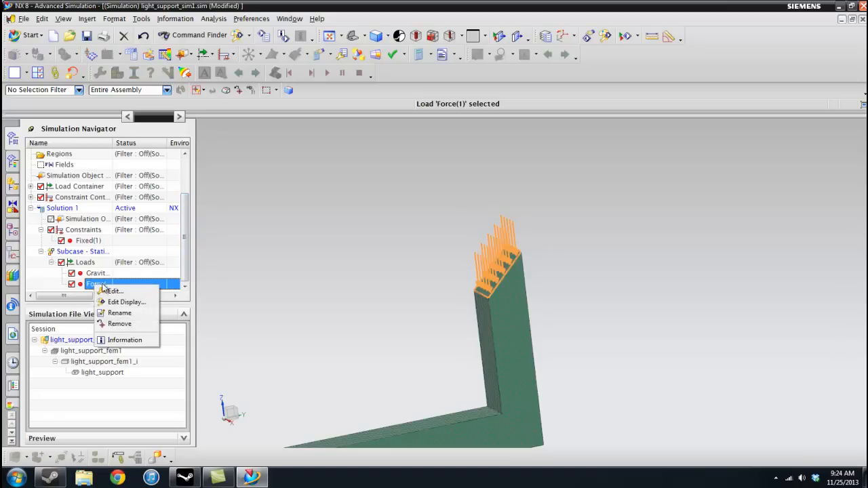
{"action": "mouse_move", "coordinate": [161, 218]}
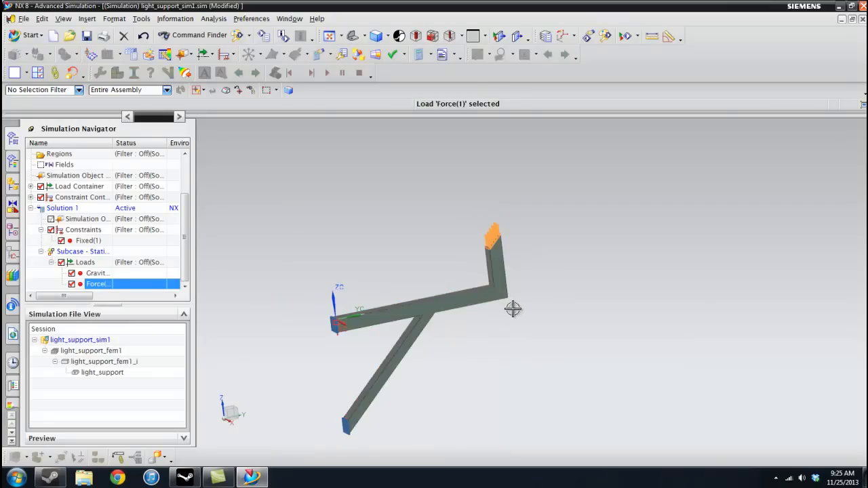
{"action": "mouse_move", "coordinate": [512, 224]}
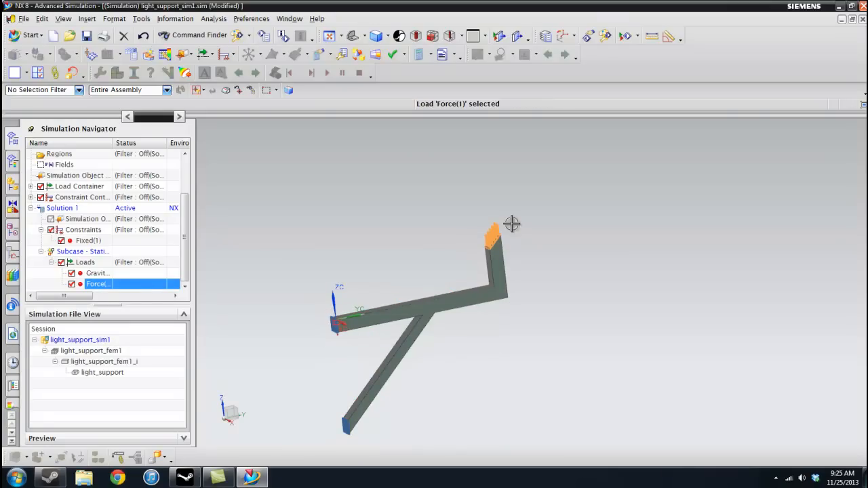
{"action": "left_click_drag", "start_coordinate": [513, 224], "coordinate": [568, 295]}
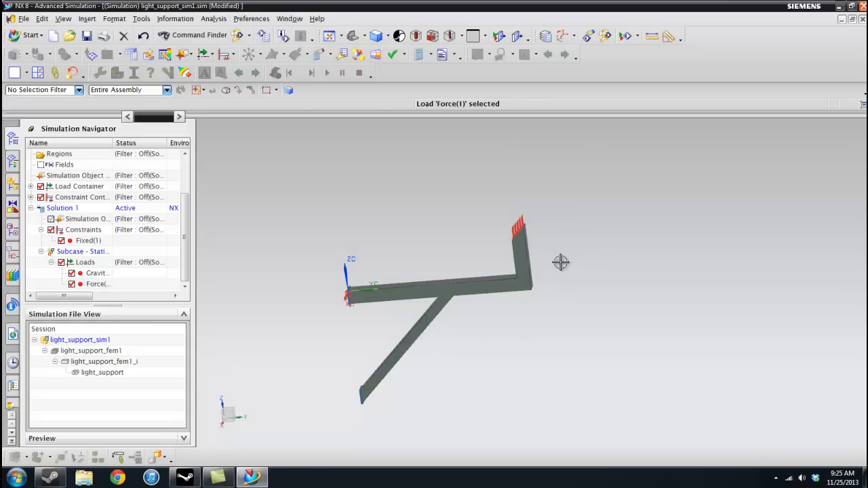
{"action": "left_click", "coordinate": [62, 207]}
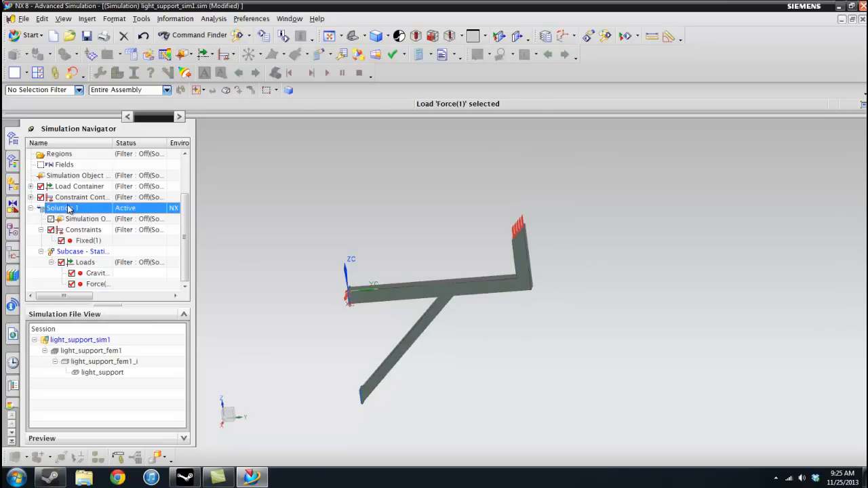
Solve Solution 1, accepting its solution attributes unchanged.
{"action": "right_click", "coordinate": [63, 208]}
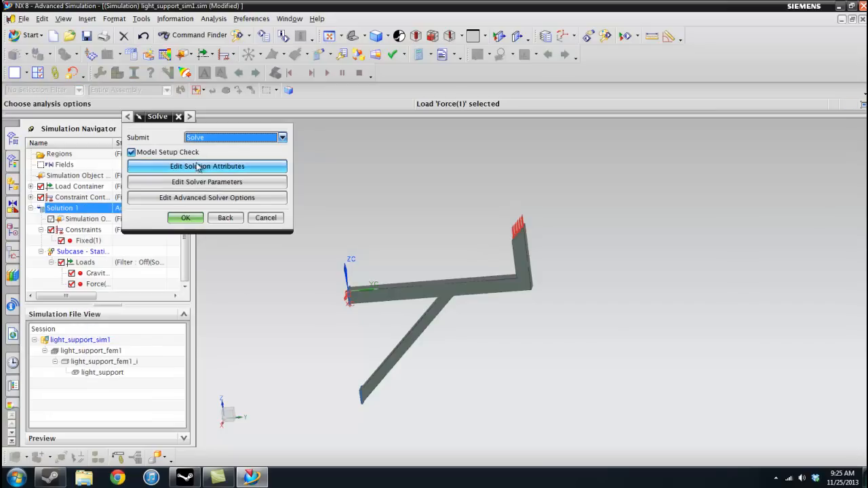
{"action": "left_click", "coordinate": [206, 165]}
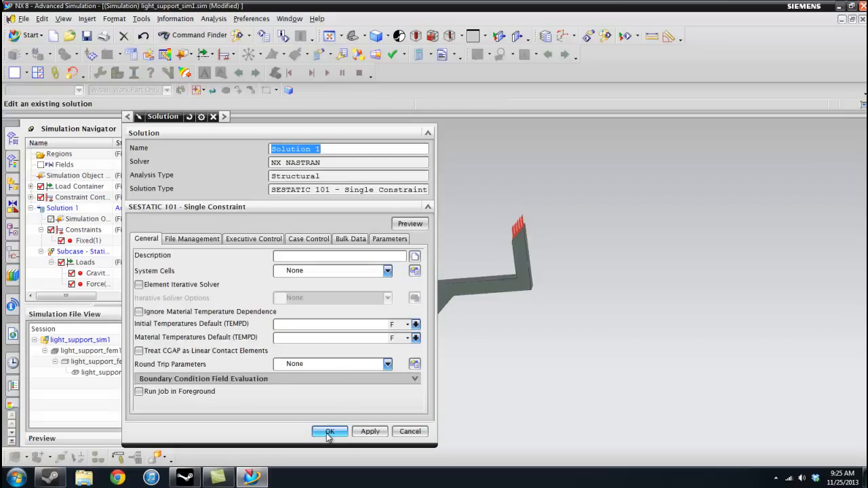
{"action": "left_click", "coordinate": [328, 432]}
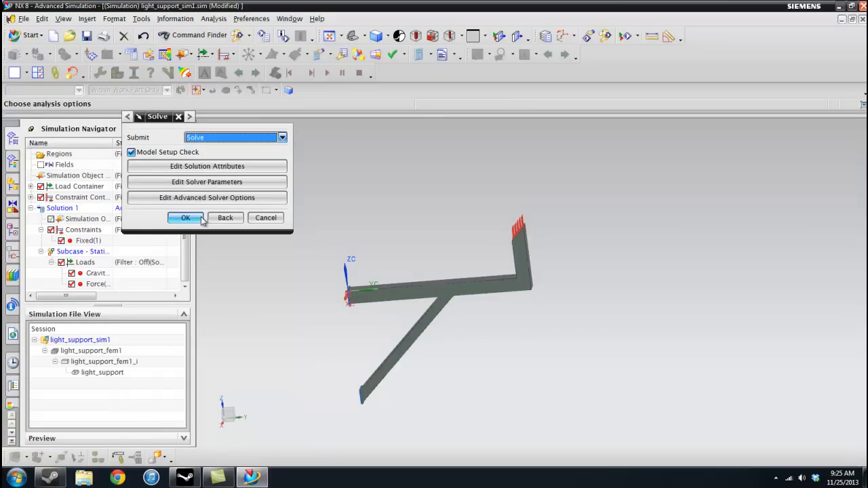
{"action": "left_click", "coordinate": [184, 217]}
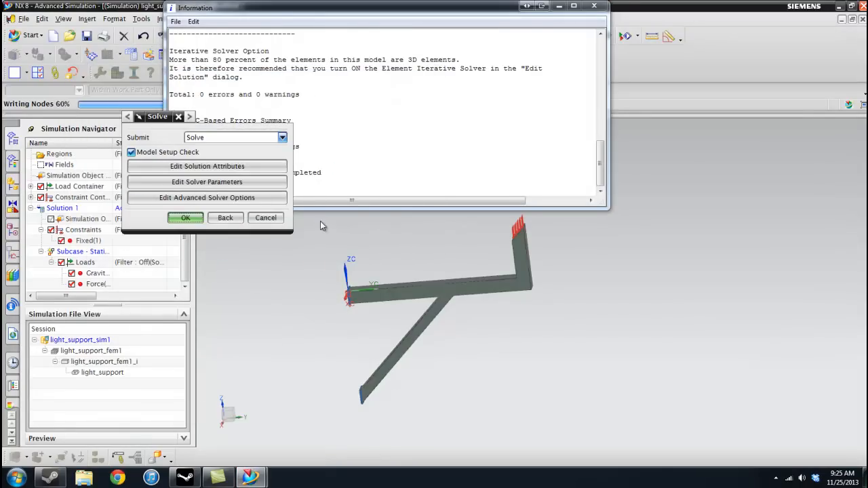
Let the Nastran job finish and close the Solution Monitor.
{"action": "left_click", "coordinate": [184, 217]}
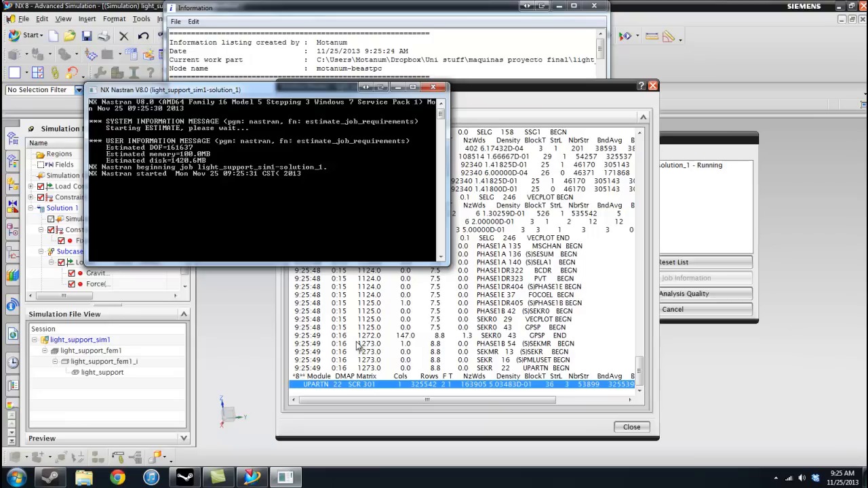
{"action": "mouse_move", "coordinate": [537, 375]}
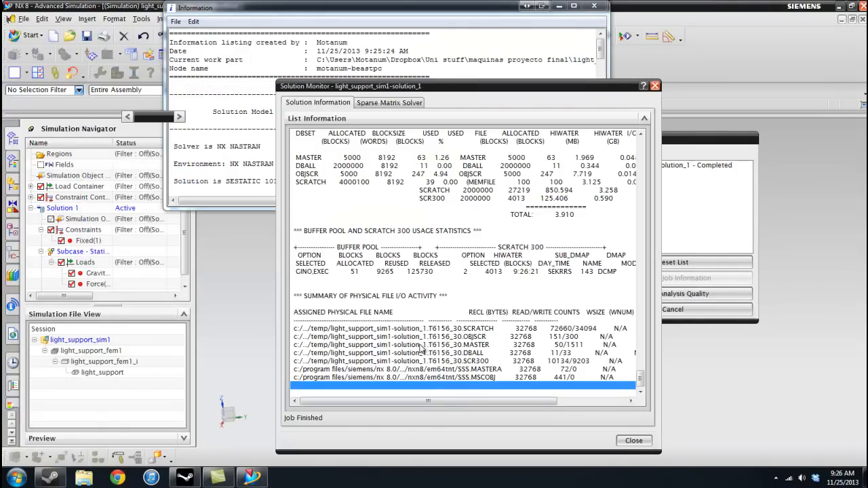
{"action": "left_click", "coordinate": [633, 441]}
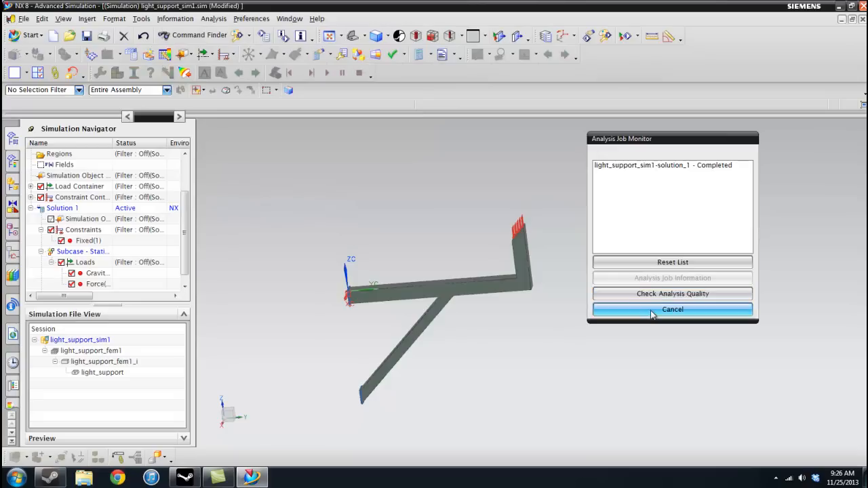
Load Solution 1's results in the Post Processing Navigator and expand its result types.
{"action": "left_click", "coordinate": [673, 309]}
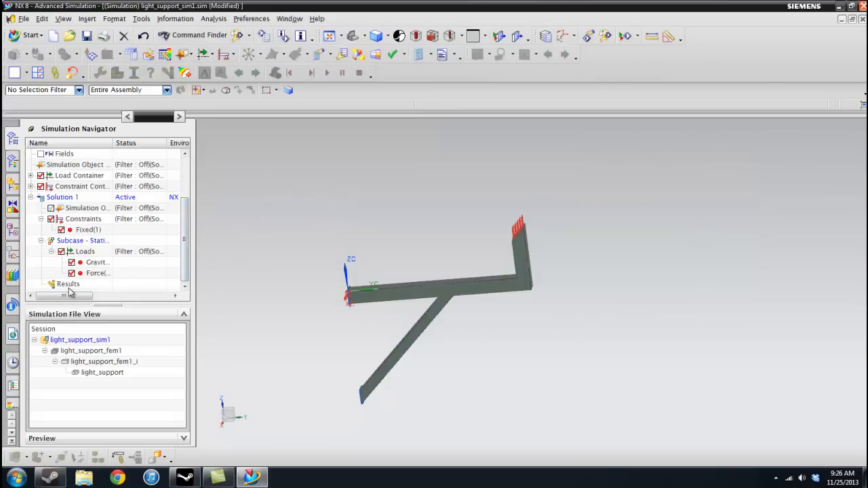
{"action": "right_click", "coordinate": [68, 283]}
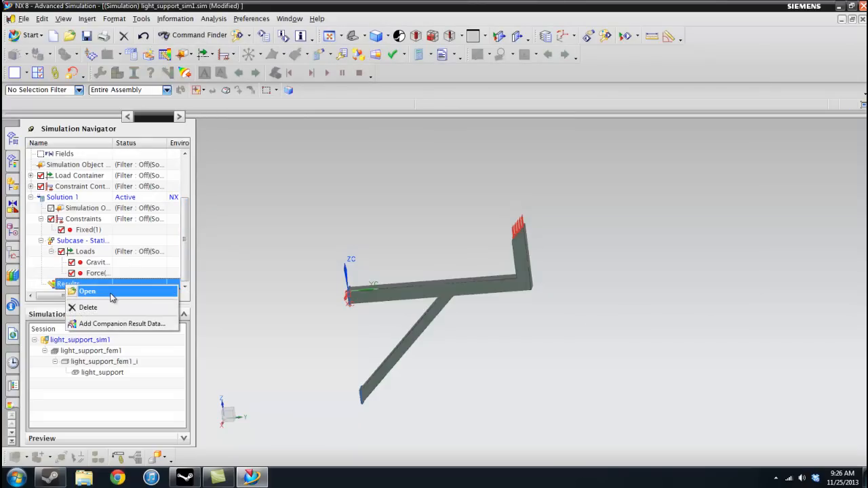
{"action": "left_click", "coordinate": [86, 290]}
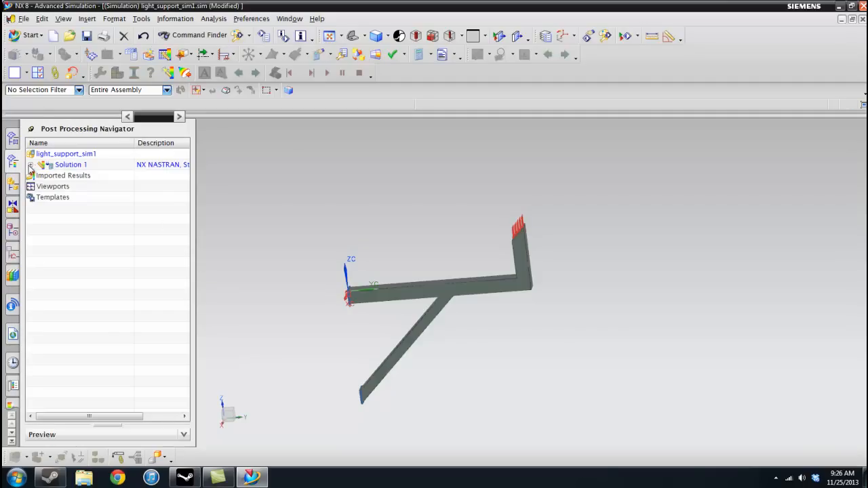
{"action": "left_click", "coordinate": [33, 165]}
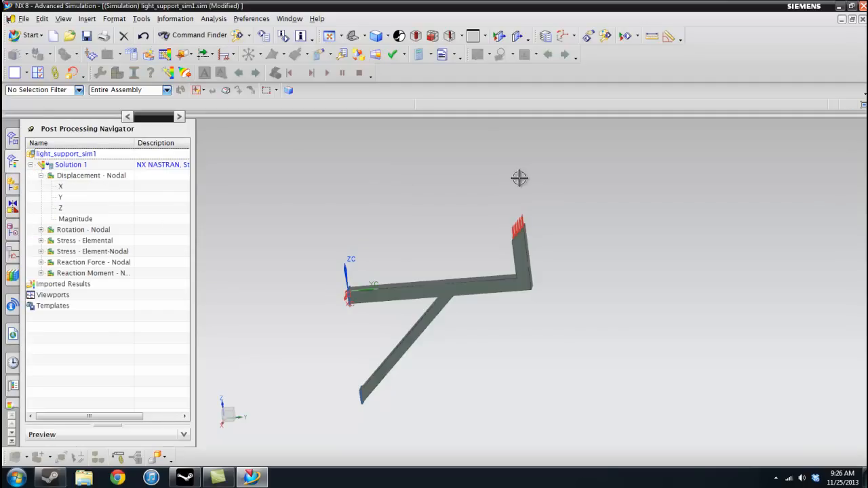
{"action": "left_click", "coordinate": [361, 35]}
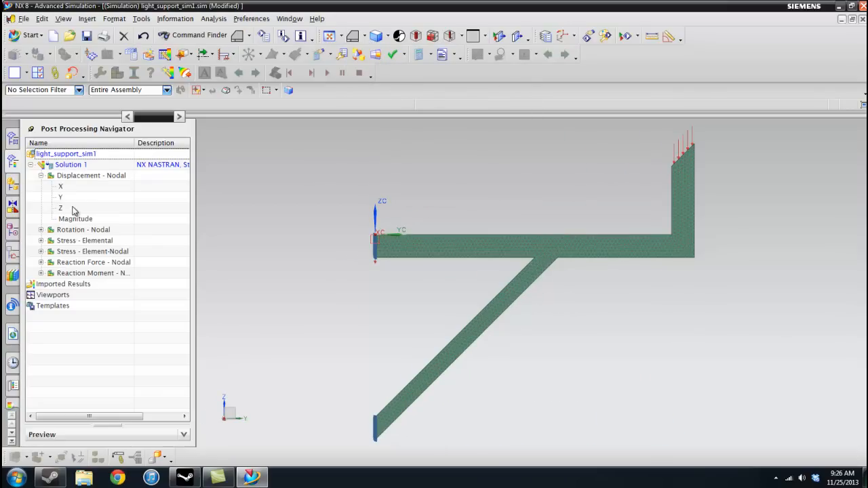
{"action": "mouse_move", "coordinate": [79, 224]}
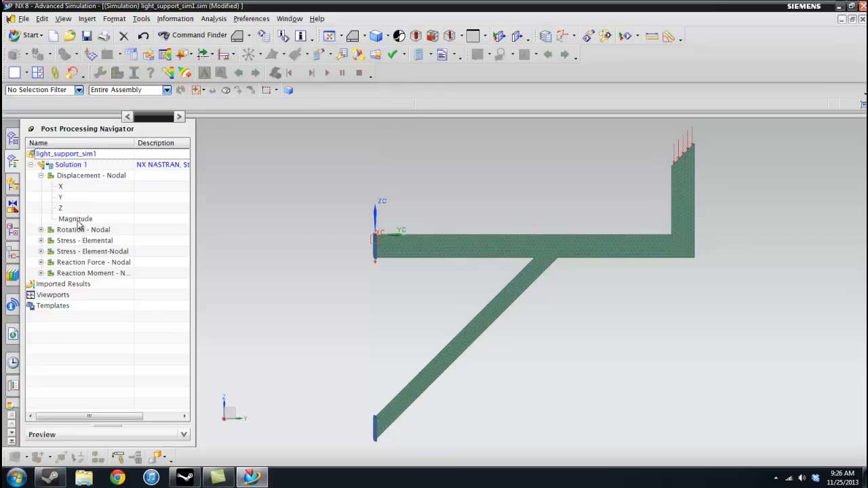
Plot nodal displacement magnitude as a fringe contour and expand Post View 1.
{"action": "double_click", "coordinate": [75, 219]}
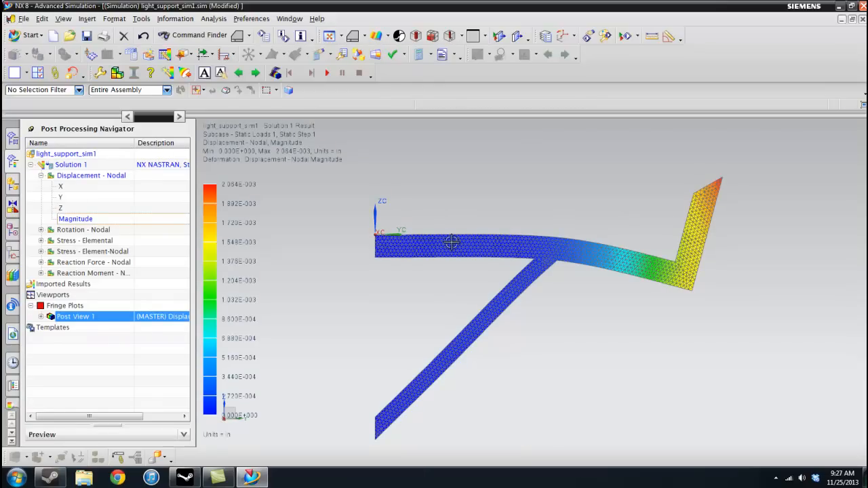
{"action": "right_click", "coordinate": [75, 219]}
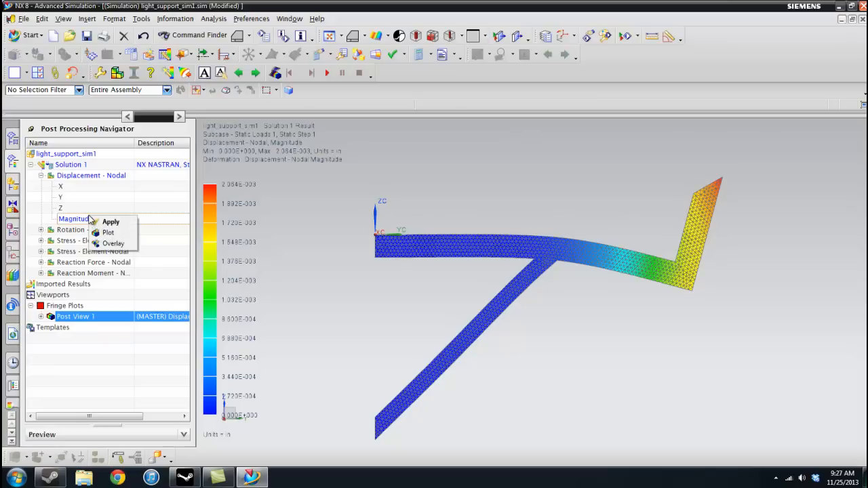
{"action": "left_click", "coordinate": [75, 218]}
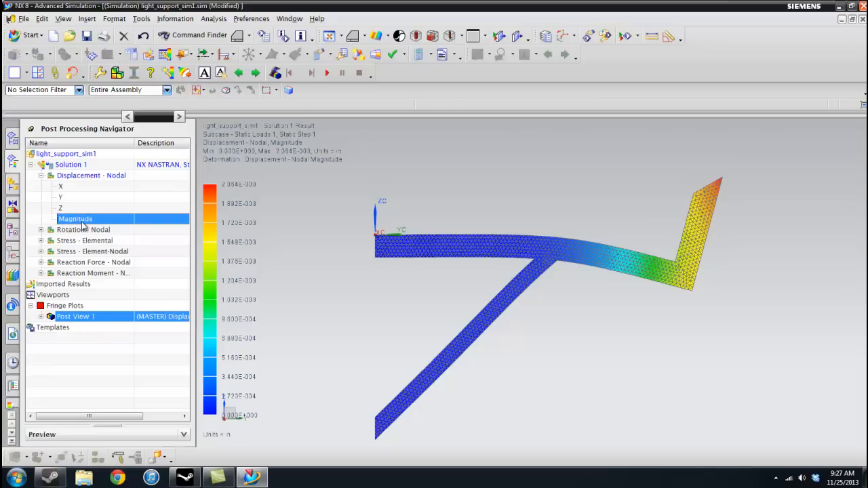
{"action": "left_click", "coordinate": [41, 316]}
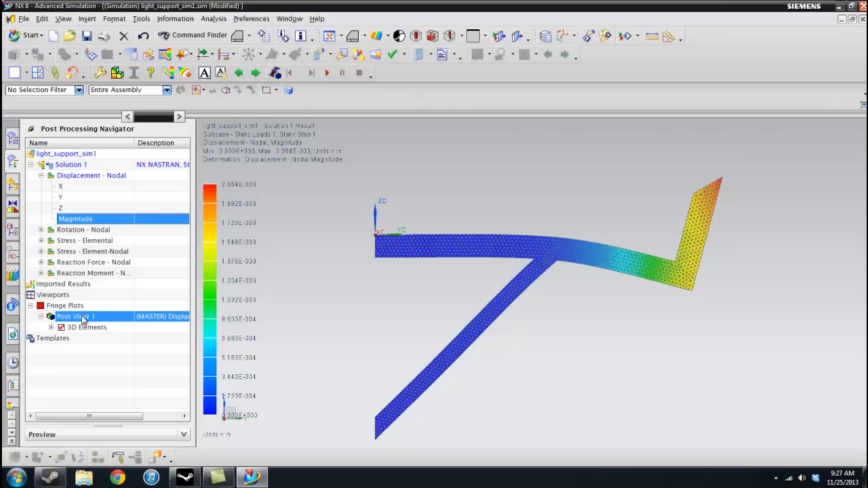
Set the post view deformation to absolute scale 1.0 for true-size display.
{"action": "right_click", "coordinate": [74, 317]}
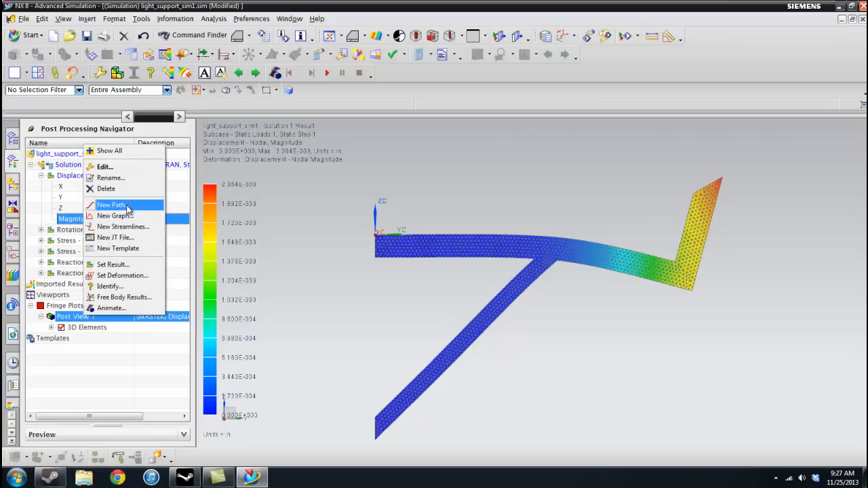
{"action": "mouse_move", "coordinate": [113, 263]}
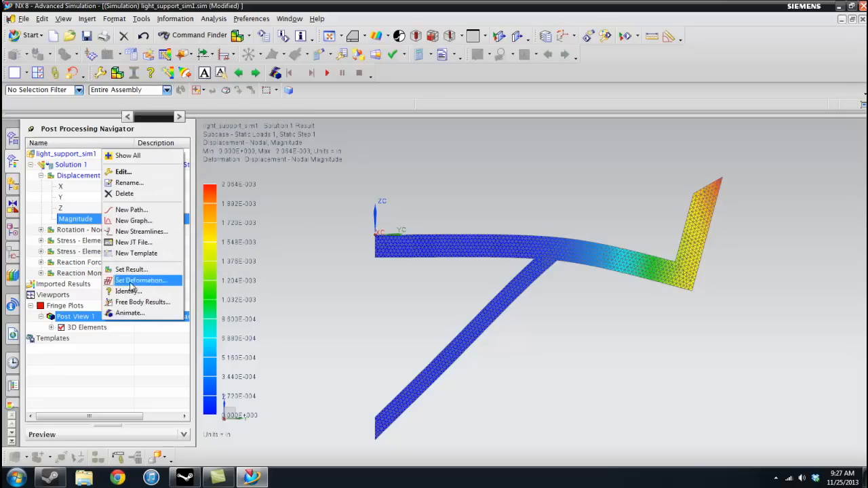
{"action": "left_click", "coordinate": [141, 279]}
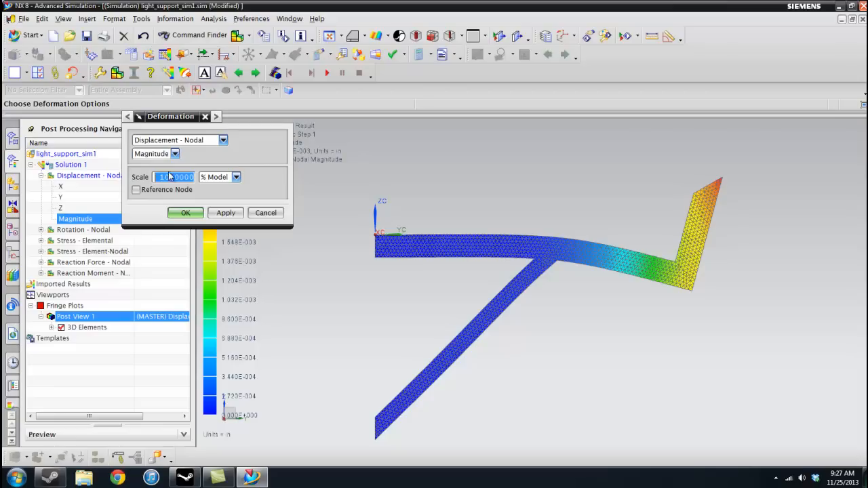
{"action": "left_click", "coordinate": [236, 176]}
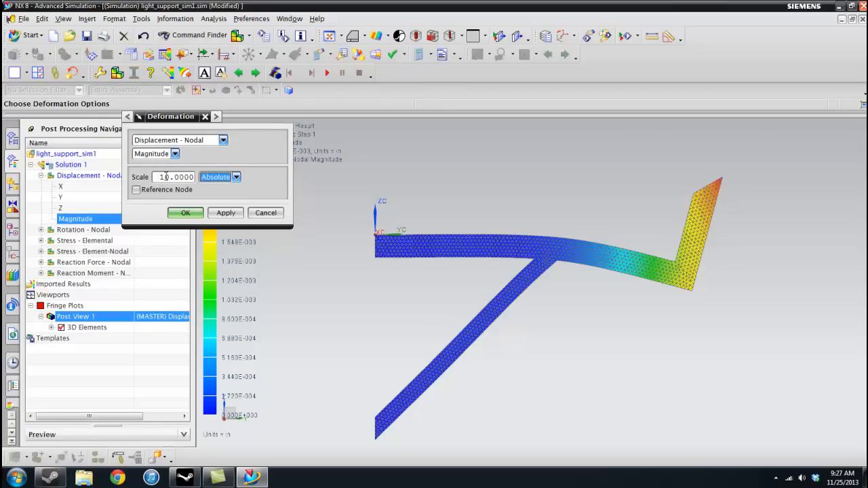
{"action": "type", "text": "1.00000"}
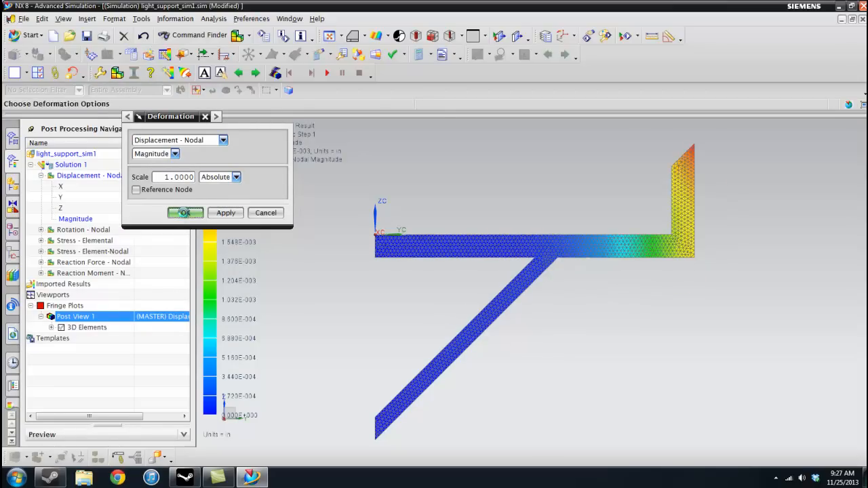
{"action": "left_click", "coordinate": [185, 211]}
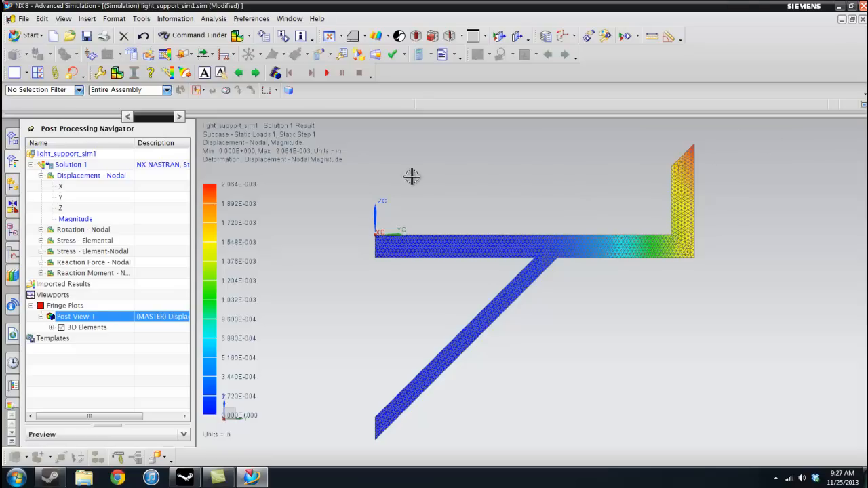
{"action": "mouse_move", "coordinate": [296, 152]}
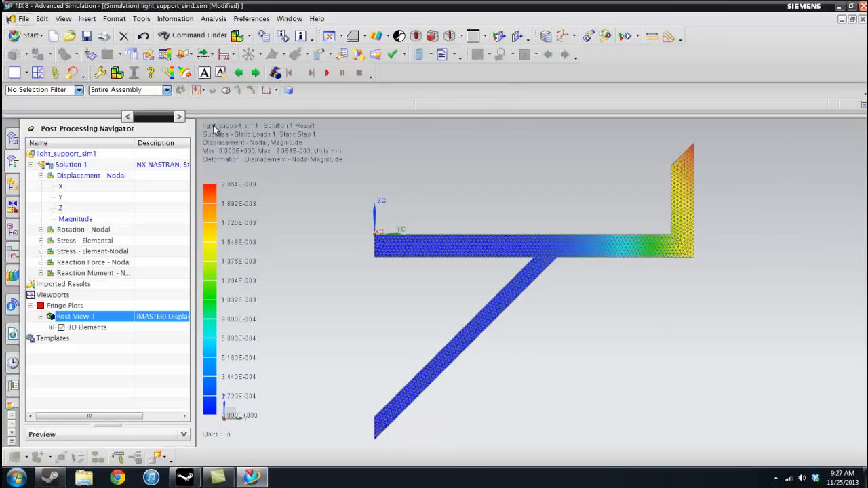
{"action": "mouse_move", "coordinate": [341, 134]}
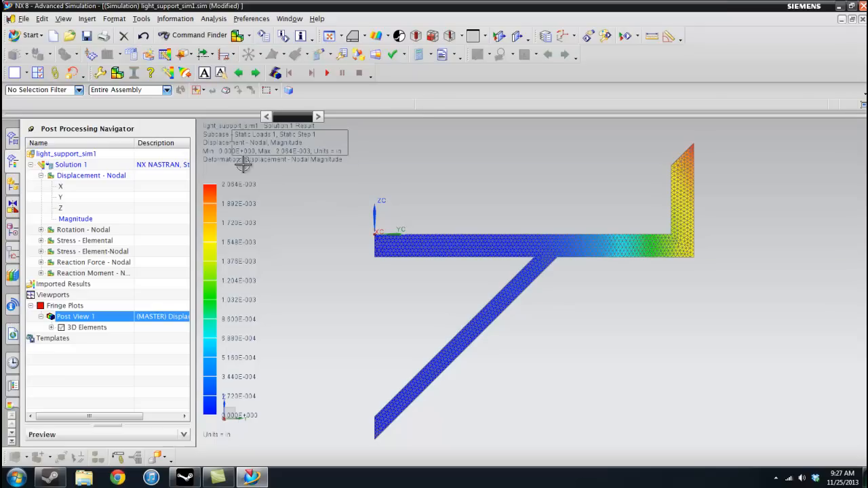
{"action": "mouse_move", "coordinate": [317, 175]}
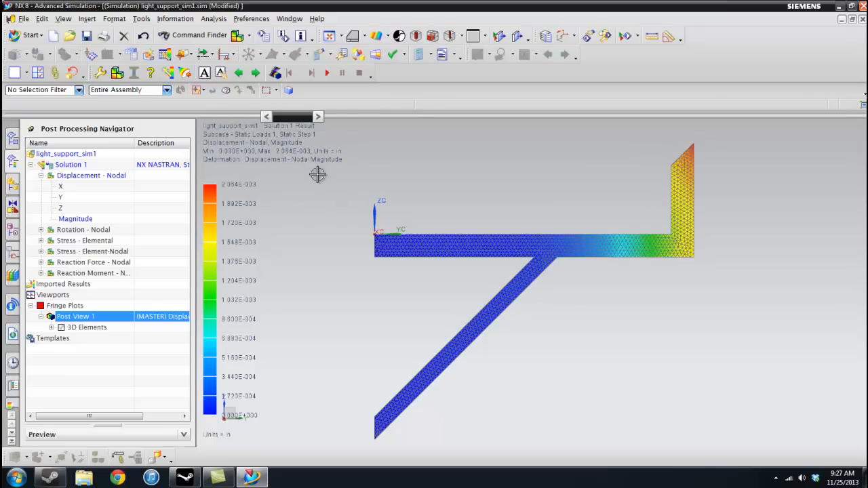
{"action": "mouse_move", "coordinate": [358, 155]}
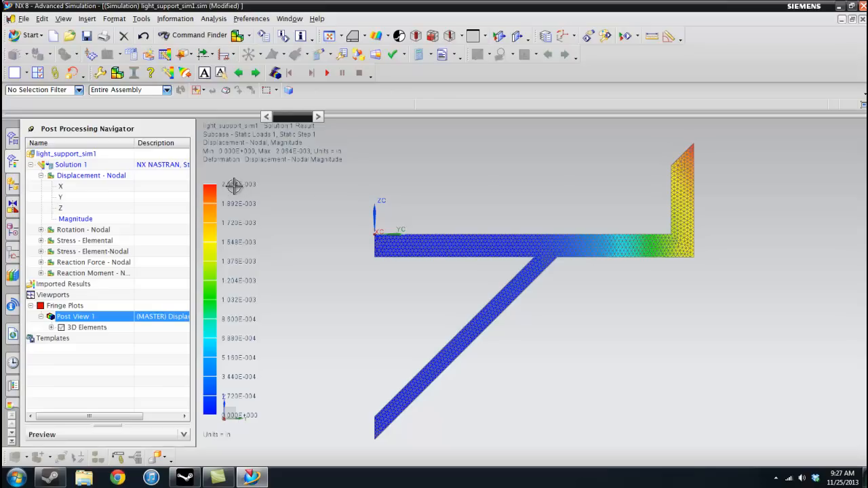
{"action": "mouse_move", "coordinate": [697, 144]}
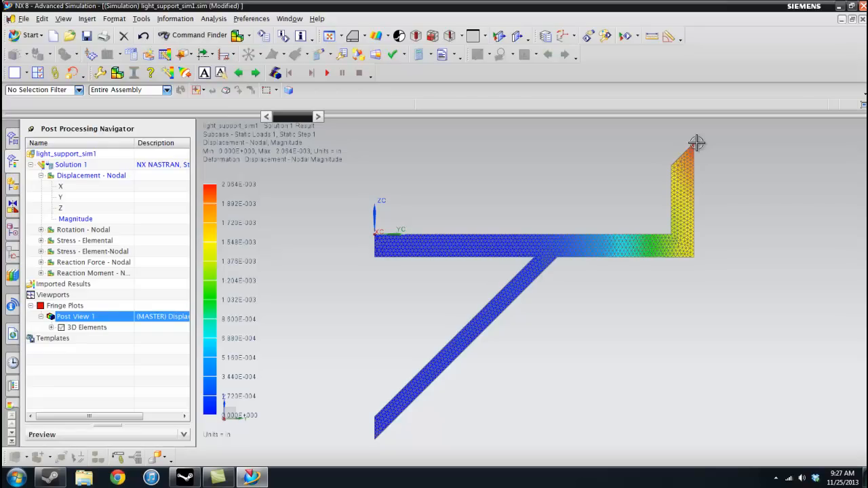
{"action": "mouse_move", "coordinate": [691, 146]}
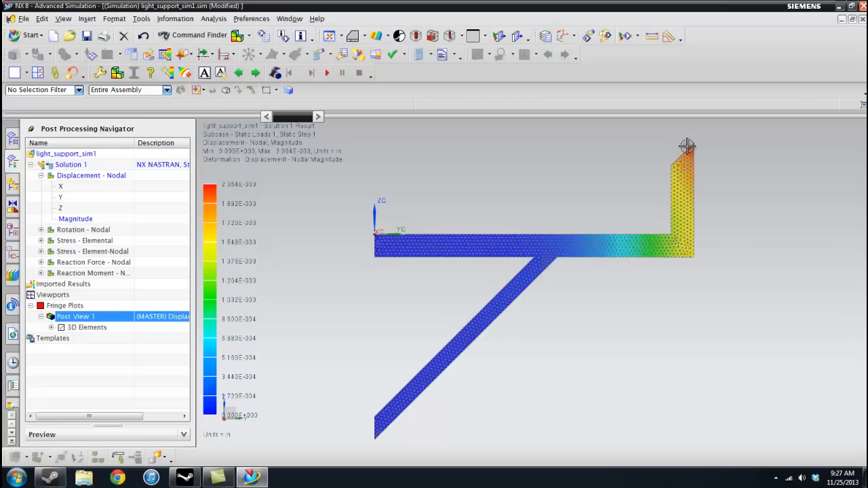
{"action": "mouse_move", "coordinate": [794, 140]}
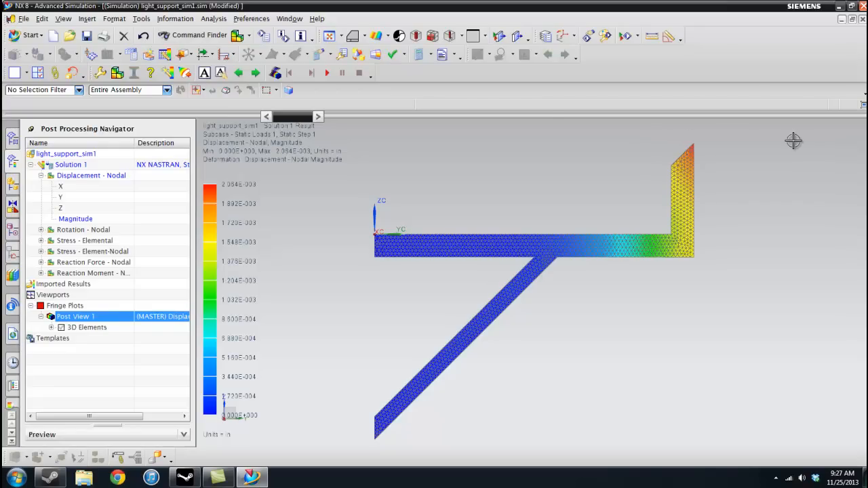
{"action": "mouse_move", "coordinate": [572, 242]}
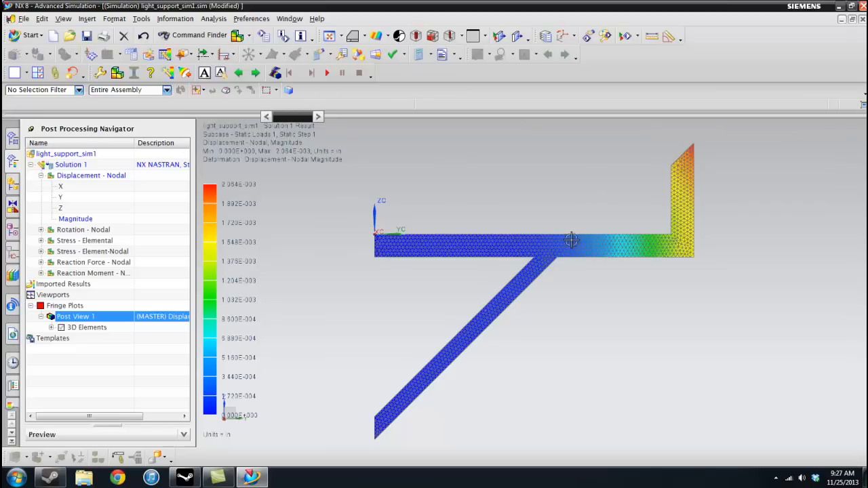
Leave the displacement plot and return to the model view.
{"action": "right_click", "coordinate": [75, 317]}
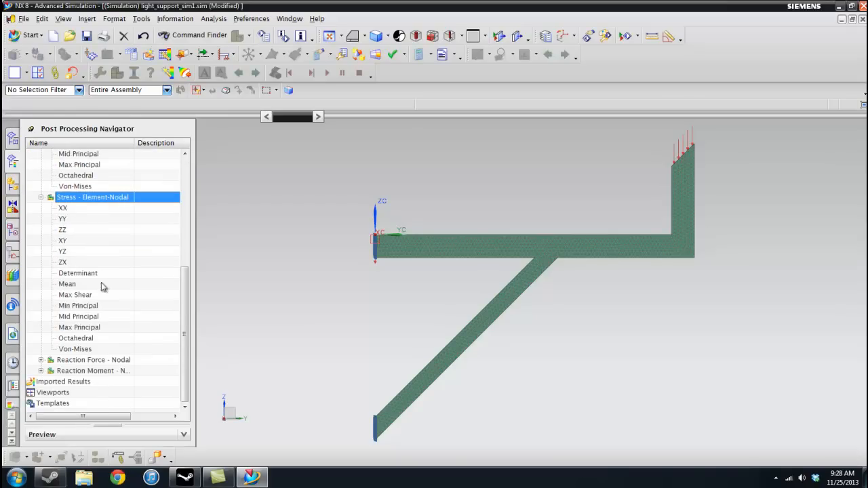
{"action": "mouse_move", "coordinate": [92, 352]}
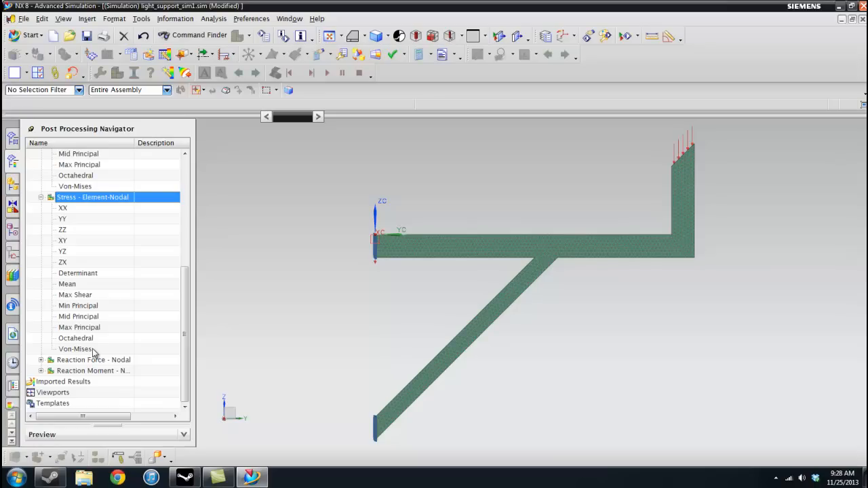
{"action": "mouse_move", "coordinate": [173, 216]}
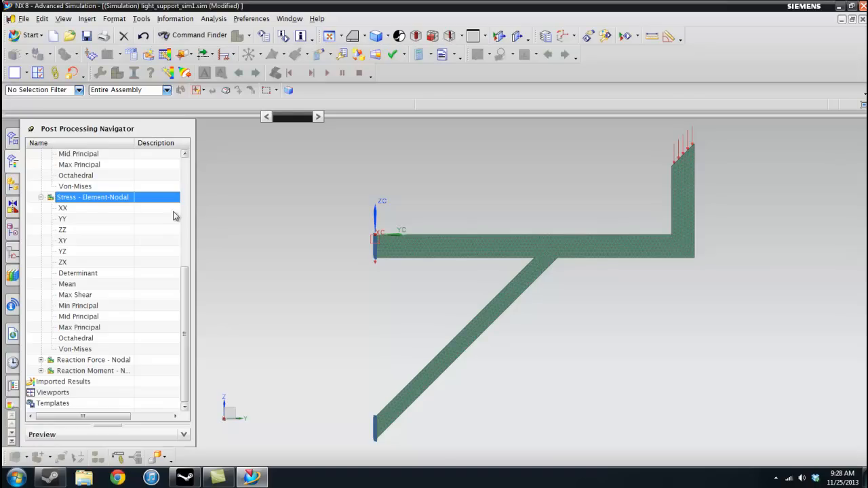
{"action": "mouse_move", "coordinate": [131, 216]}
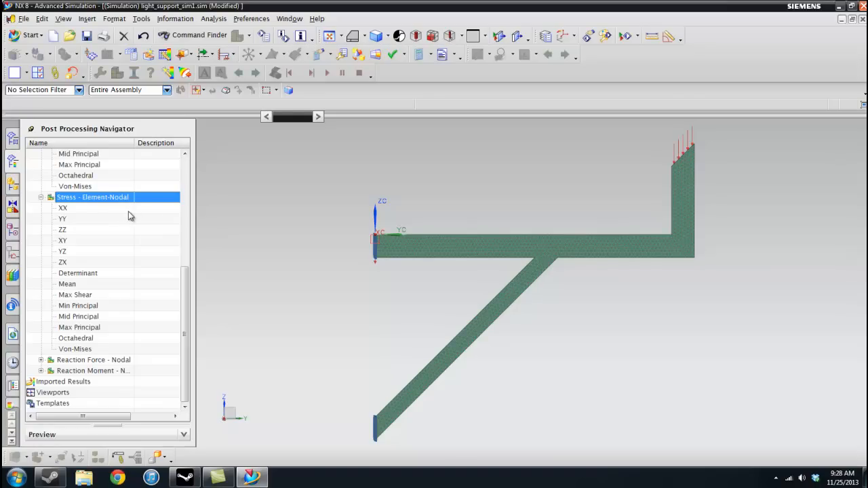
{"action": "mouse_move", "coordinate": [76, 213]}
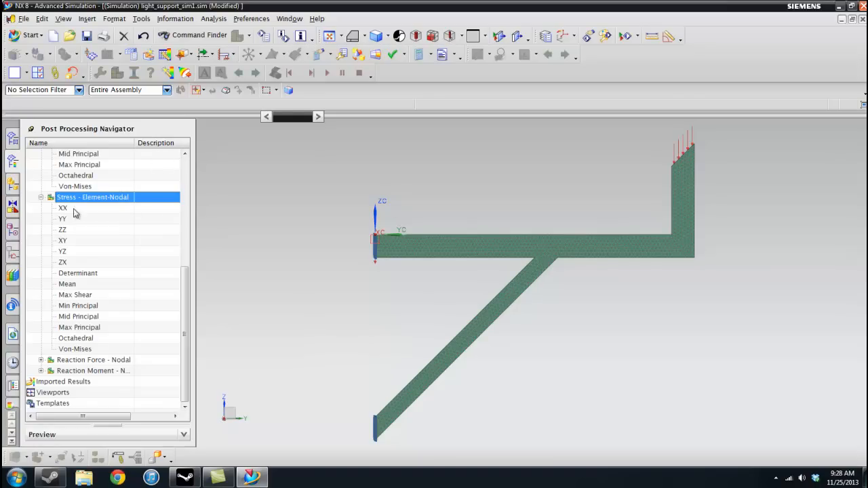
{"action": "mouse_move", "coordinate": [431, 361]}
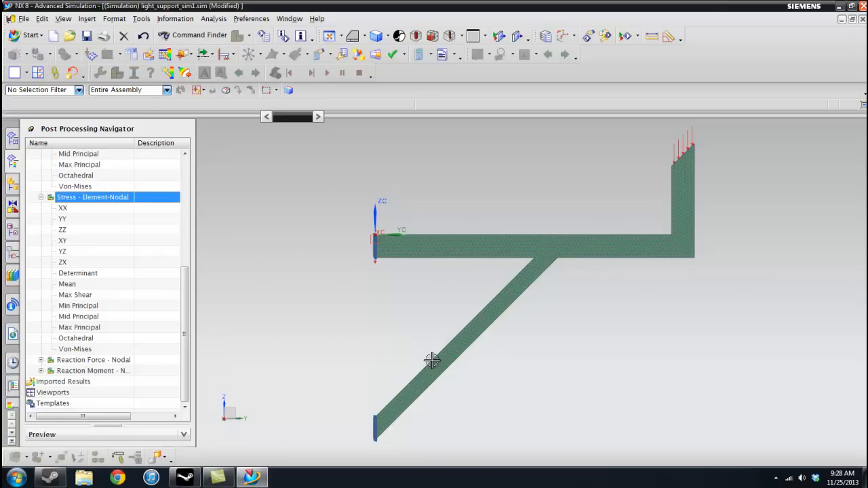
{"action": "mouse_move", "coordinate": [130, 274]}
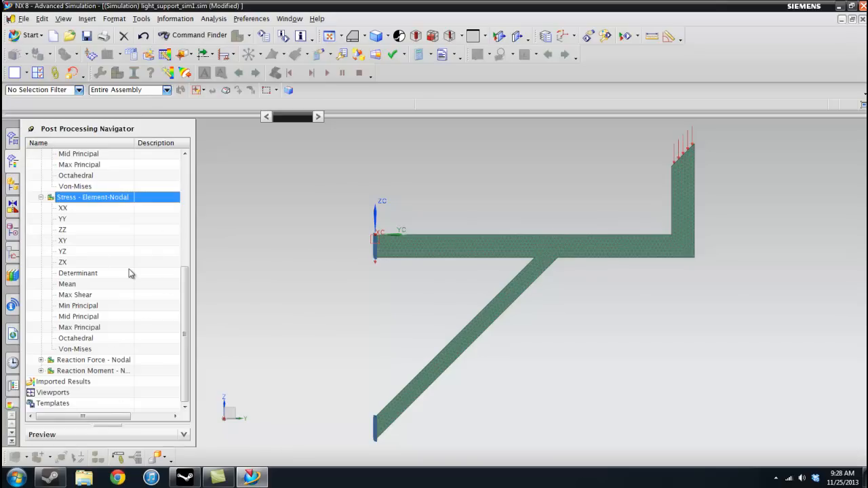
{"action": "mouse_move", "coordinate": [81, 352]}
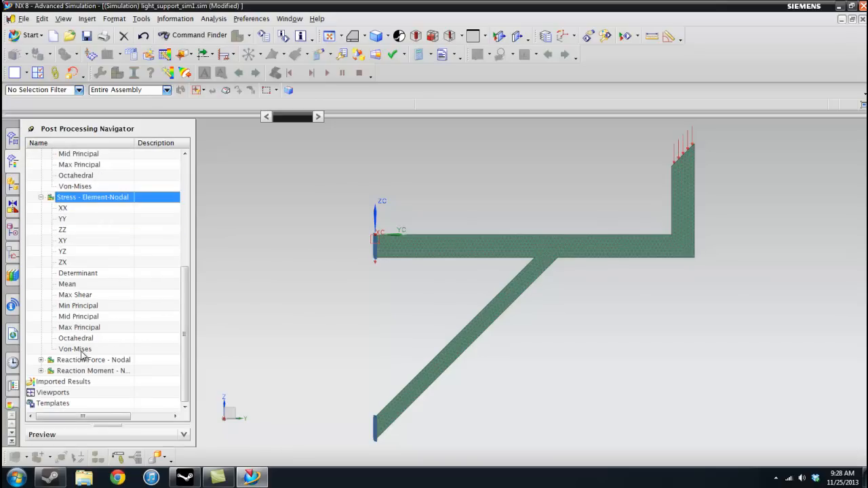
Plot element-nodal Von-Mises stress and show its deformation at absolute scale.
{"action": "double_click", "coordinate": [75, 348]}
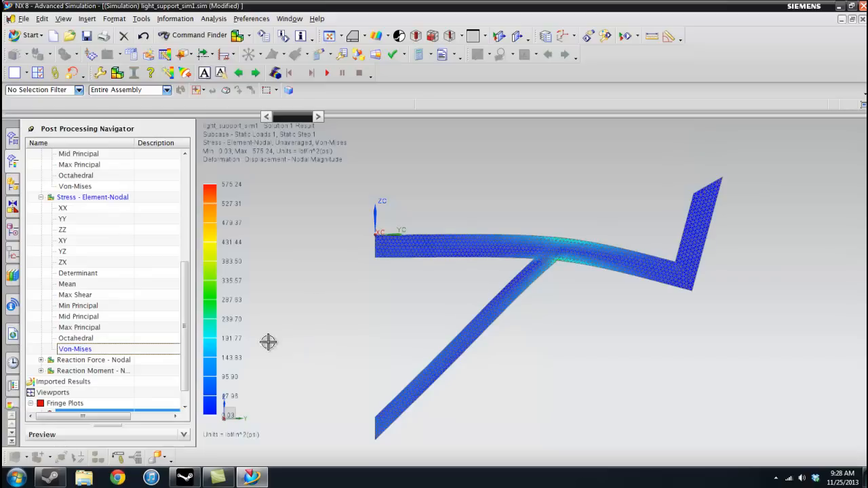
{"action": "mouse_move", "coordinate": [88, 317]}
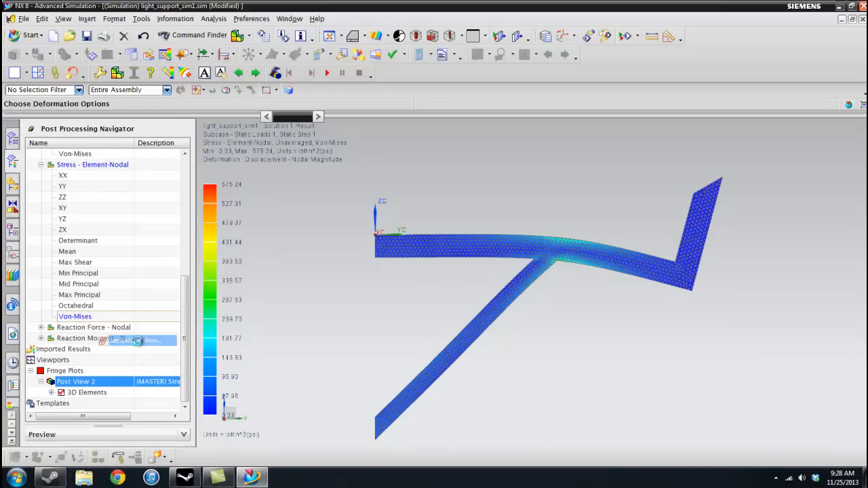
{"action": "left_click", "coordinate": [136, 341]}
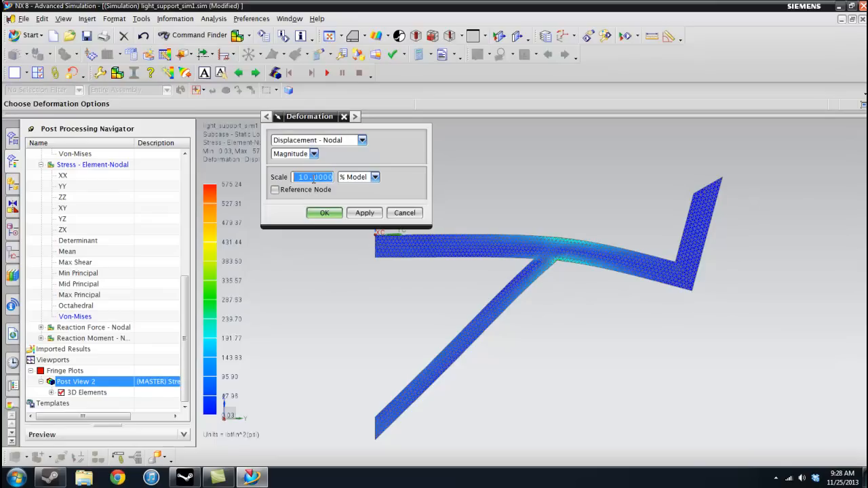
{"action": "left_click", "coordinate": [323, 211]}
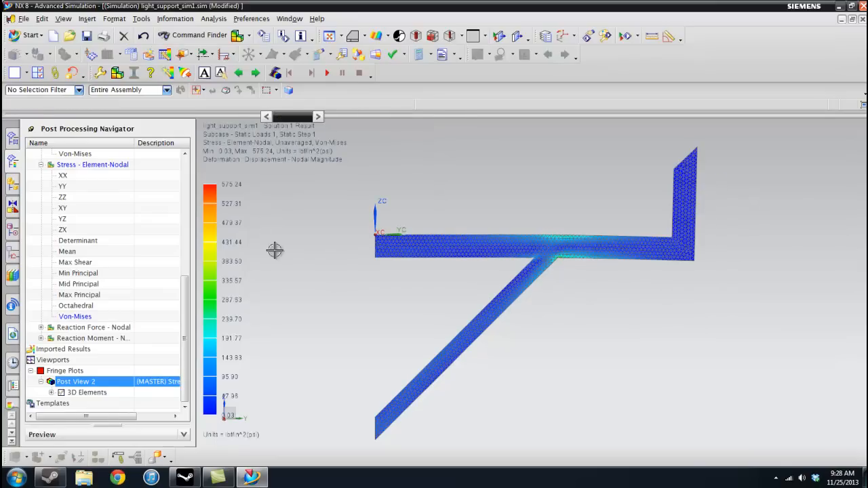
{"action": "right_click", "coordinate": [76, 381]}
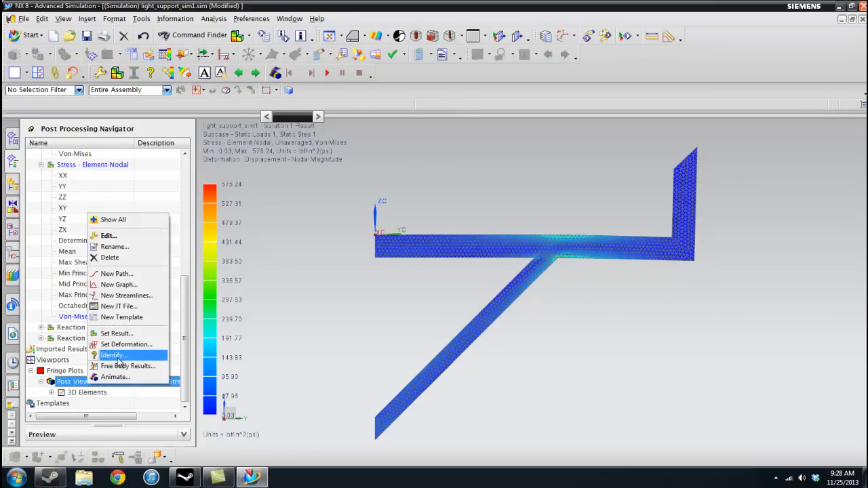
{"action": "left_click", "coordinate": [125, 345]}
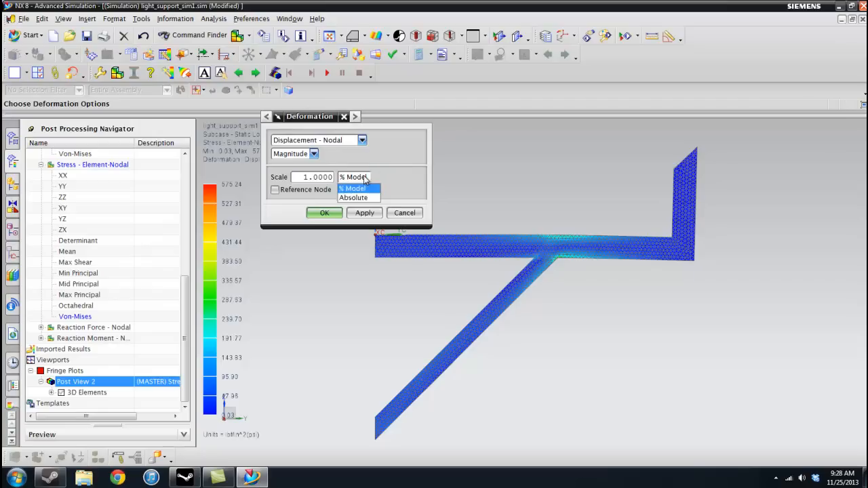
{"action": "left_click", "coordinate": [357, 198]}
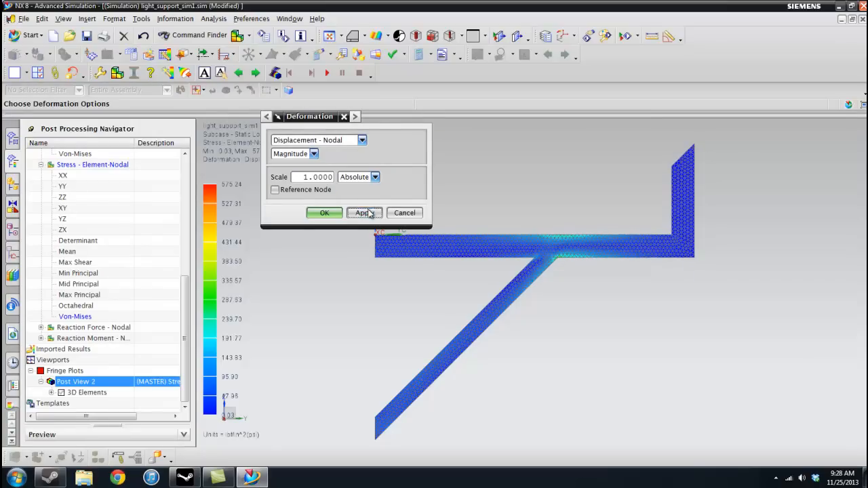
{"action": "left_click", "coordinate": [324, 212]}
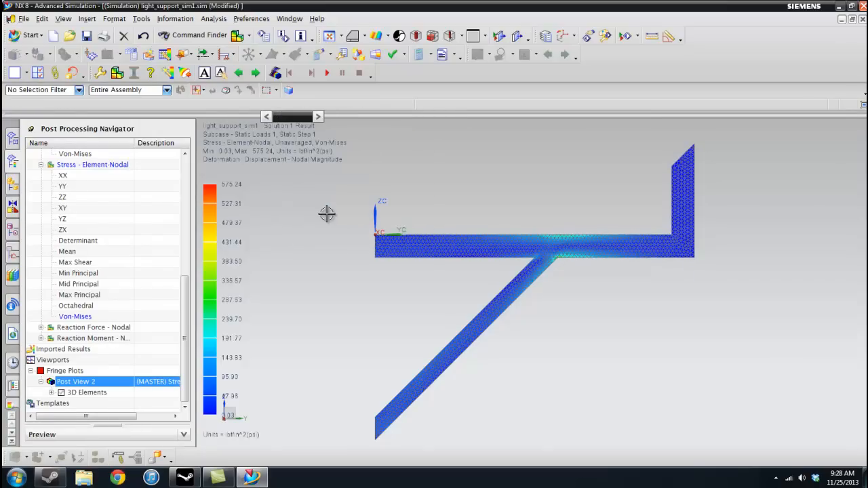
{"action": "mouse_move", "coordinate": [303, 179]}
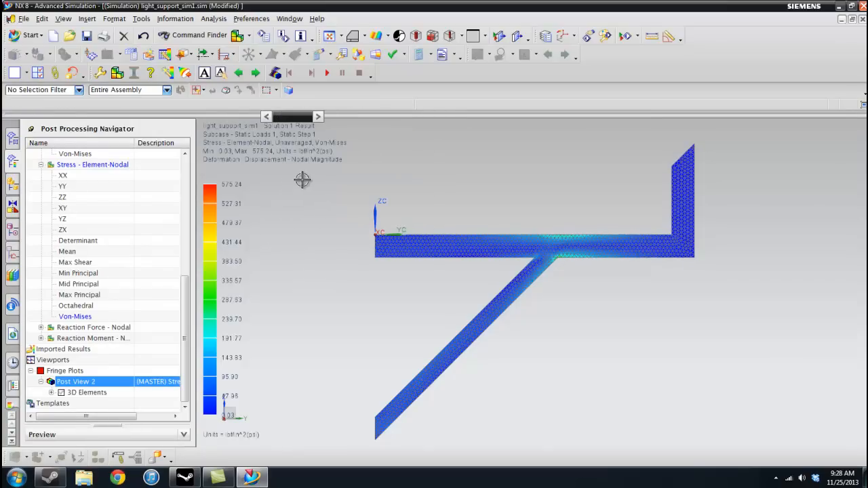
{"action": "mouse_move", "coordinate": [269, 139]}
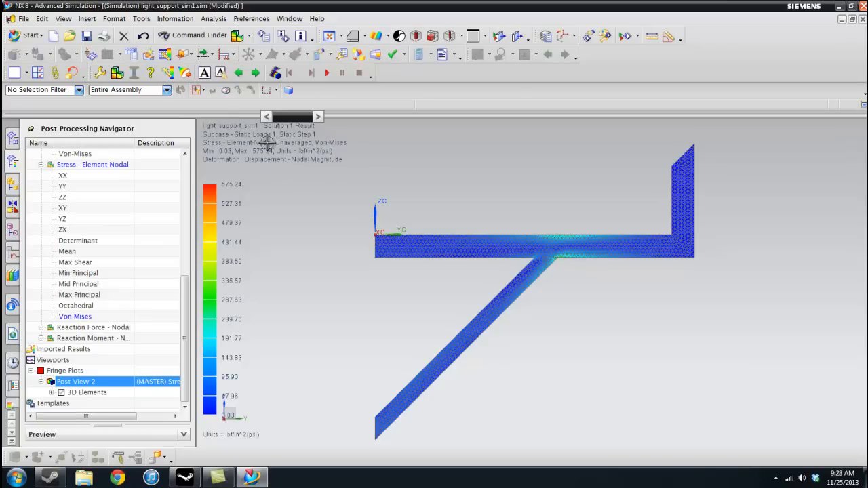
{"action": "mouse_move", "coordinate": [357, 149]}
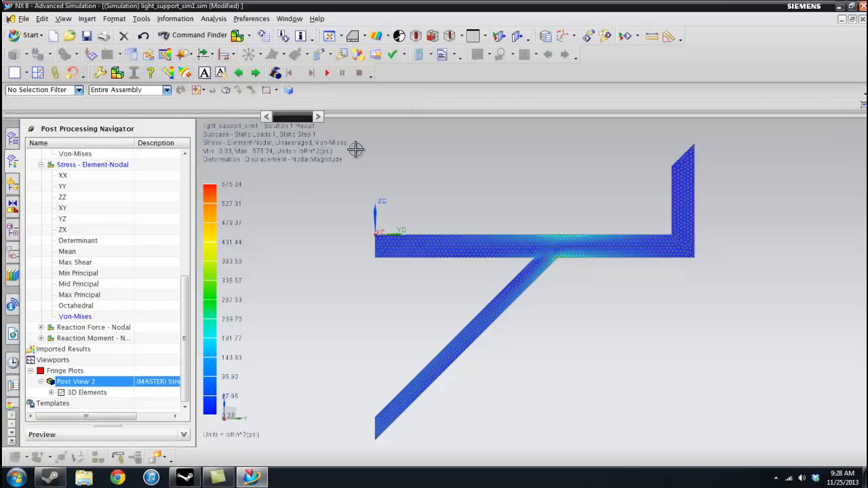
Set the stress result units to N/mm^2 (MPa).
{"action": "right_click", "coordinate": [76, 381]}
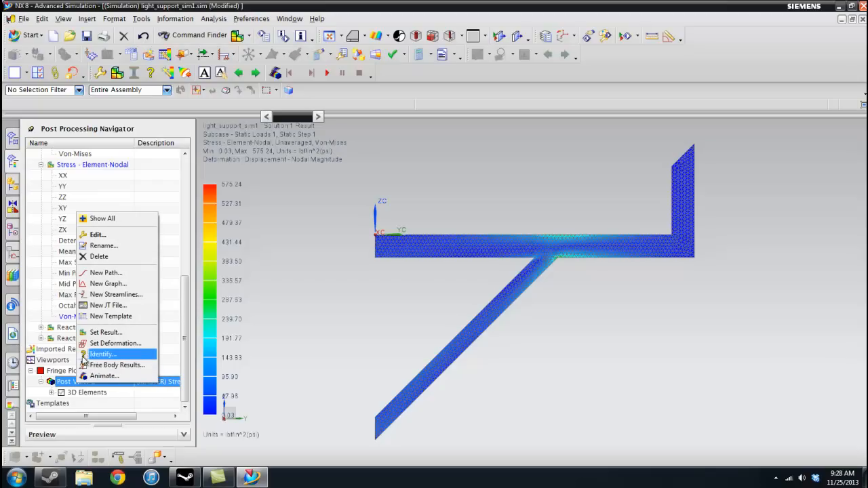
{"action": "mouse_move", "coordinate": [111, 354]}
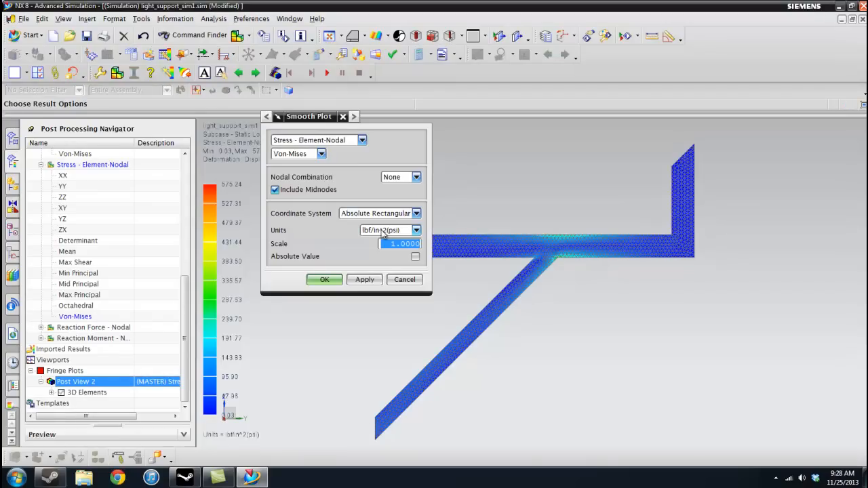
{"action": "left_click", "coordinate": [415, 231]}
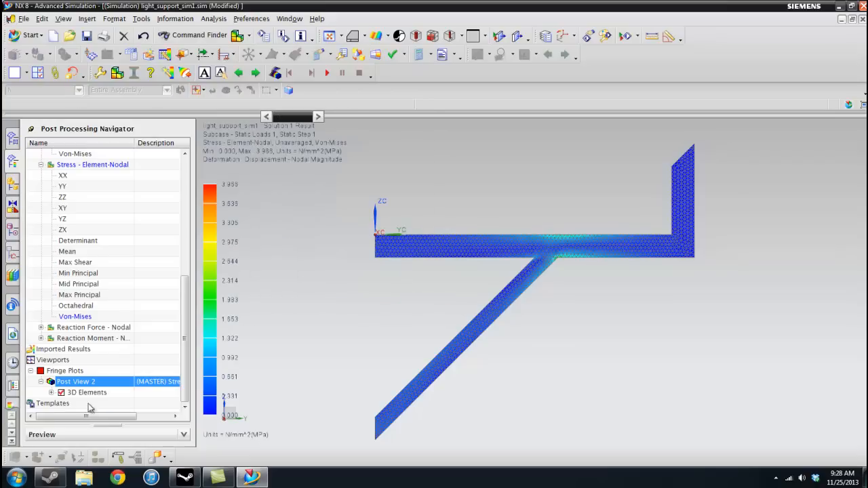
{"action": "right_click", "coordinate": [74, 381]}
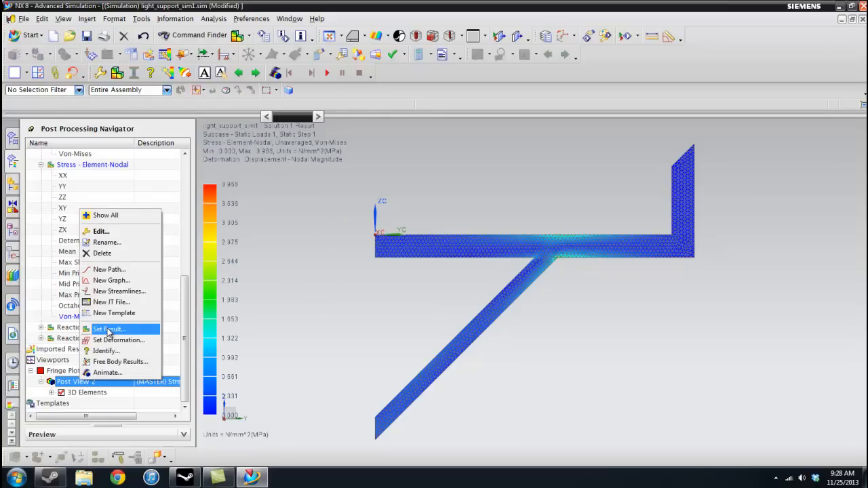
{"action": "left_click", "coordinate": [109, 330]}
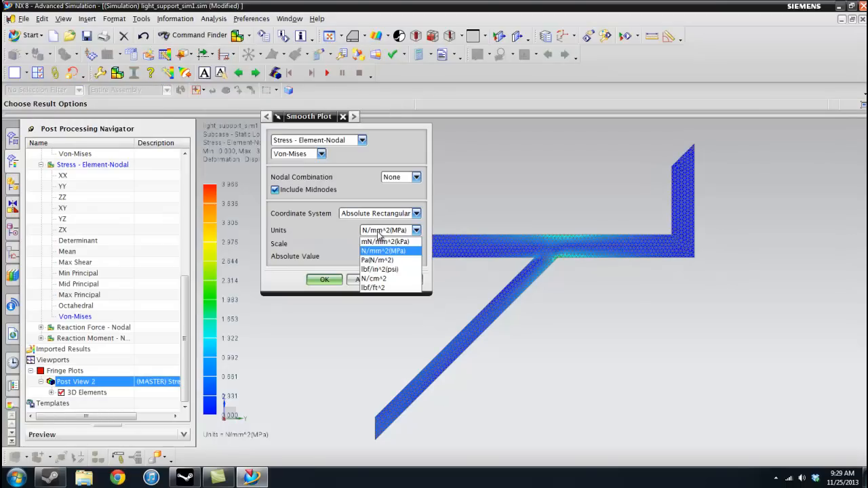
{"action": "left_click", "coordinate": [383, 251]}
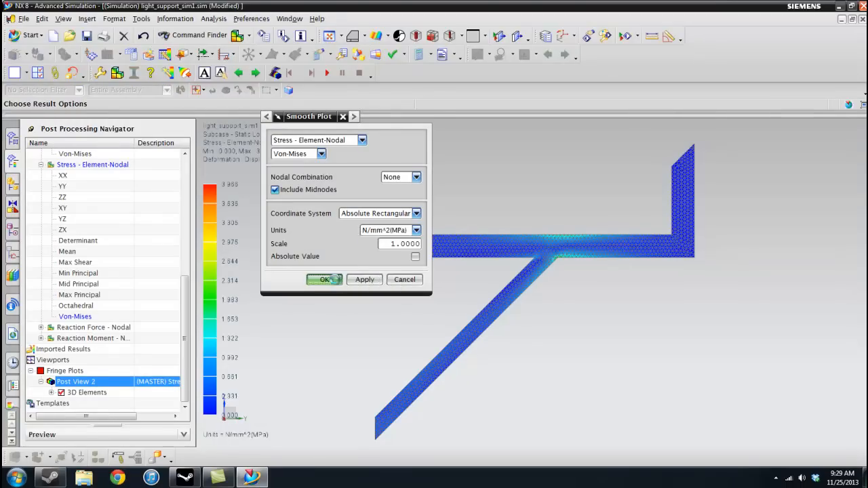
{"action": "left_click", "coordinate": [325, 280]}
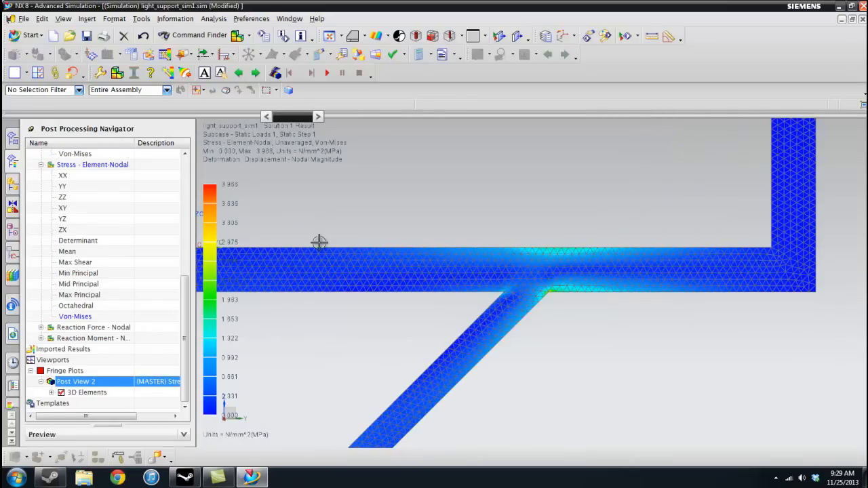
{"action": "mouse_move", "coordinate": [588, 321]}
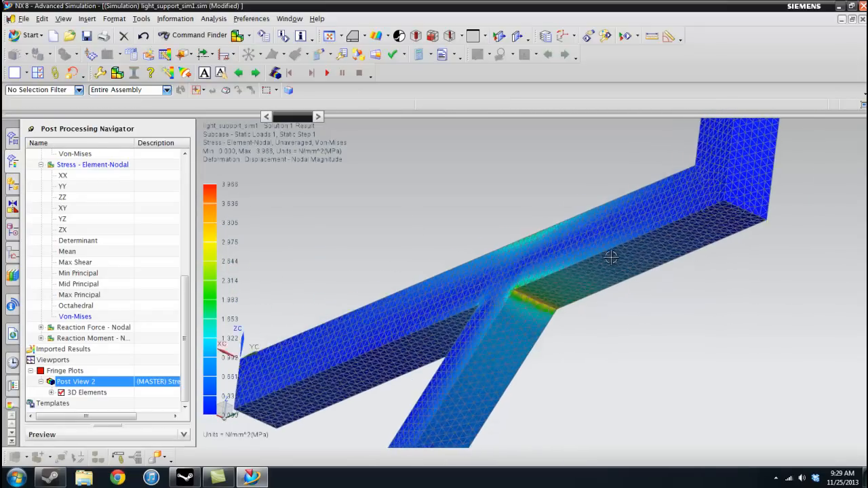
{"action": "left_click_drag", "start_coordinate": [610, 257], "coordinate": [528, 334]}
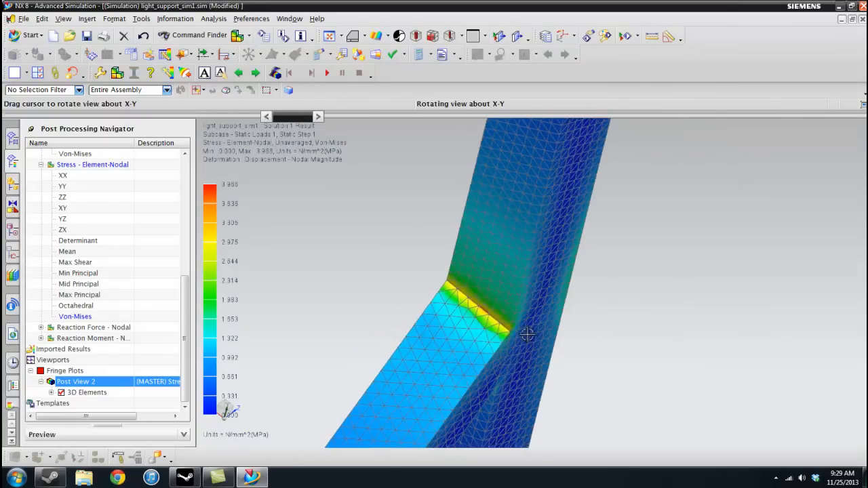
{"action": "left_click_drag", "start_coordinate": [528, 334], "coordinate": [459, 300]}
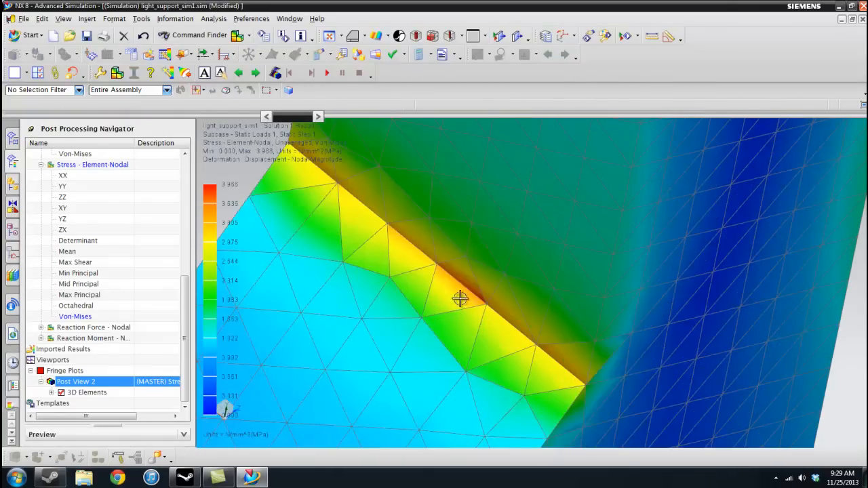
{"action": "mouse_move", "coordinate": [270, 206]}
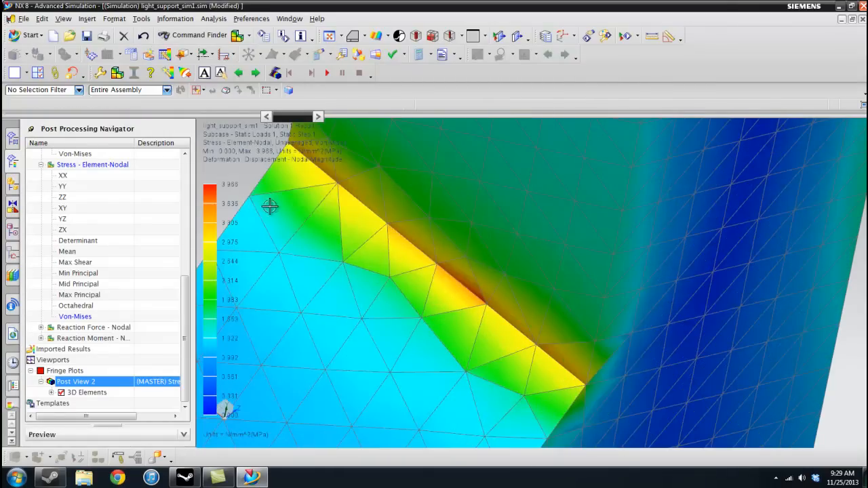
{"action": "left_click_drag", "start_coordinate": [269, 206], "coordinate": [456, 269]}
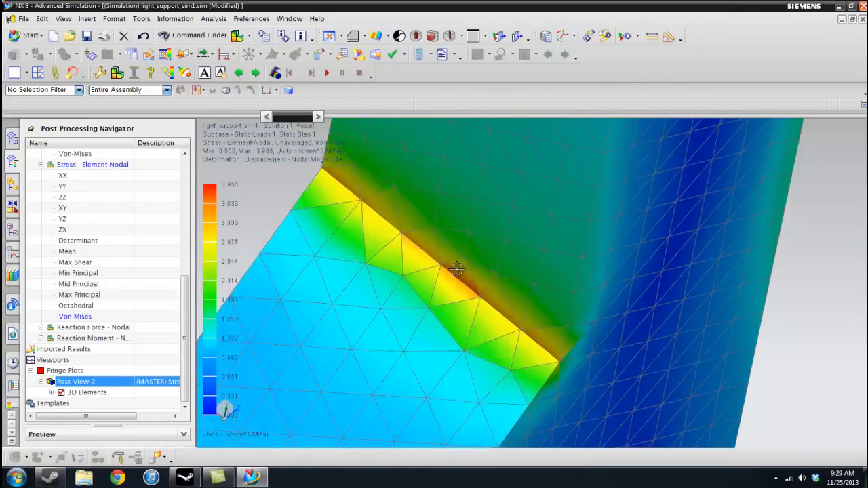
{"action": "left_click_drag", "start_coordinate": [455, 269], "coordinate": [462, 252]}
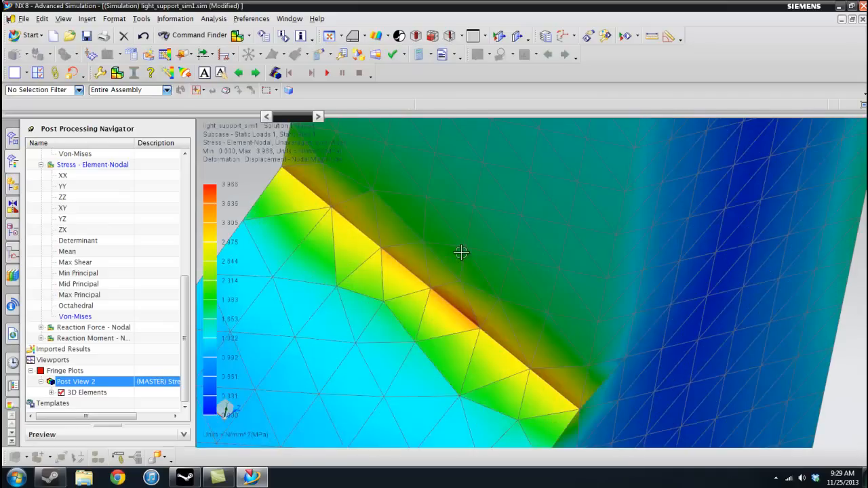
{"action": "left_click_drag", "start_coordinate": [461, 254], "coordinate": [535, 285]}
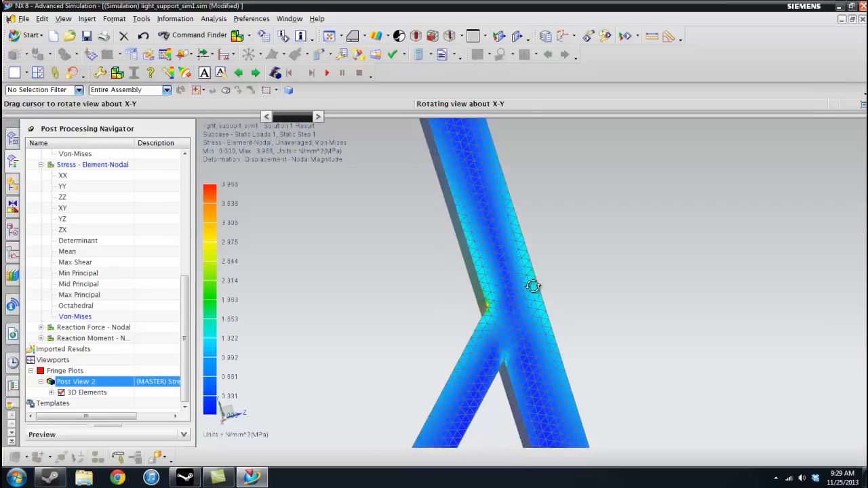
{"action": "left_click_drag", "start_coordinate": [534, 285], "coordinate": [594, 341]}
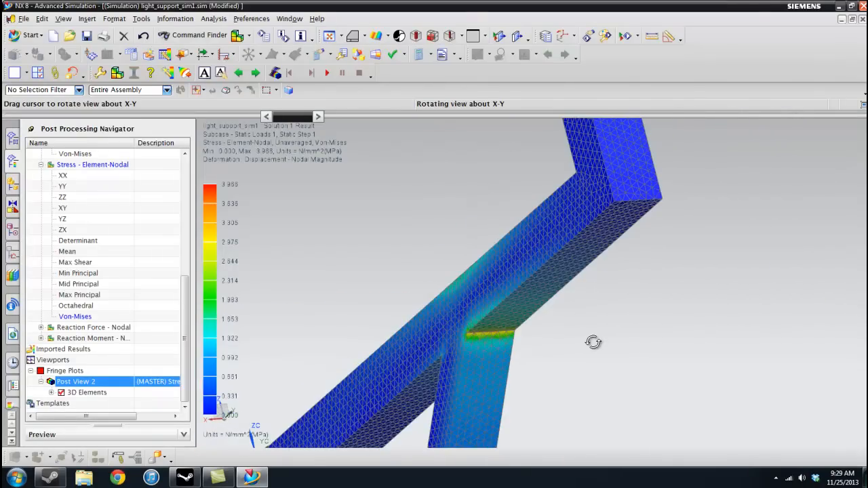
{"action": "left_click_drag", "start_coordinate": [594, 341], "coordinate": [545, 322]}
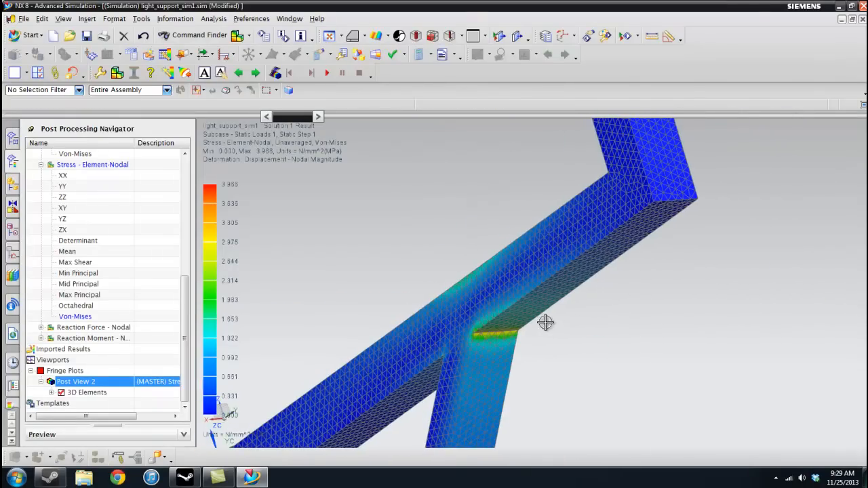
{"action": "left_click_drag", "start_coordinate": [545, 323], "coordinate": [512, 285]}
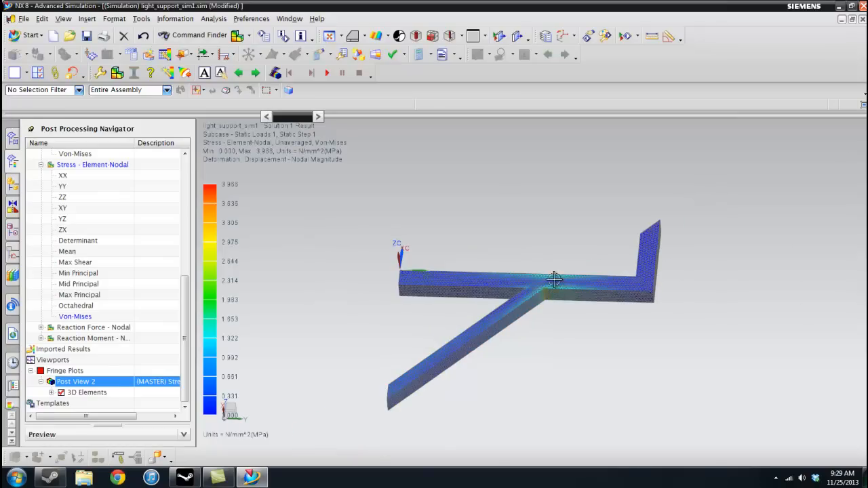
{"action": "left_click_drag", "start_coordinate": [555, 279], "coordinate": [556, 338]}
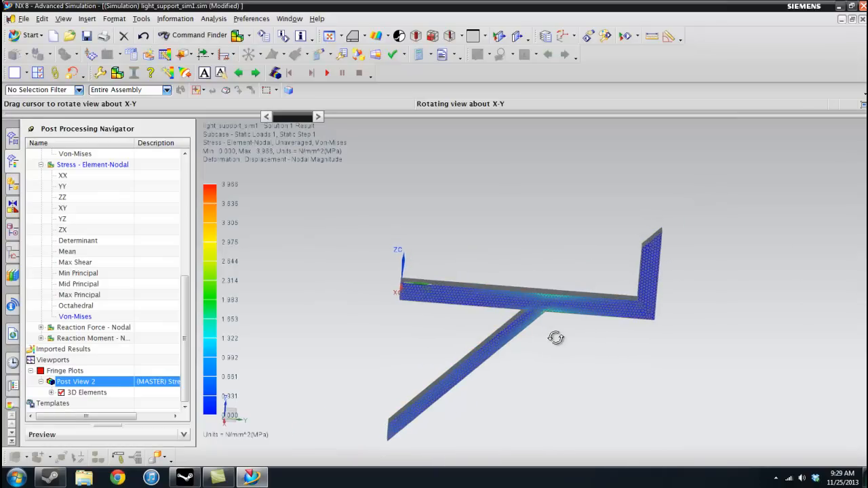
{"action": "left_click_drag", "start_coordinate": [556, 338], "coordinate": [607, 323]}
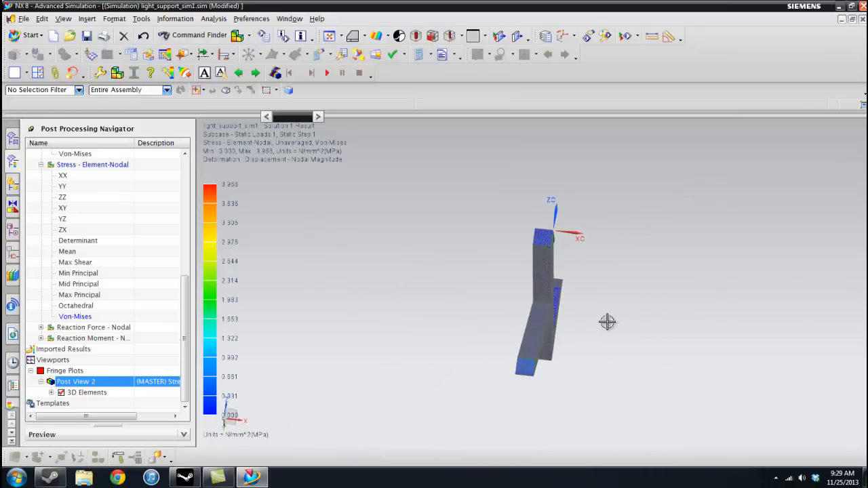
{"action": "left_click_drag", "start_coordinate": [608, 323], "coordinate": [636, 290]}
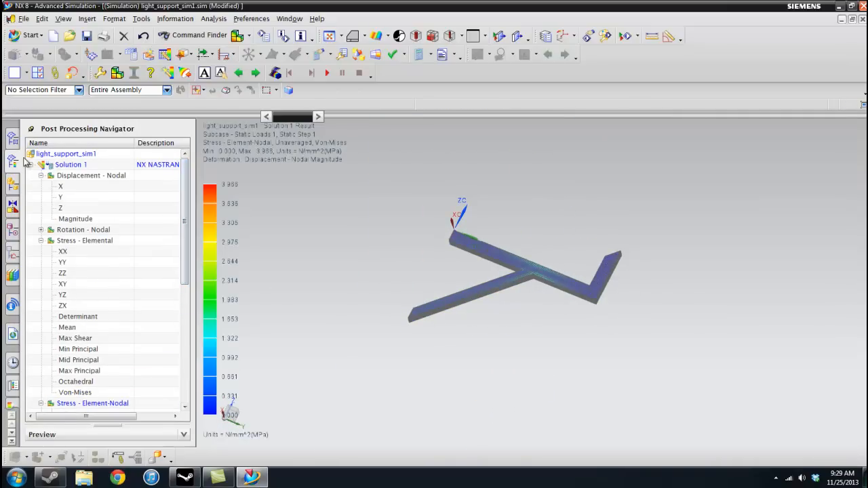
Delete Solution 1's results file and select the light_support part in the Simulation File View.
{"action": "scroll", "scroll_direction": "down", "scroll_amount": 3}
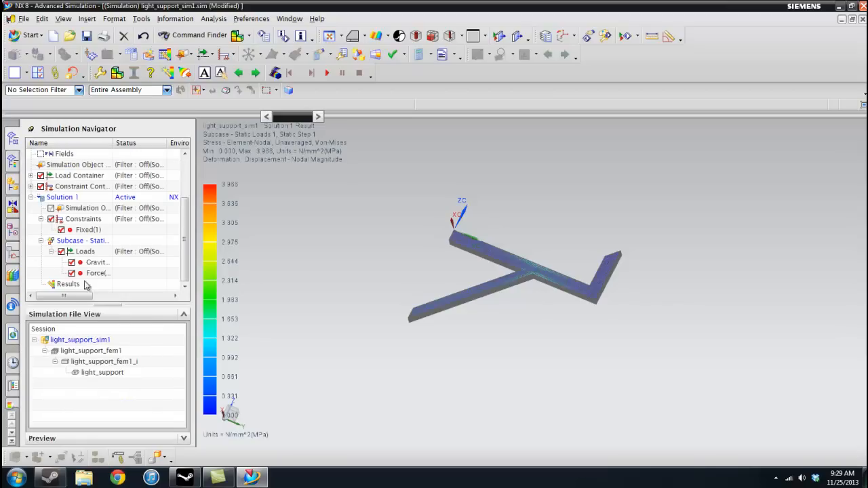
{"action": "left_click", "coordinate": [68, 283]}
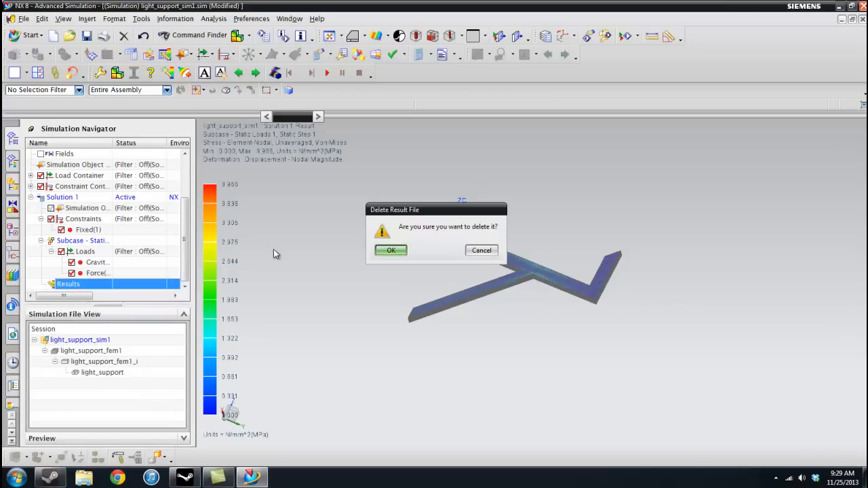
{"action": "left_click", "coordinate": [391, 250]}
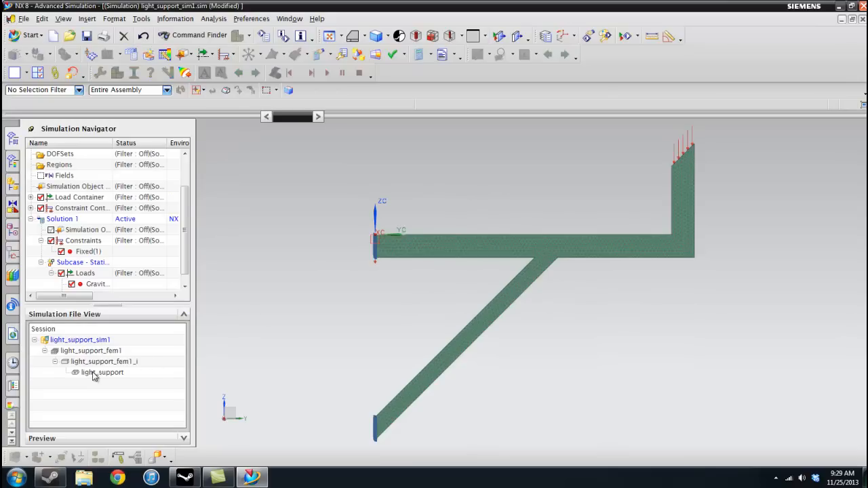
{"action": "left_click", "coordinate": [103, 372]}
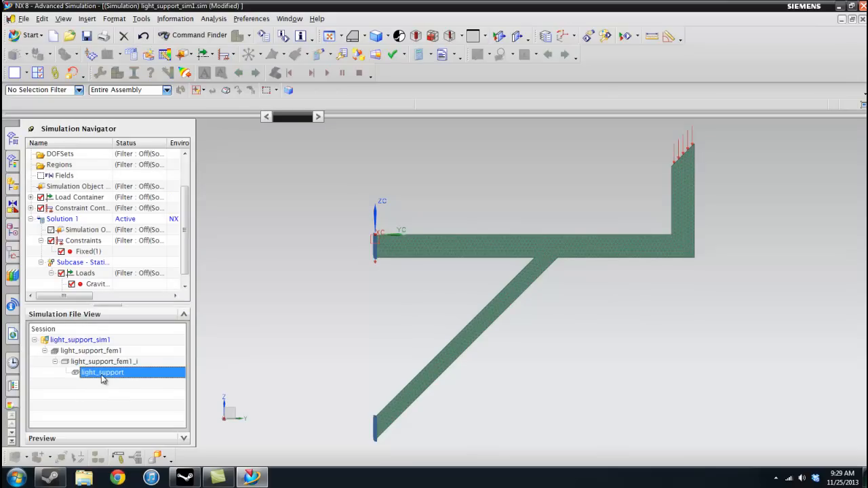
{"action": "mouse_move", "coordinate": [142, 377]}
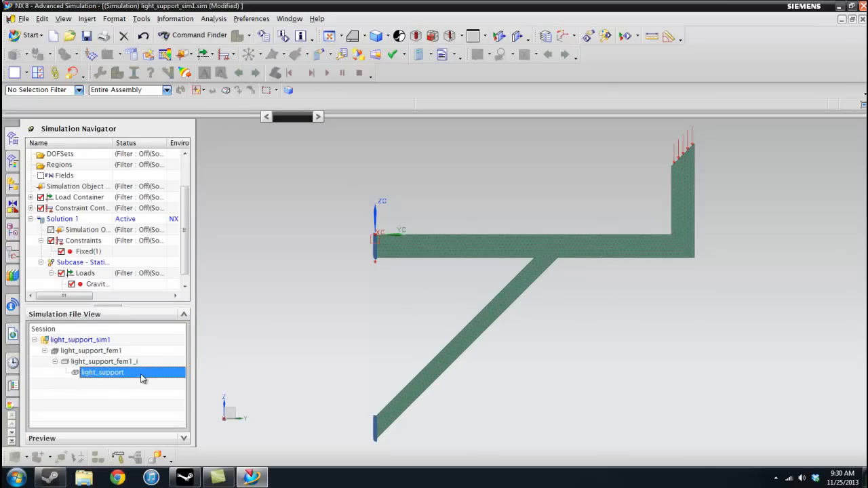
{"action": "mouse_move", "coordinate": [539, 271]}
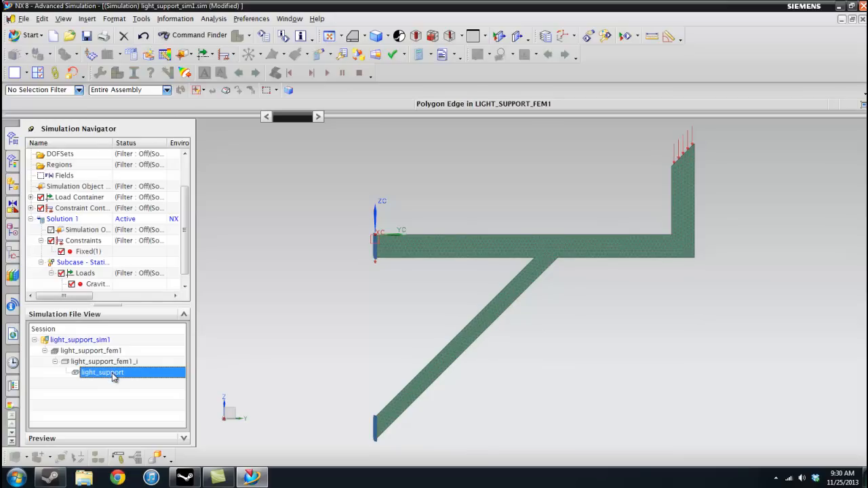
Open the light_support solid part and switch into the Modeling application.
{"action": "double_click", "coordinate": [103, 372]}
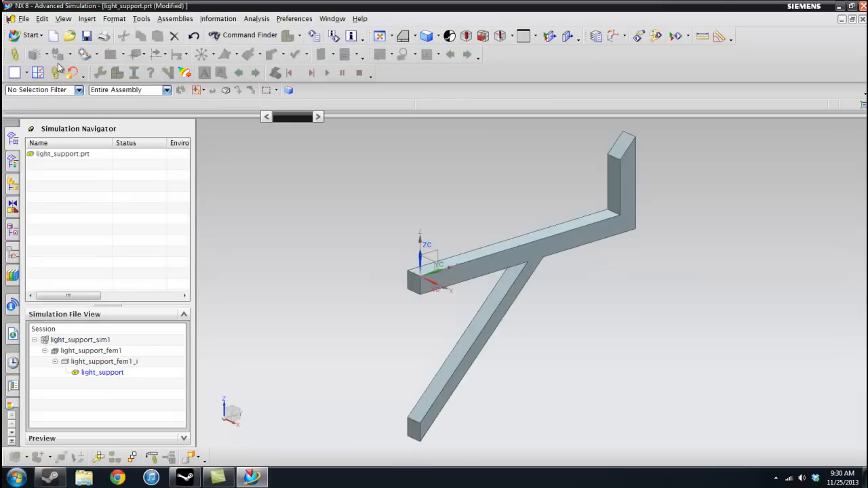
{"action": "left_click", "coordinate": [33, 35]}
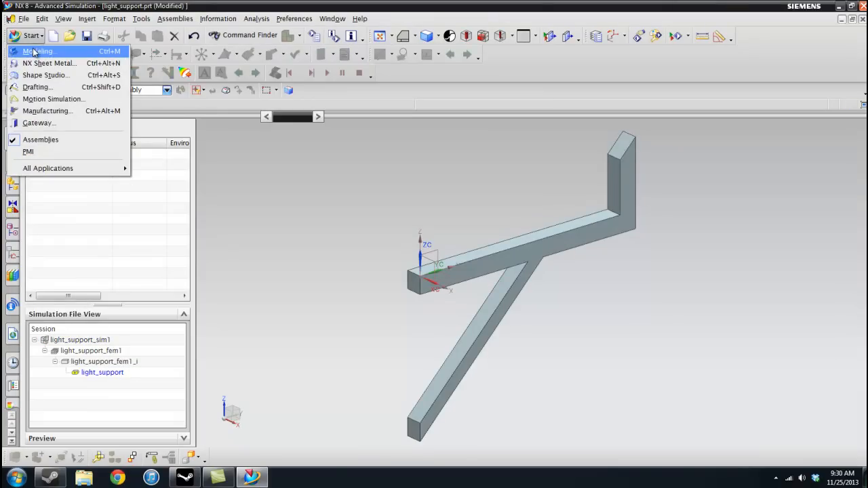
{"action": "mouse_move", "coordinate": [651, 280]}
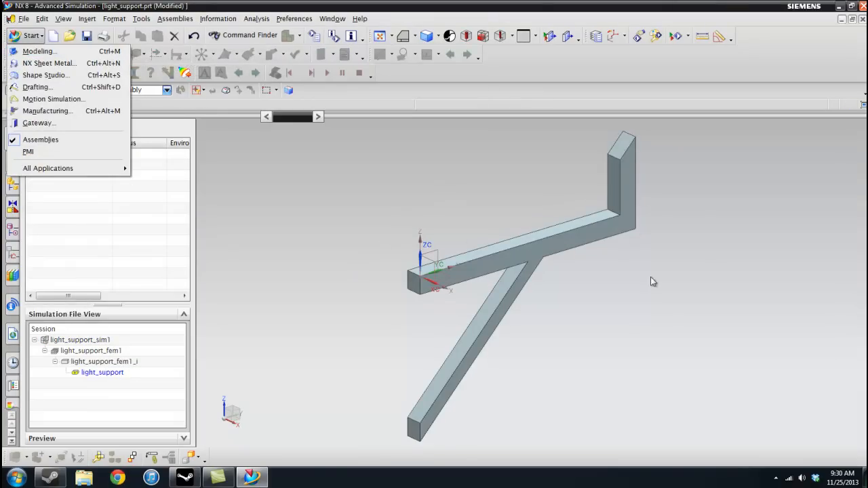
{"action": "mouse_move", "coordinate": [54, 99]}
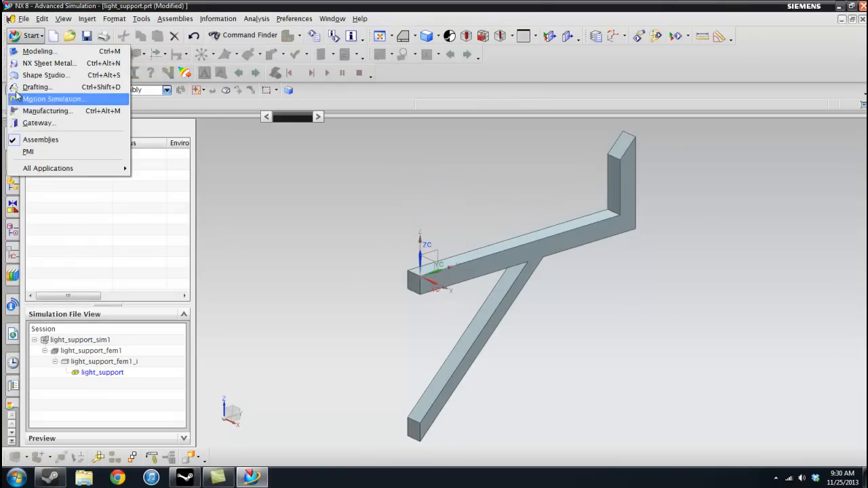
{"action": "mouse_move", "coordinate": [41, 52]}
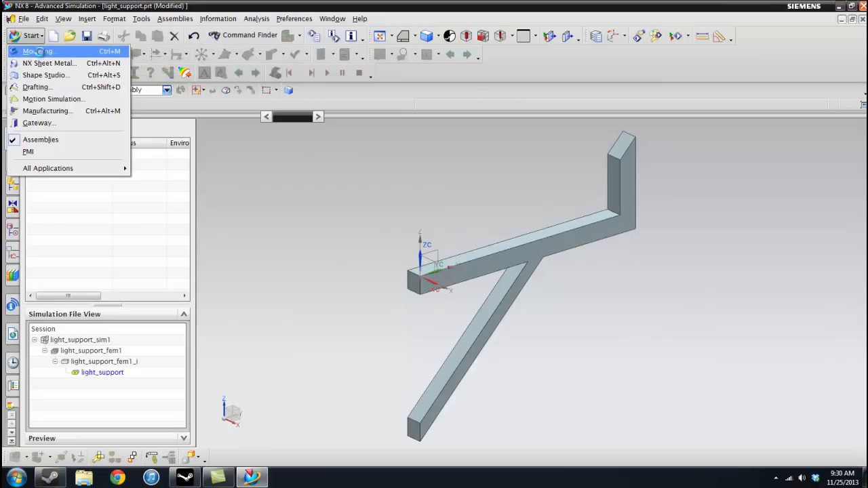
{"action": "left_click", "coordinate": [38, 50]}
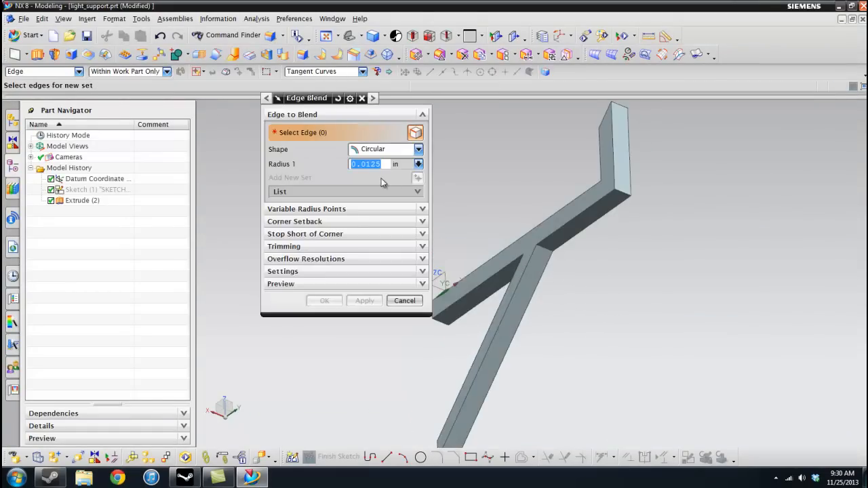
Apply a 2 in Edge Blend to the beam's junction edges and orbit to a side view.
{"action": "type", "text": "2"}
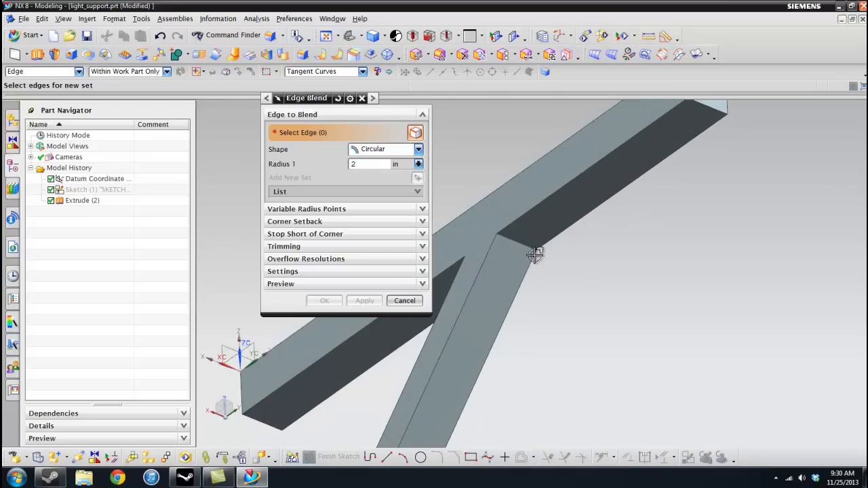
{"action": "left_click", "coordinate": [512, 241]}
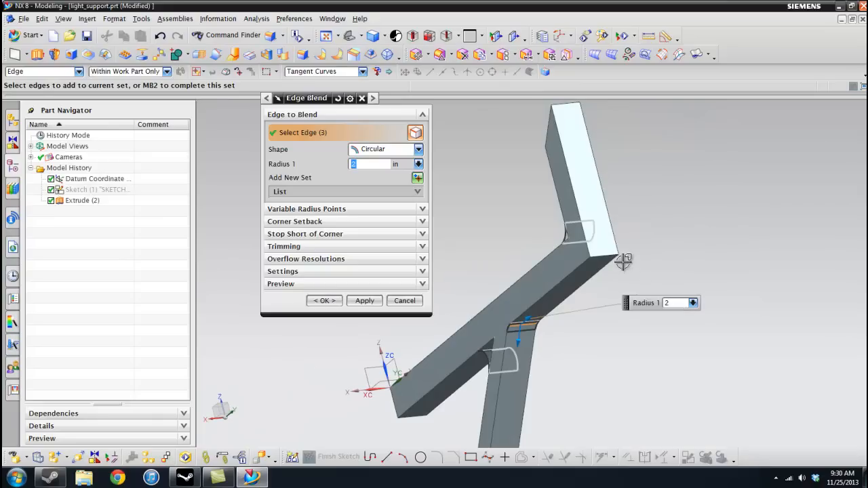
{"action": "left_click", "coordinate": [613, 260]}
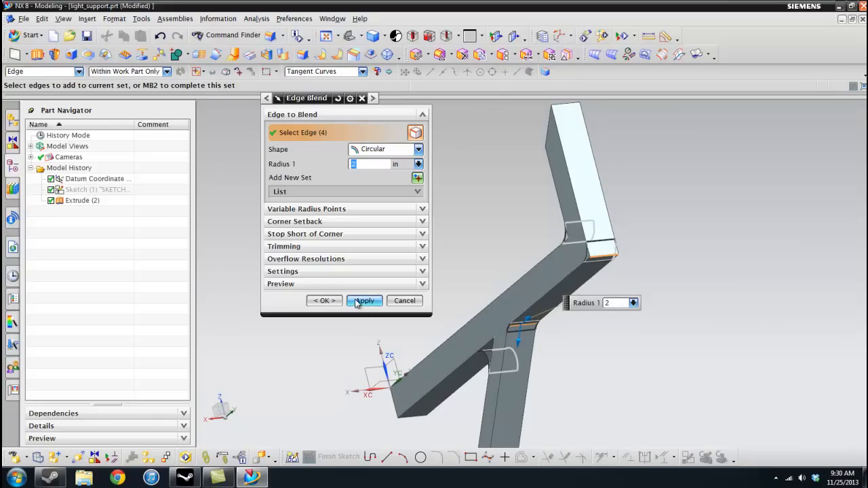
{"action": "left_click", "coordinate": [363, 301]}
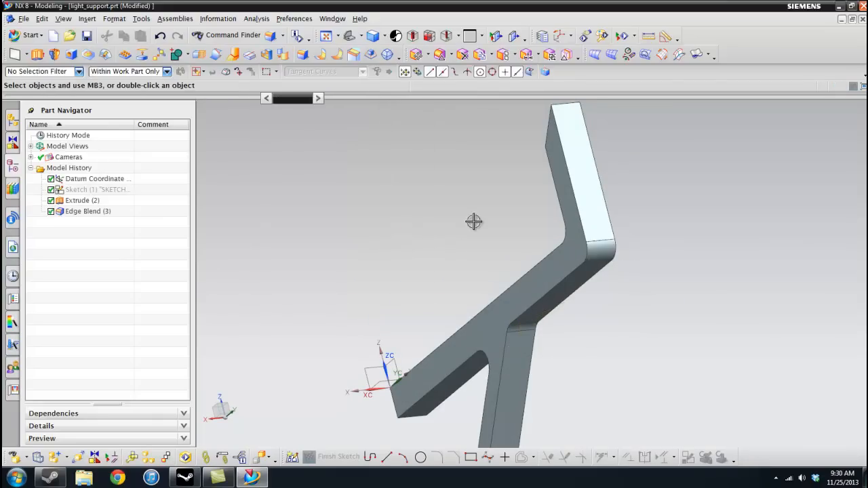
{"action": "left_click_drag", "start_coordinate": [474, 223], "coordinate": [461, 236]}
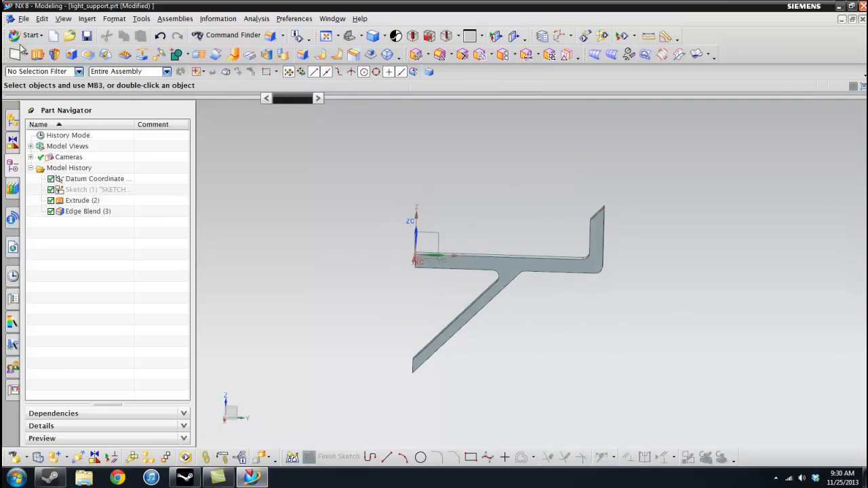
Return to Advanced Simulation and open the light_support_fem1 FEM file.
{"action": "left_click", "coordinate": [30, 35]}
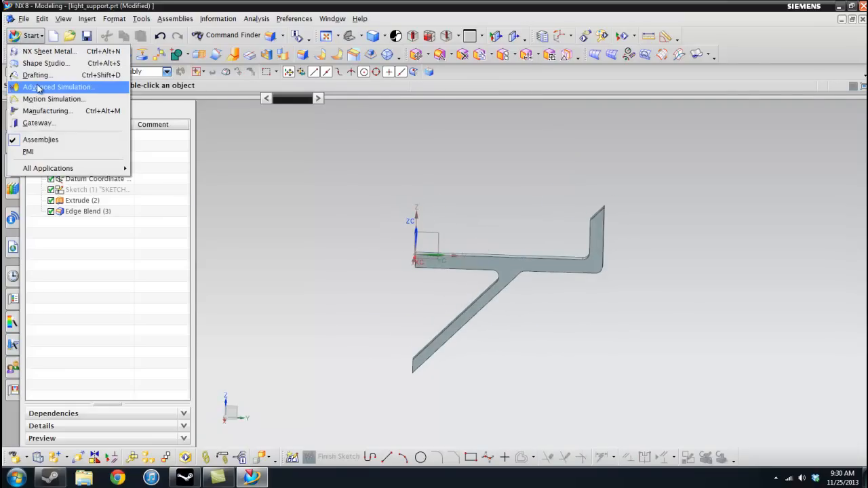
{"action": "left_click", "coordinate": [57, 87]}
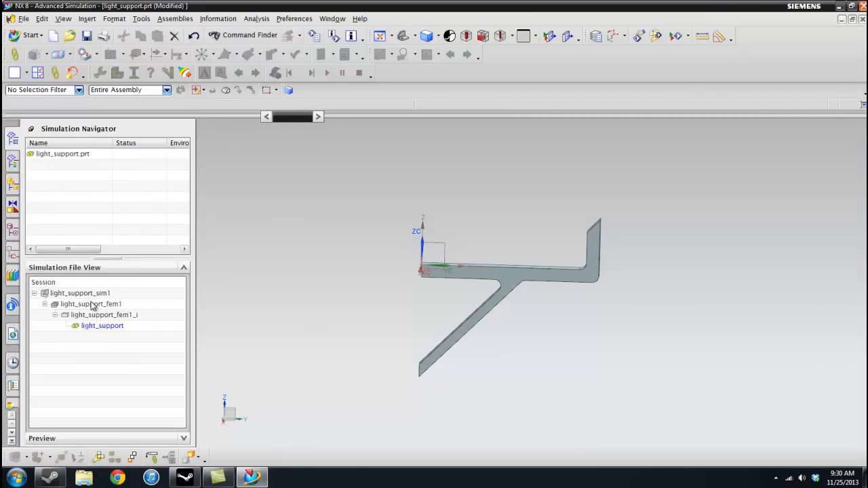
{"action": "left_click", "coordinate": [90, 304]}
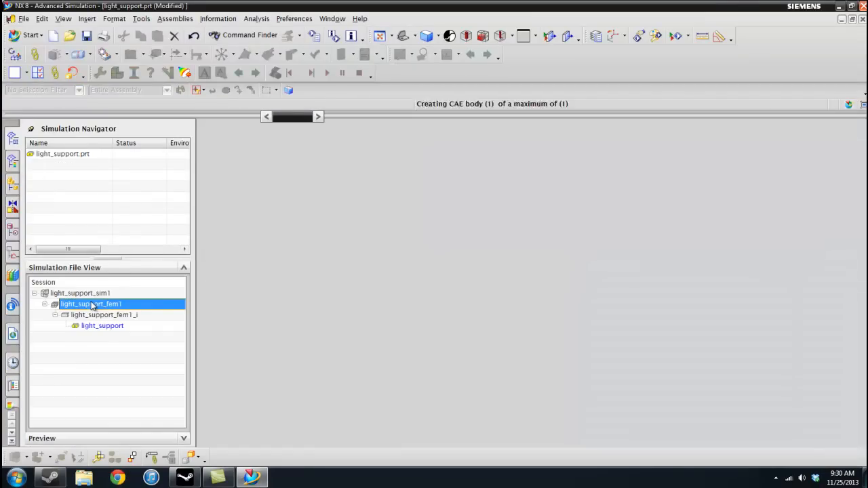
{"action": "double_click", "coordinate": [91, 304]}
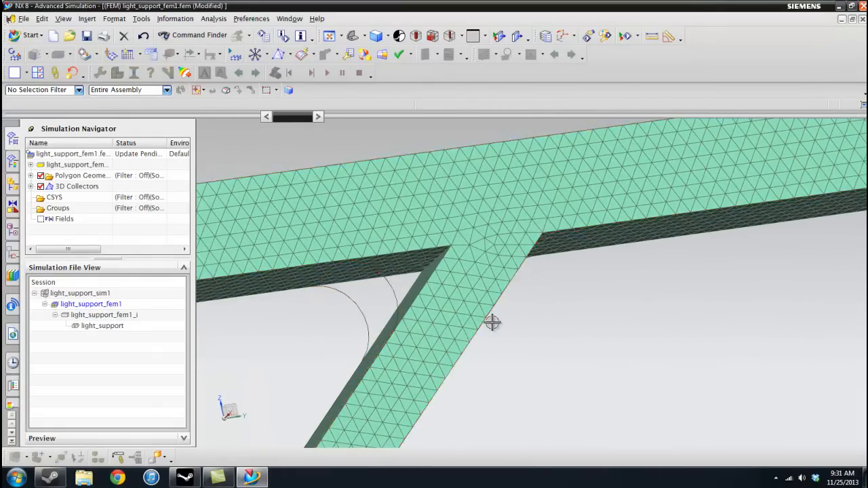
{"action": "left_click_drag", "start_coordinate": [491, 323], "coordinate": [488, 337]}
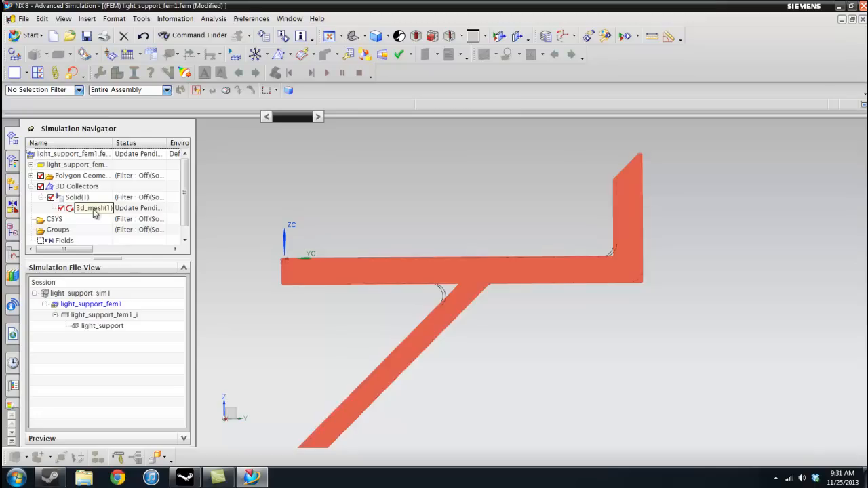
Regenerate the 3D tetrahedral mesh on the filleted beam and select the simulation file.
{"action": "right_click", "coordinate": [92, 208]}
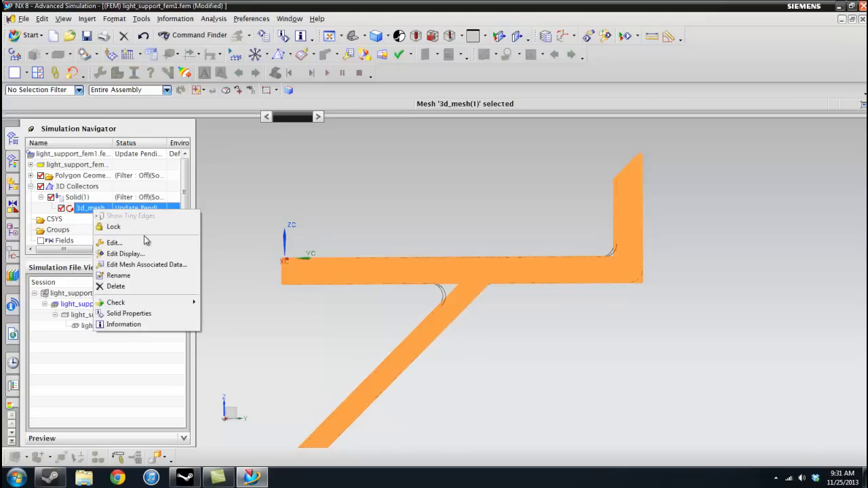
{"action": "left_click", "coordinate": [114, 242]}
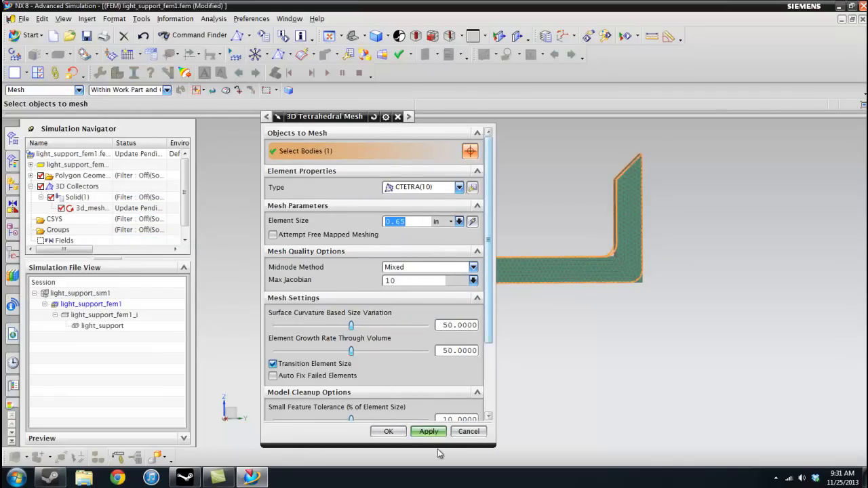
{"action": "left_click", "coordinate": [428, 431]}
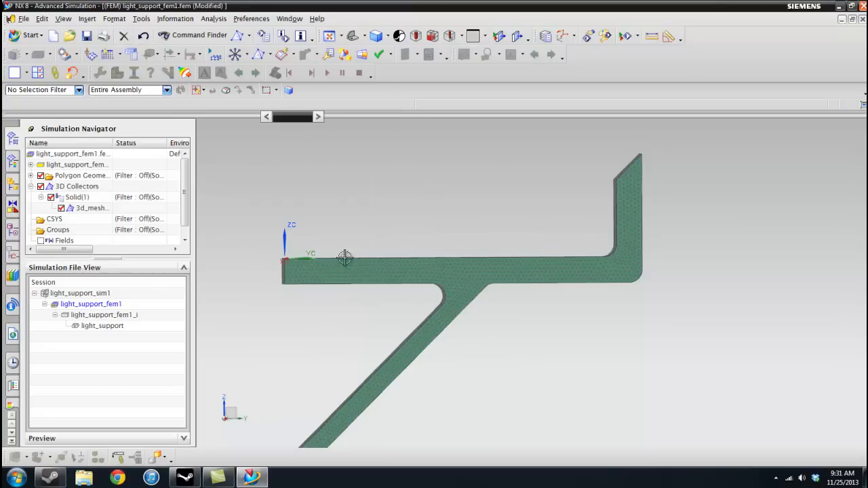
{"action": "left_click", "coordinate": [32, 186]}
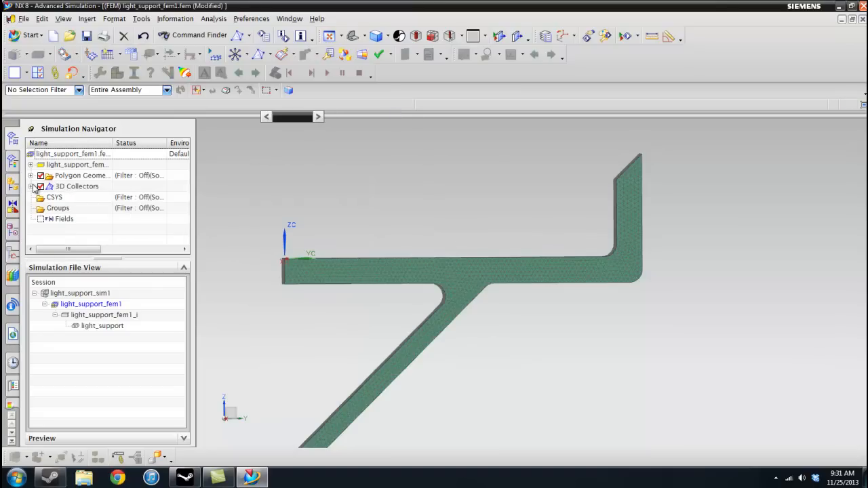
{"action": "left_click", "coordinate": [80, 293]}
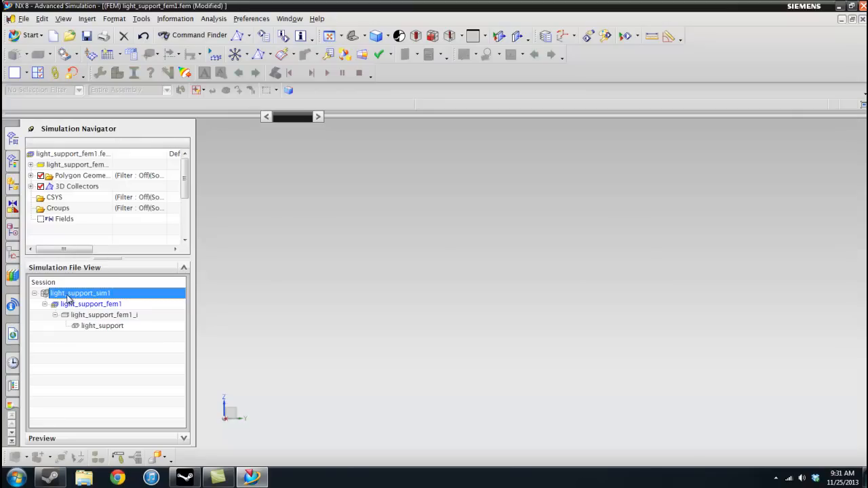
Open light_support_sim1, check the fixed constraint and bring up Solution 1's actions.
{"action": "double_click", "coordinate": [80, 293]}
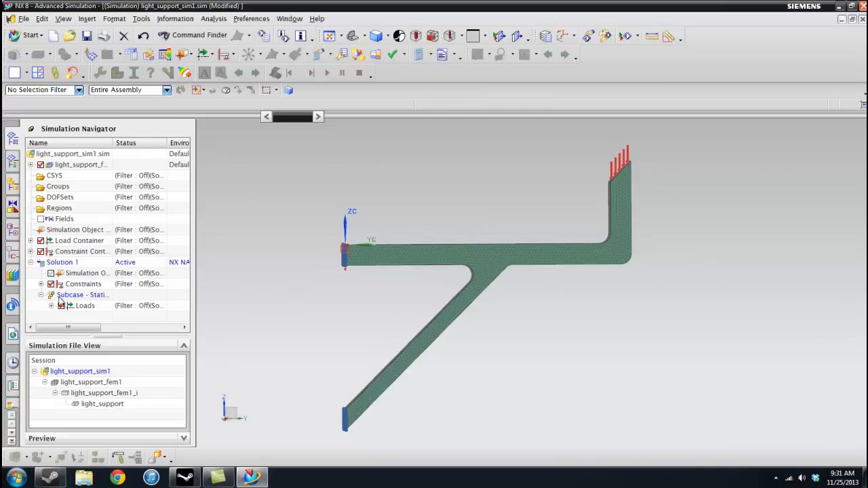
{"action": "left_click", "coordinate": [53, 306]}
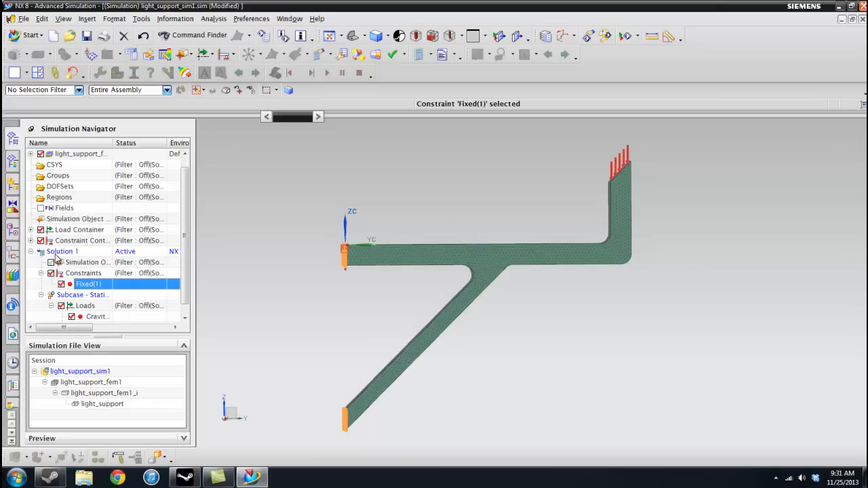
{"action": "left_click", "coordinate": [63, 251]}
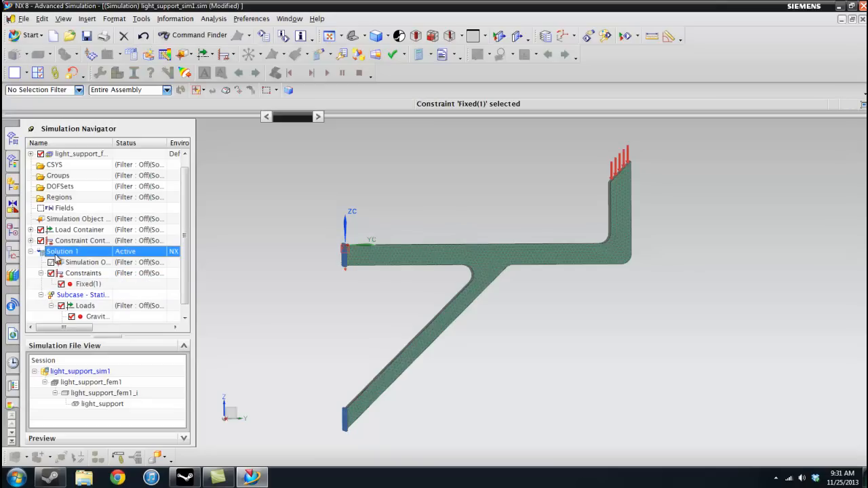
{"action": "right_click", "coordinate": [62, 251]}
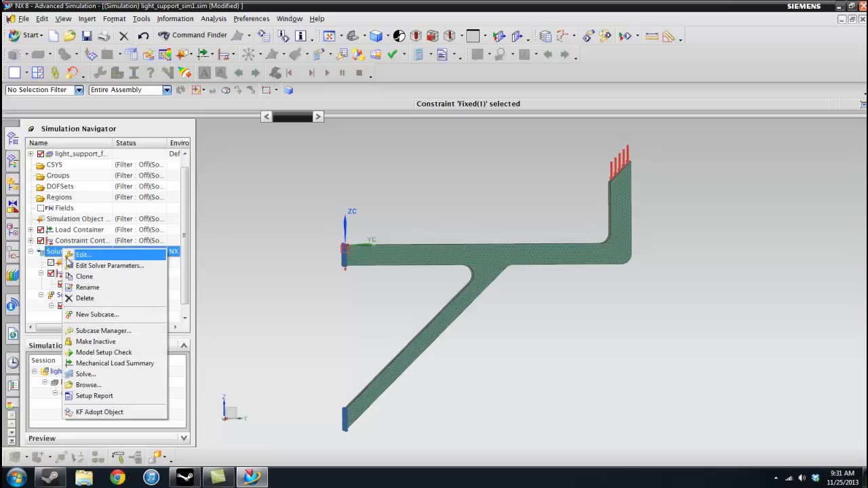
Solve Solution 1 and dismiss the Solution Monitor, Job Monitor and Information window.
{"action": "left_click", "coordinate": [86, 374]}
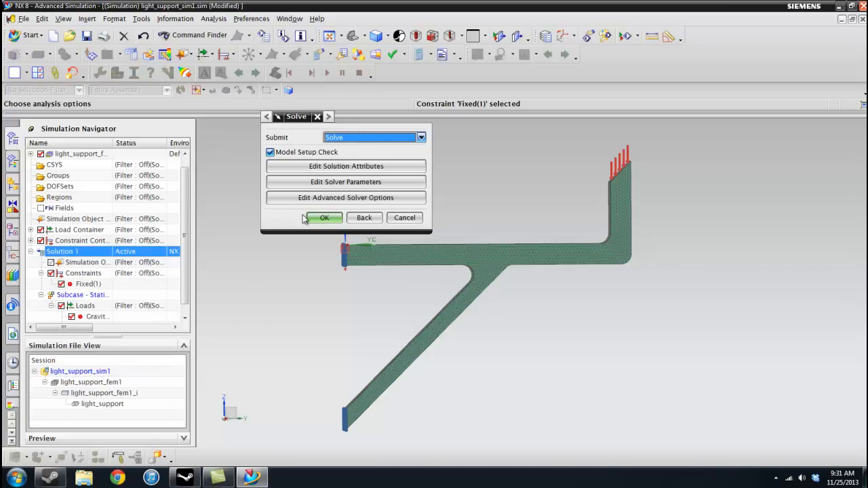
{"action": "left_click", "coordinate": [324, 217]}
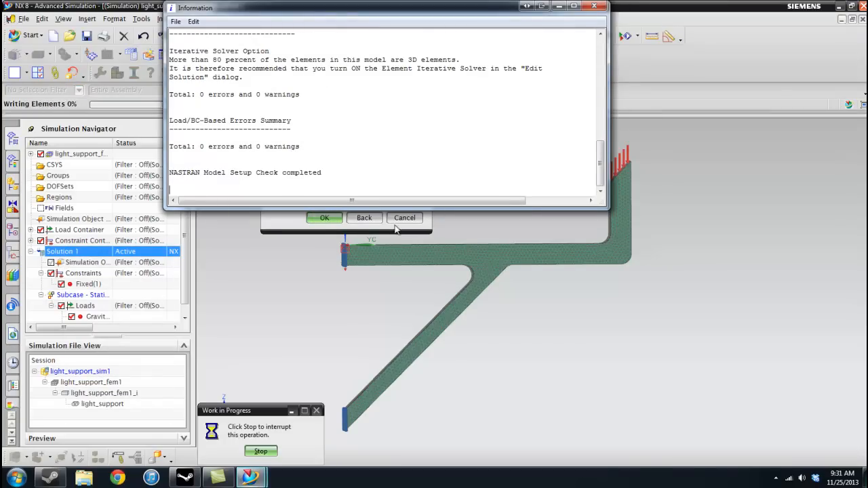
{"action": "left_click", "coordinate": [324, 217]}
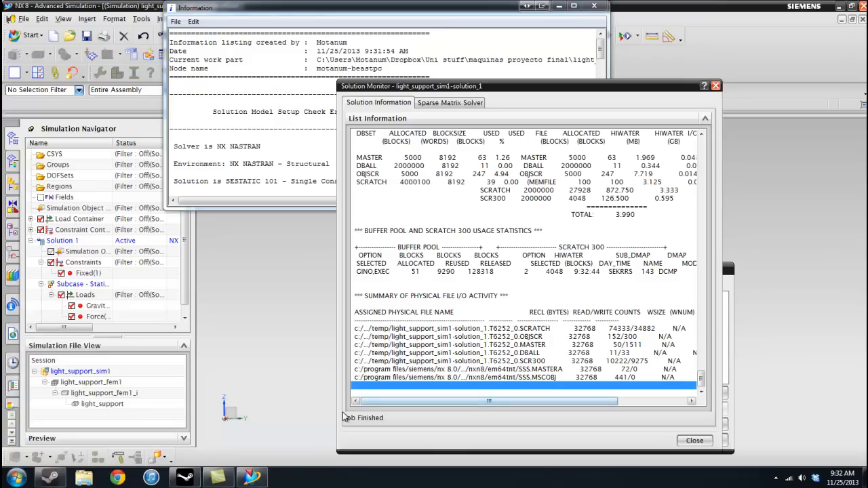
{"action": "left_click", "coordinate": [695, 442]}
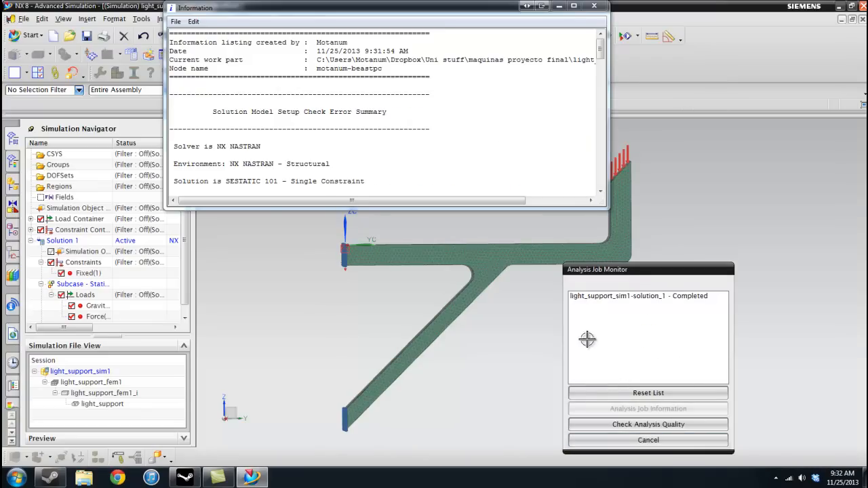
{"action": "left_click", "coordinate": [648, 440]}
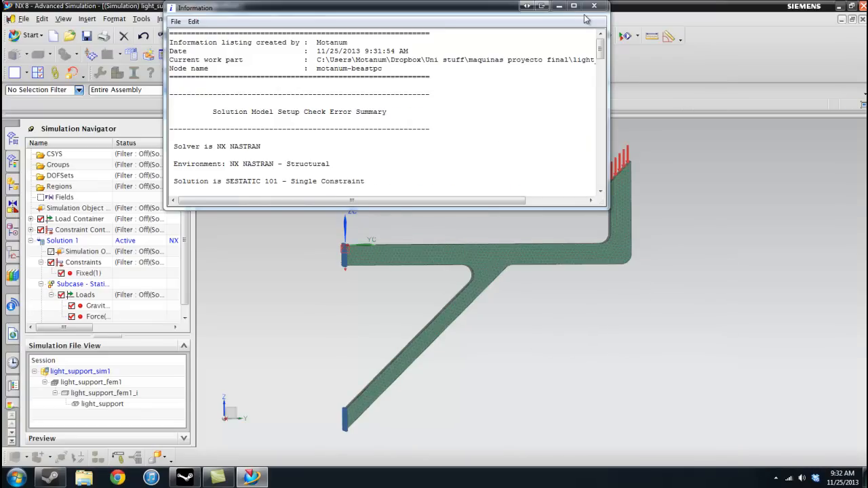
{"action": "left_click", "coordinate": [594, 5]}
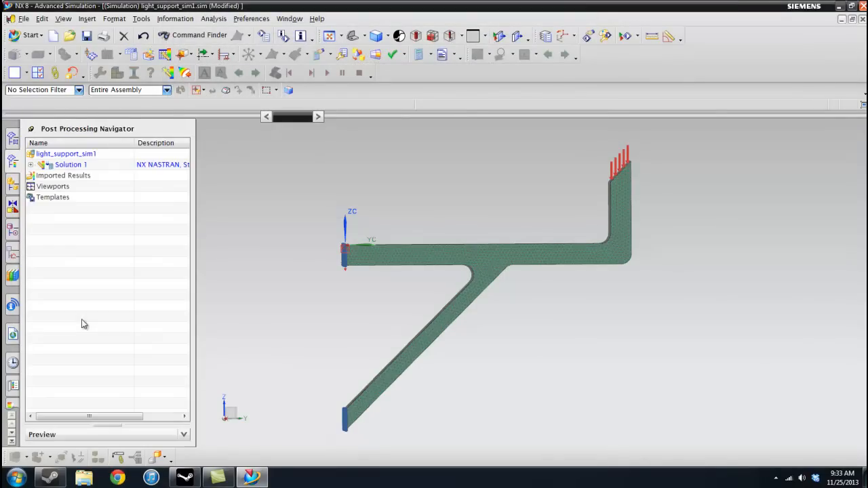
Plot the nodal displacement Magnitude result from Solution 1 on the beam.
{"action": "left_click", "coordinate": [33, 164]}
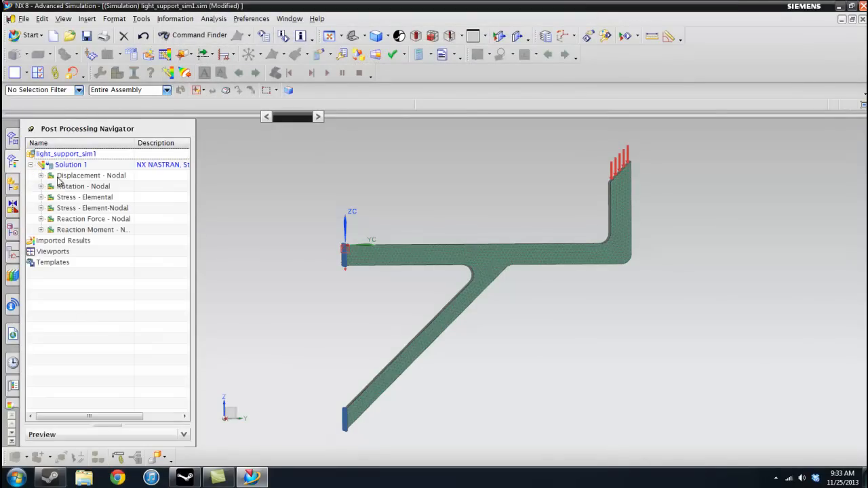
{"action": "left_click", "coordinate": [41, 175]}
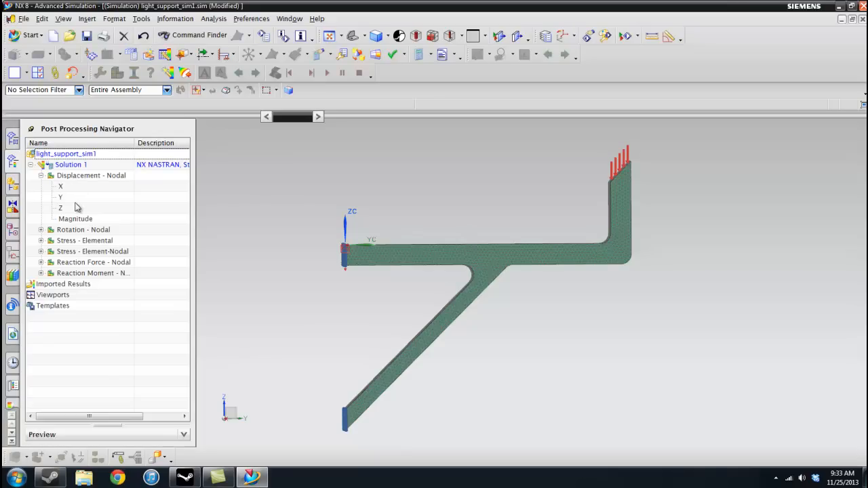
{"action": "double_click", "coordinate": [74, 219]}
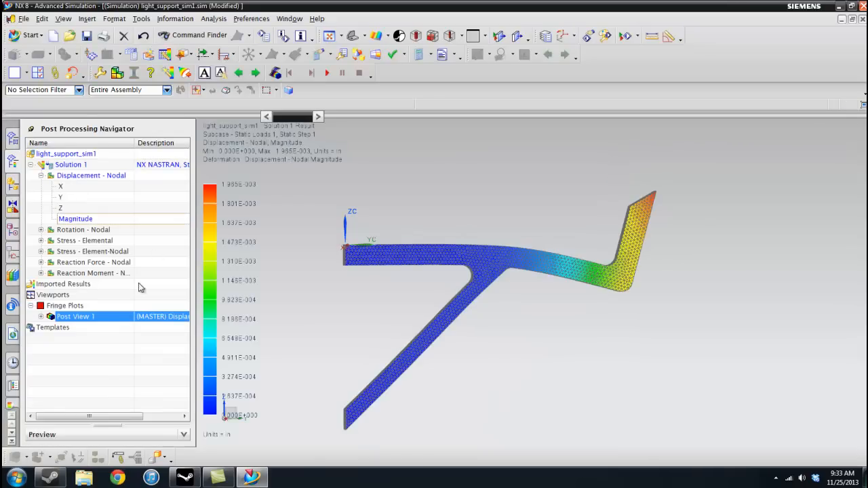
Set the Post View deformation to an Absolute scale and zoom to the upper bend.
{"action": "right_click", "coordinate": [74, 316]}
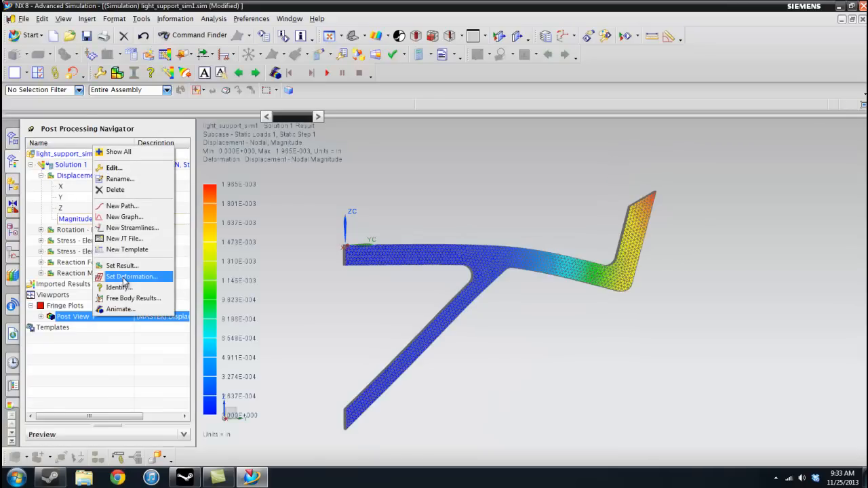
{"action": "left_click", "coordinate": [127, 277]}
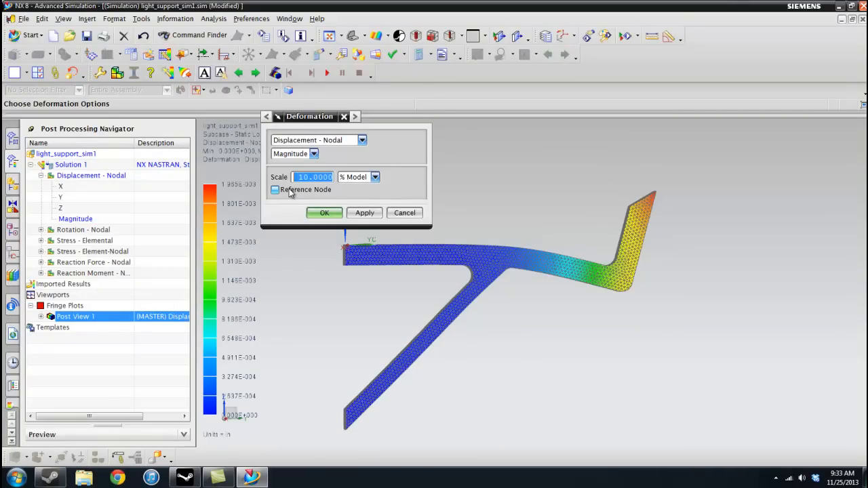
{"action": "left_click", "coordinate": [374, 176]}
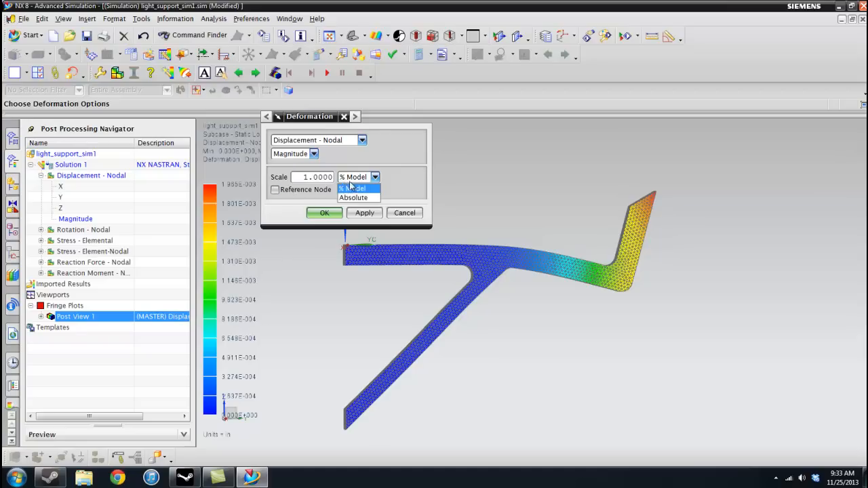
{"action": "left_click", "coordinate": [358, 198]}
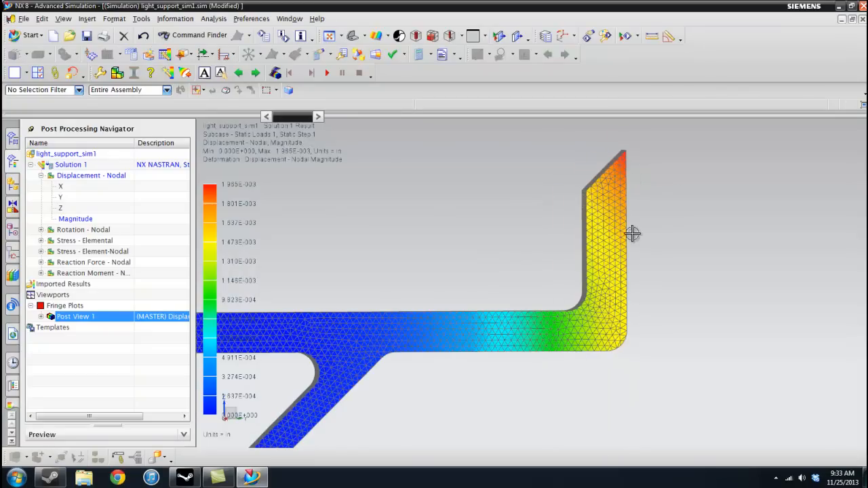
{"action": "left_click_drag", "start_coordinate": [631, 233], "coordinate": [676, 266]}
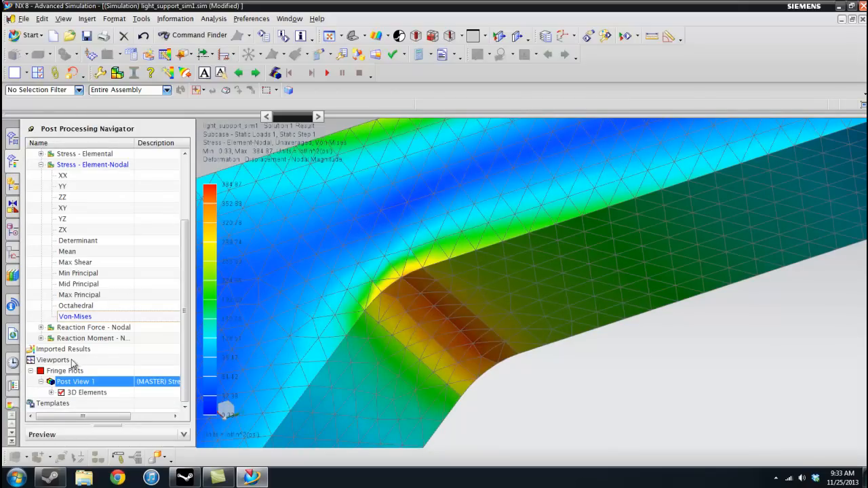
Set the Von-Mises stress result units to N/mm^2 (MPa) in the Post View's Set Result dialog.
{"action": "right_click", "coordinate": [75, 316]}
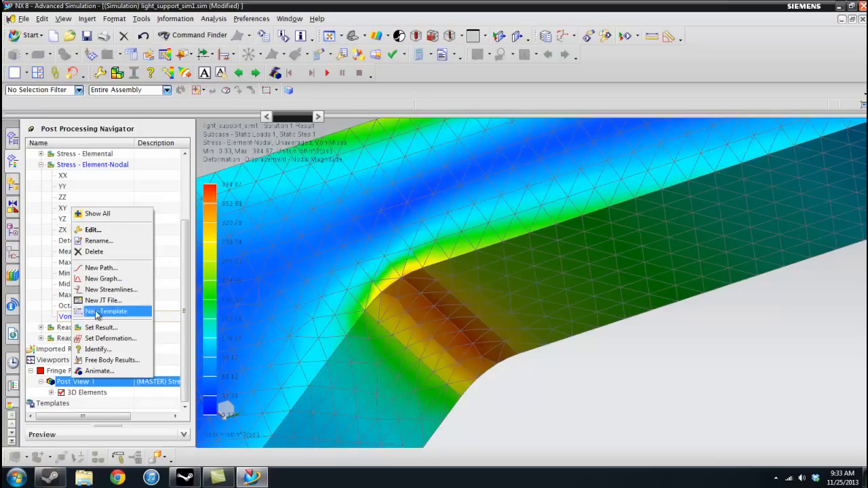
{"action": "left_click", "coordinate": [111, 337]}
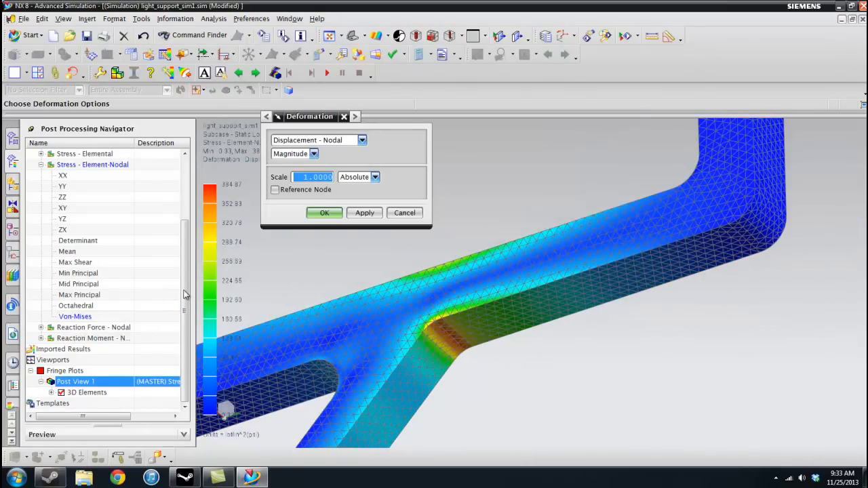
{"action": "right_click", "coordinate": [74, 381]}
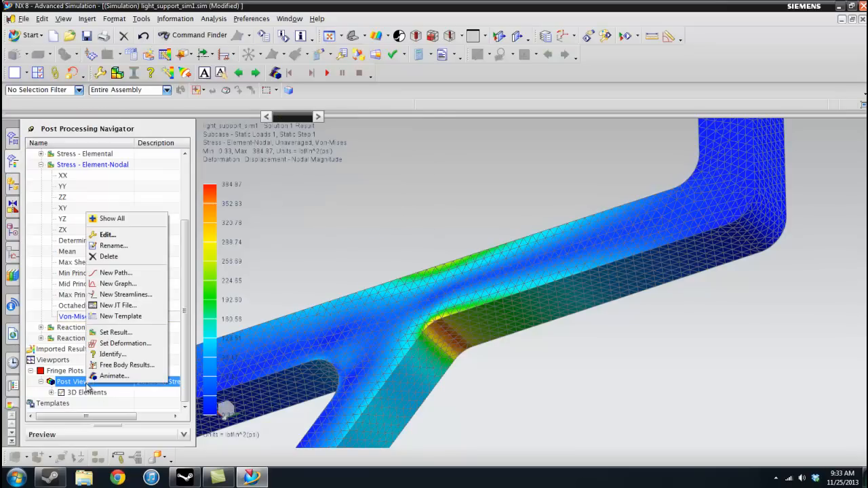
{"action": "left_click", "coordinate": [107, 233]}
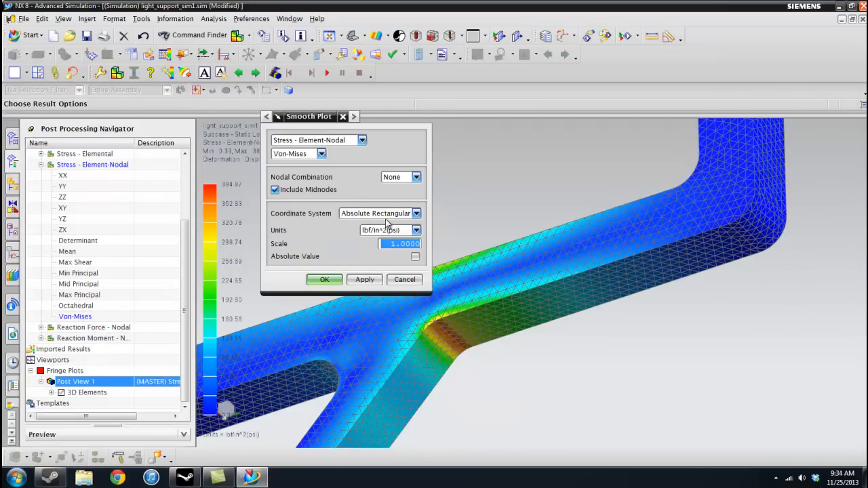
{"action": "left_click", "coordinate": [416, 231]}
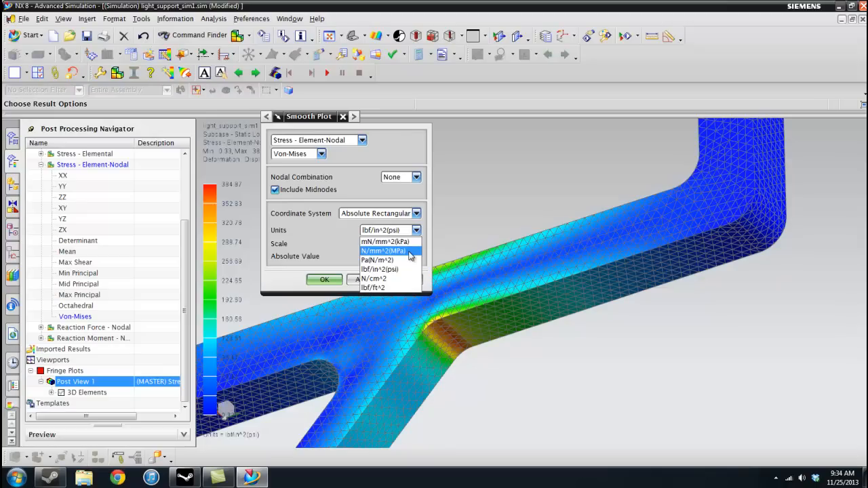
{"action": "left_click", "coordinate": [387, 249]}
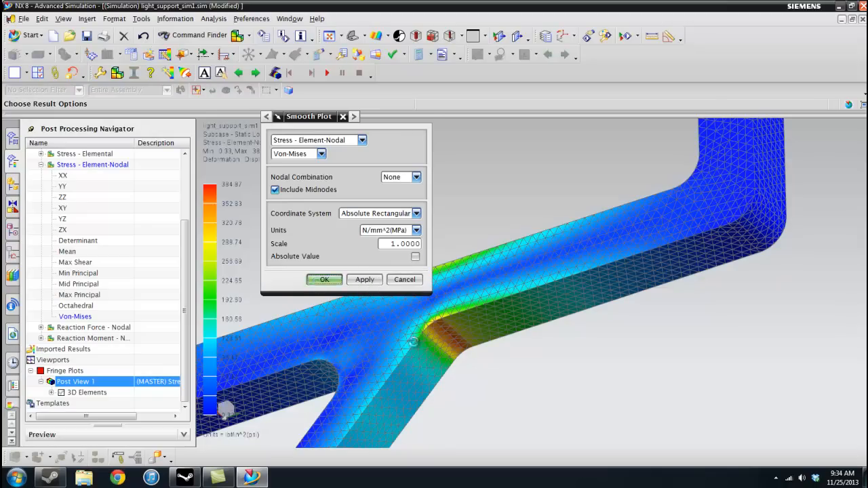
{"action": "left_click", "coordinate": [324, 279]}
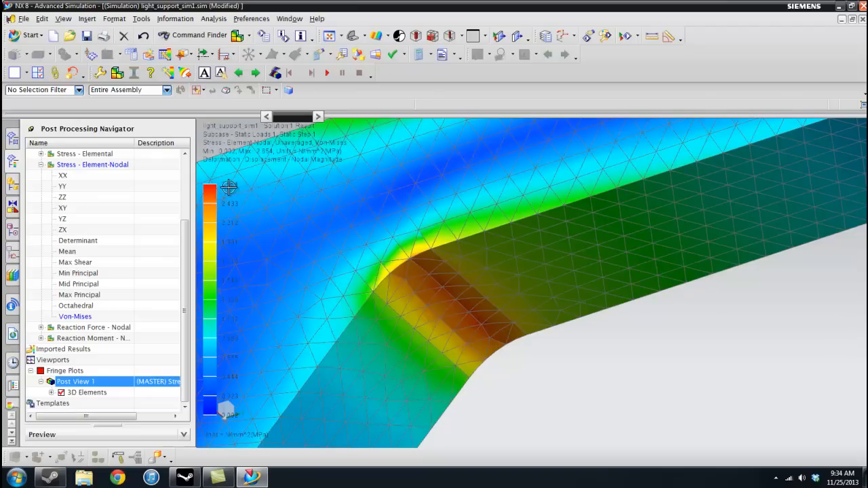
{"action": "mouse_move", "coordinate": [227, 187]}
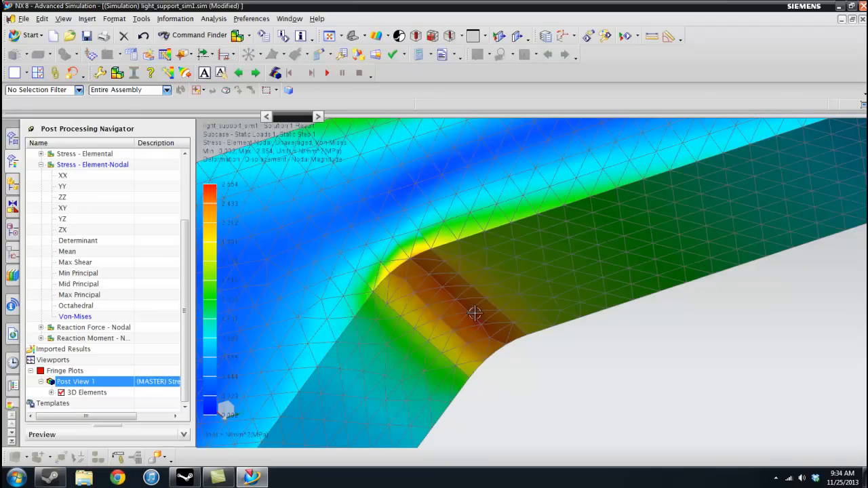
{"action": "left_click_drag", "start_coordinate": [475, 312], "coordinate": [523, 352]}
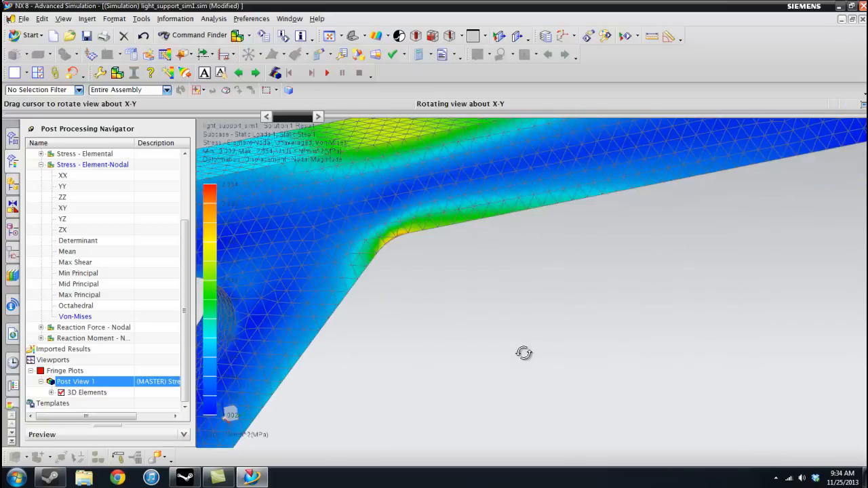
{"action": "left_click_drag", "start_coordinate": [524, 353], "coordinate": [450, 197]}
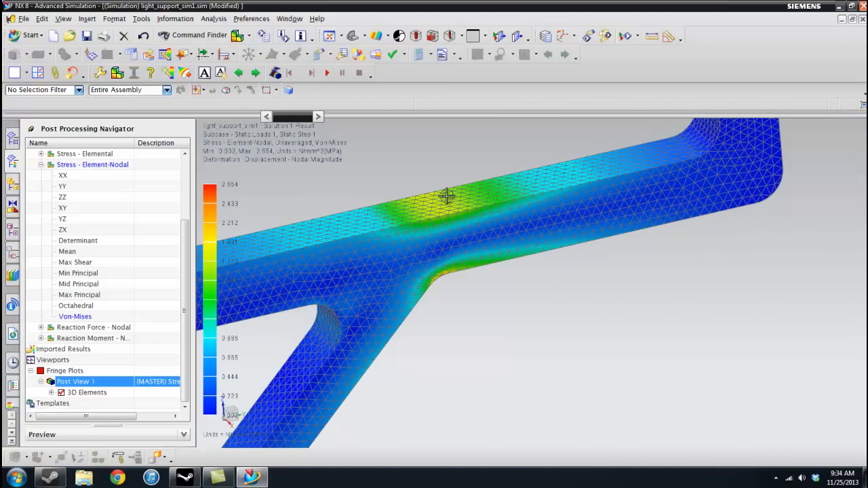
{"action": "mouse_move", "coordinate": [485, 191]}
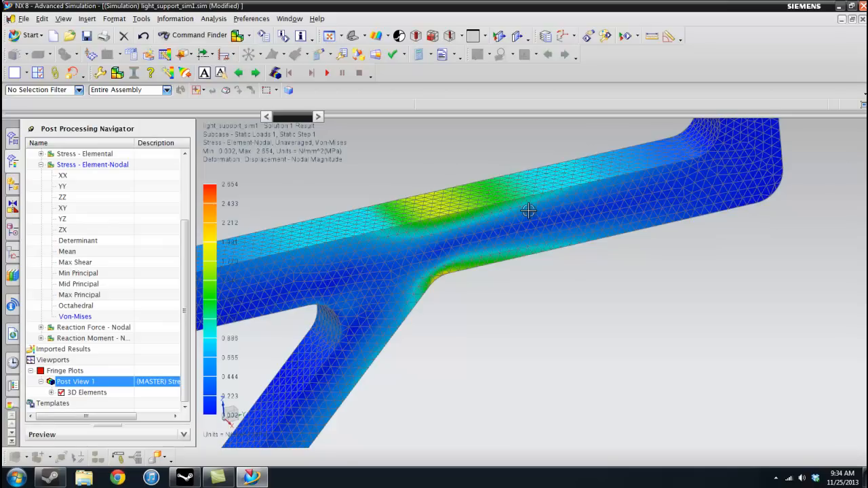
{"action": "mouse_move", "coordinate": [265, 177]}
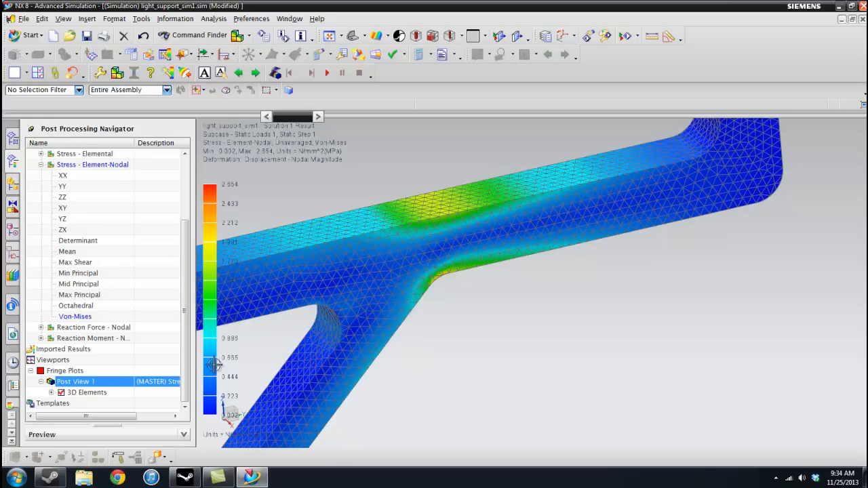
{"action": "left_click_drag", "start_coordinate": [217, 366], "coordinate": [508, 320]}
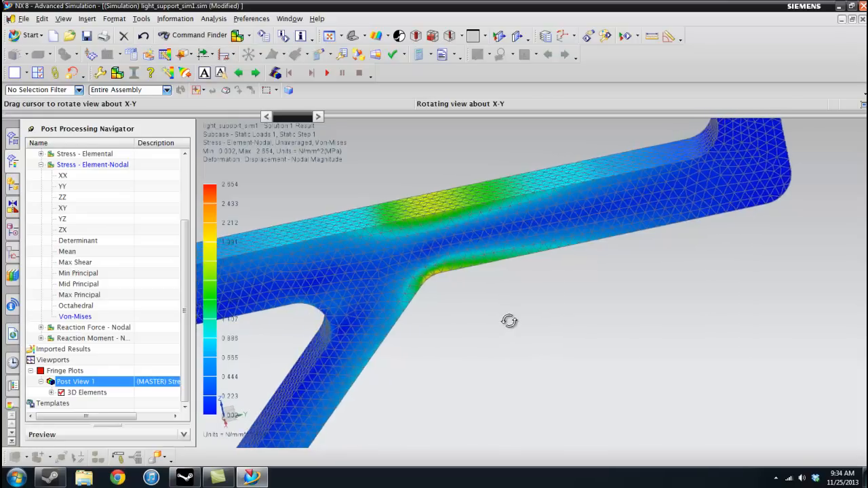
{"action": "left_click_drag", "start_coordinate": [510, 320], "coordinate": [474, 298]}
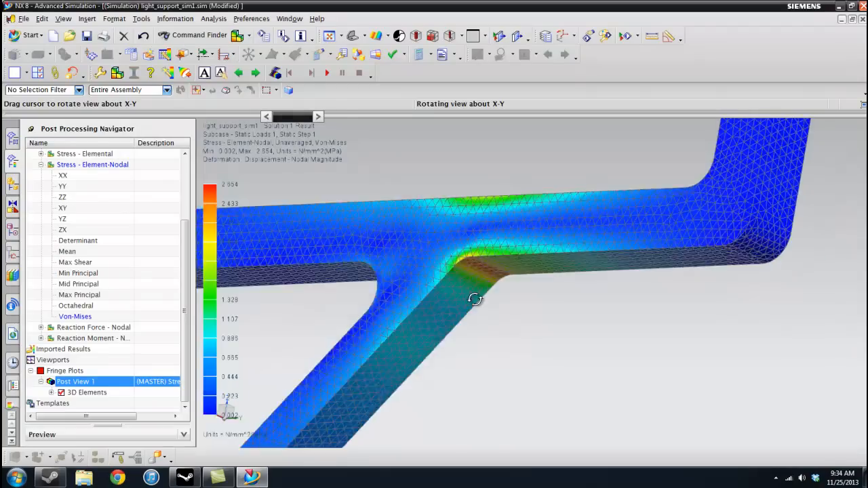
{"action": "left_click_drag", "start_coordinate": [475, 300], "coordinate": [480, 319]}
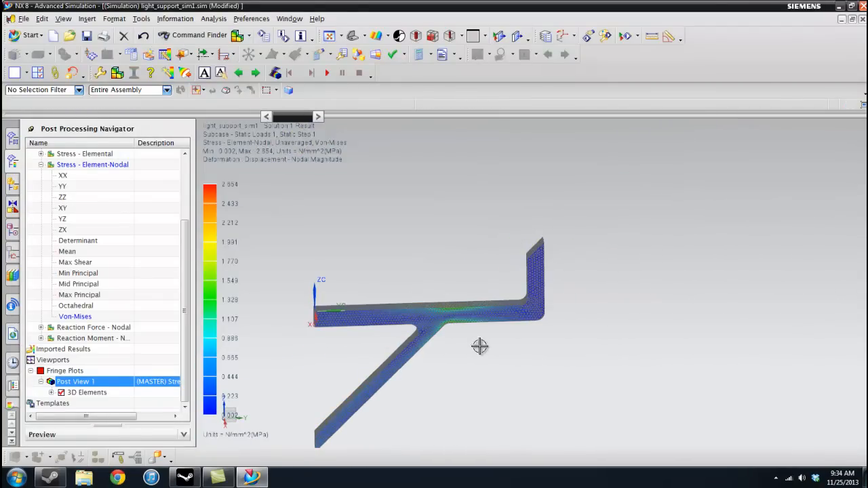
{"action": "left_click_drag", "start_coordinate": [480, 347], "coordinate": [518, 335]}
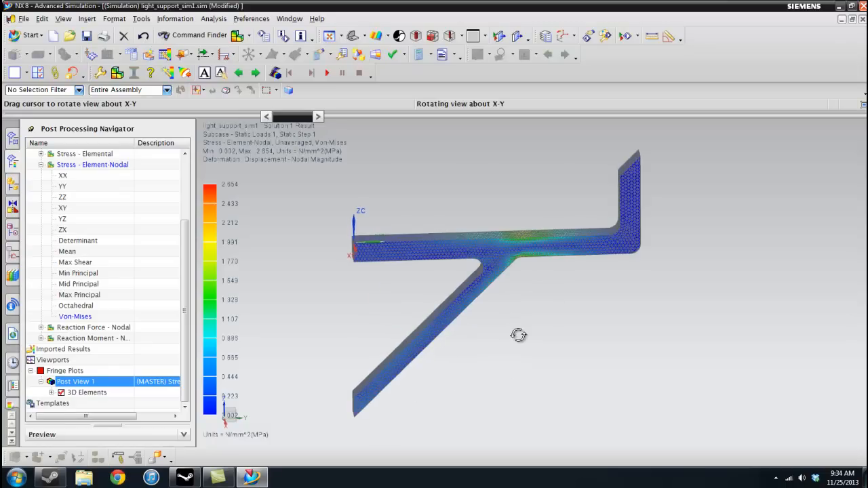
{"action": "left_click_drag", "start_coordinate": [518, 335], "coordinate": [495, 327]}
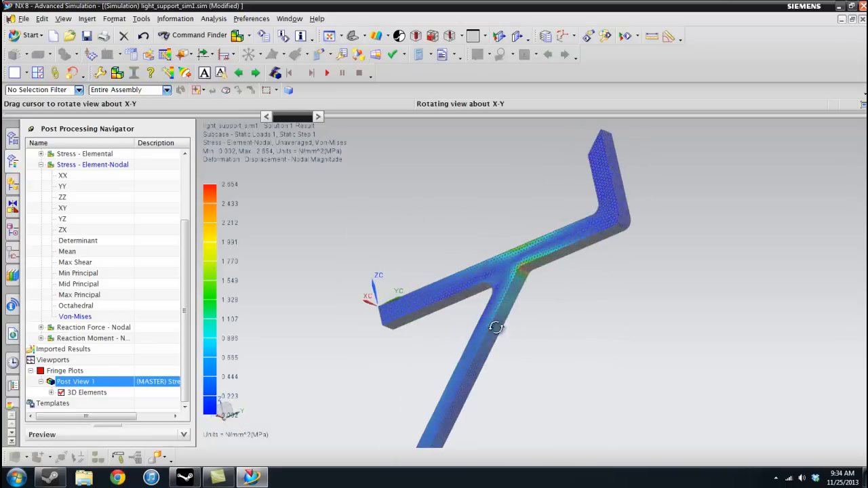
{"action": "left_click_drag", "start_coordinate": [495, 326], "coordinate": [670, 292]}
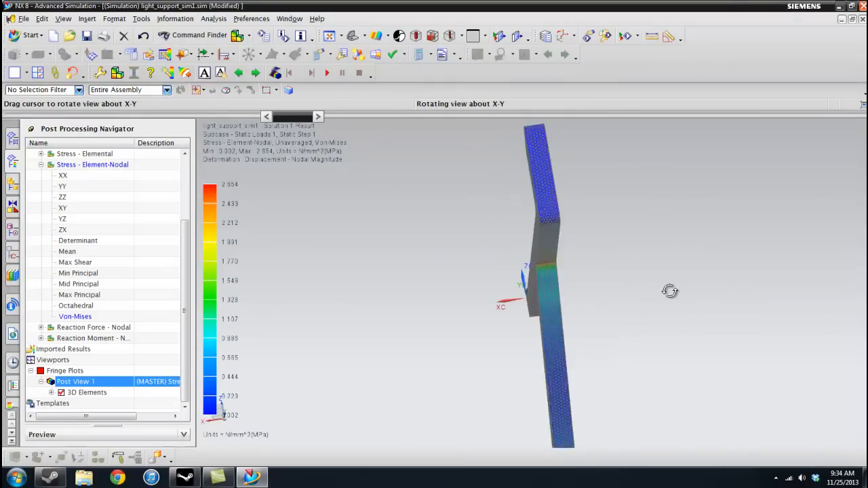
{"action": "left_click_drag", "start_coordinate": [670, 290], "coordinate": [705, 277]}
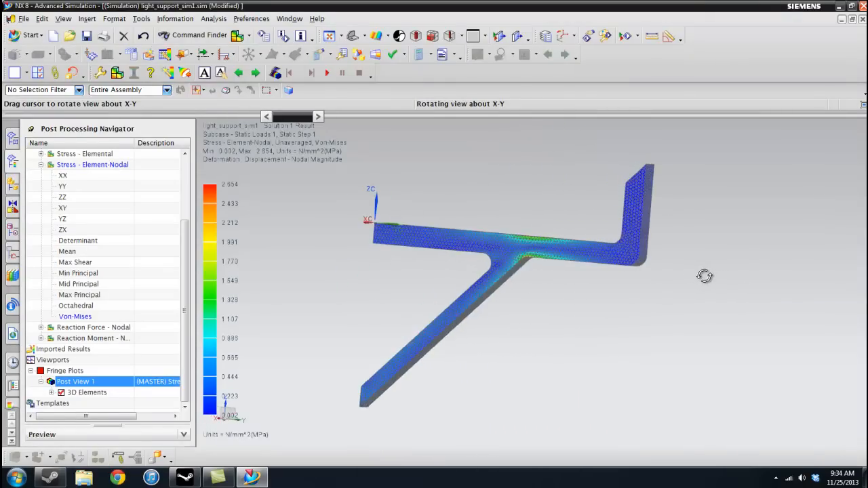